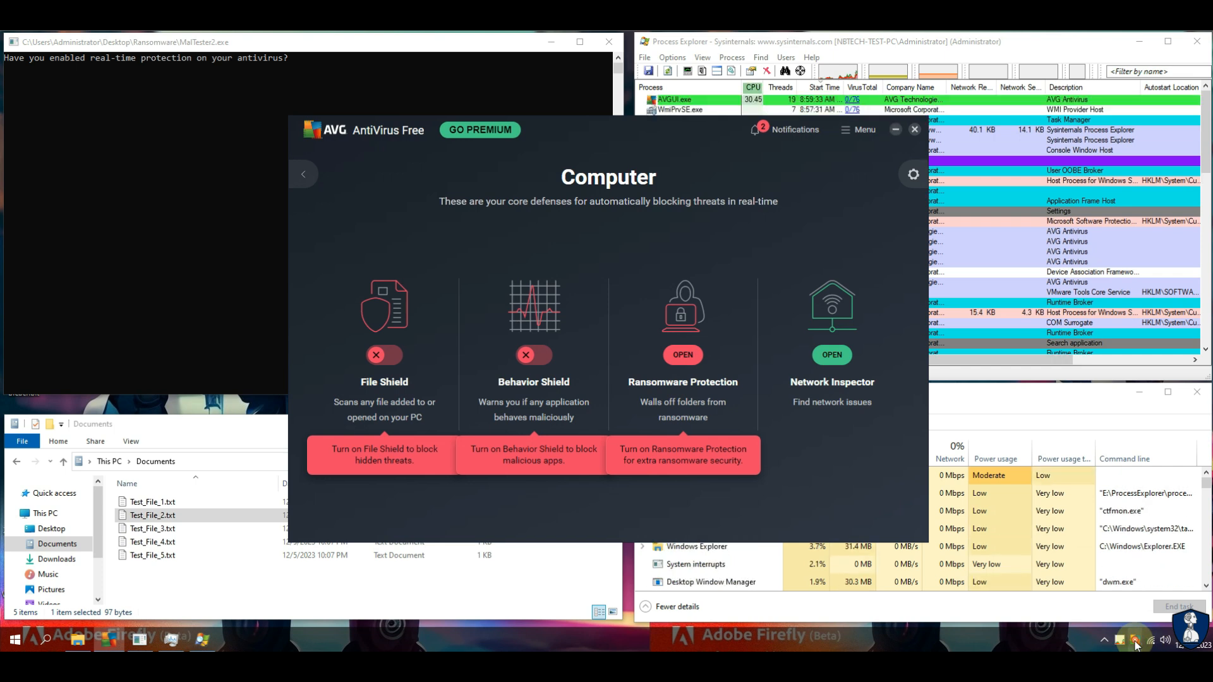
- Review the Detections, Behavior Shield, Web Shield and Smart Scan settings with Behavior Shield on
left_click(1135, 639)
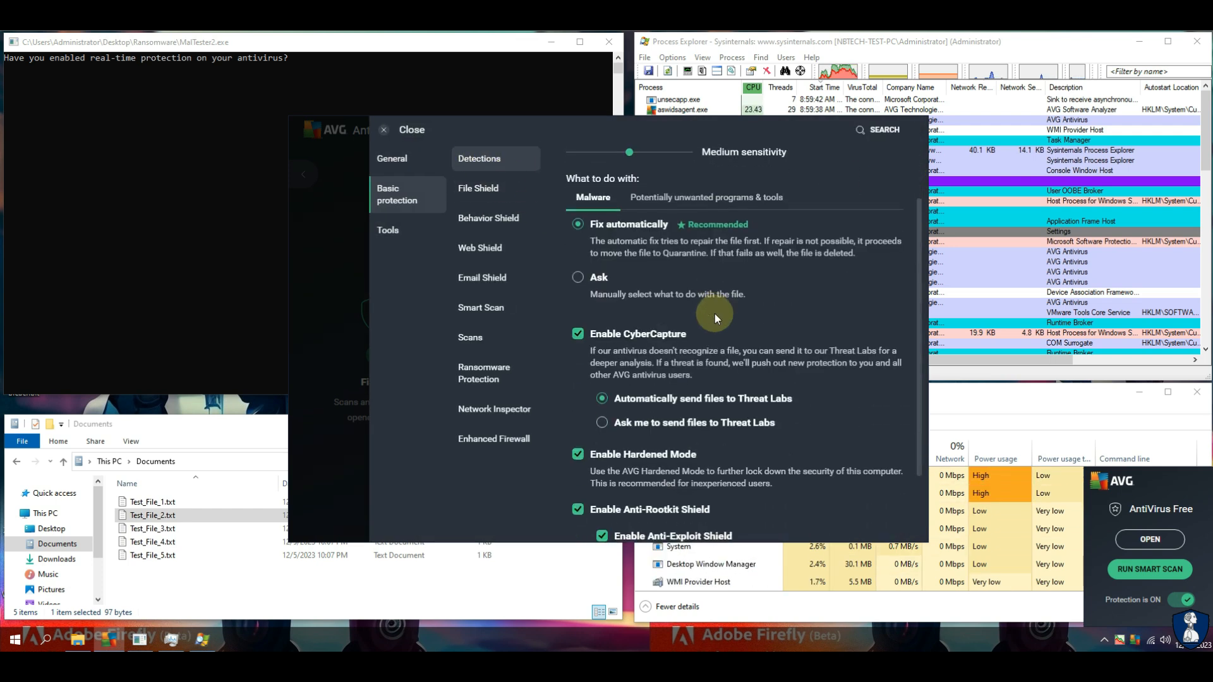
scroll("down", 3)
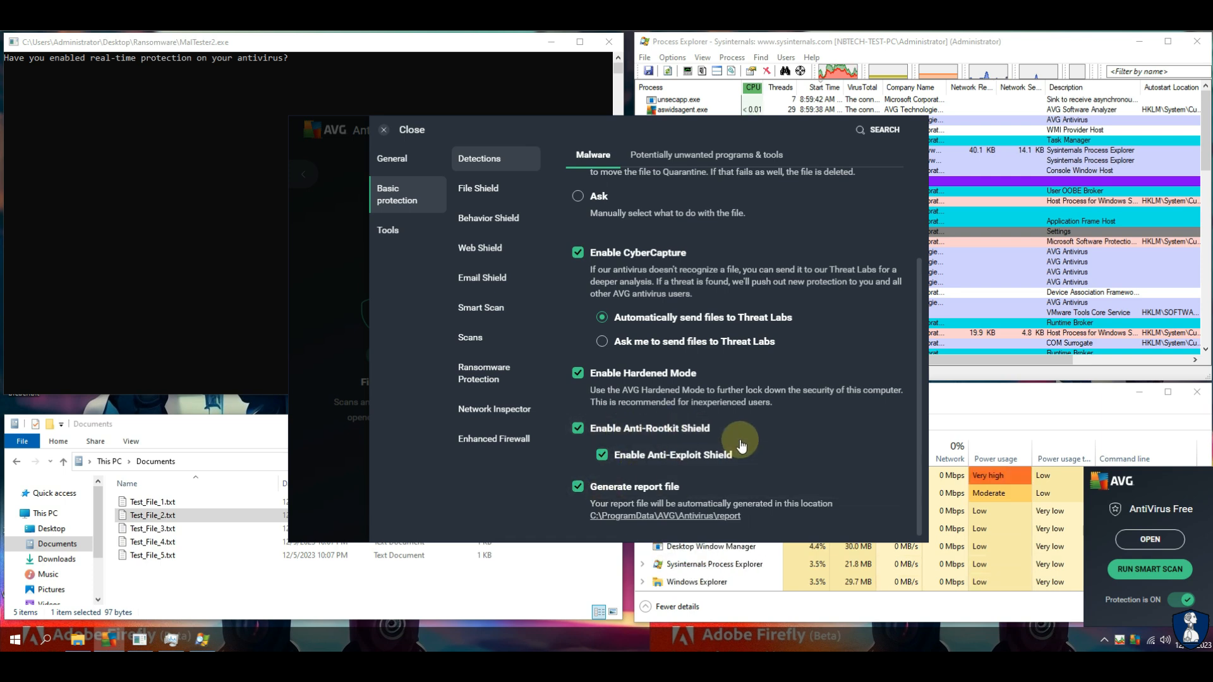
left_click(488, 218)
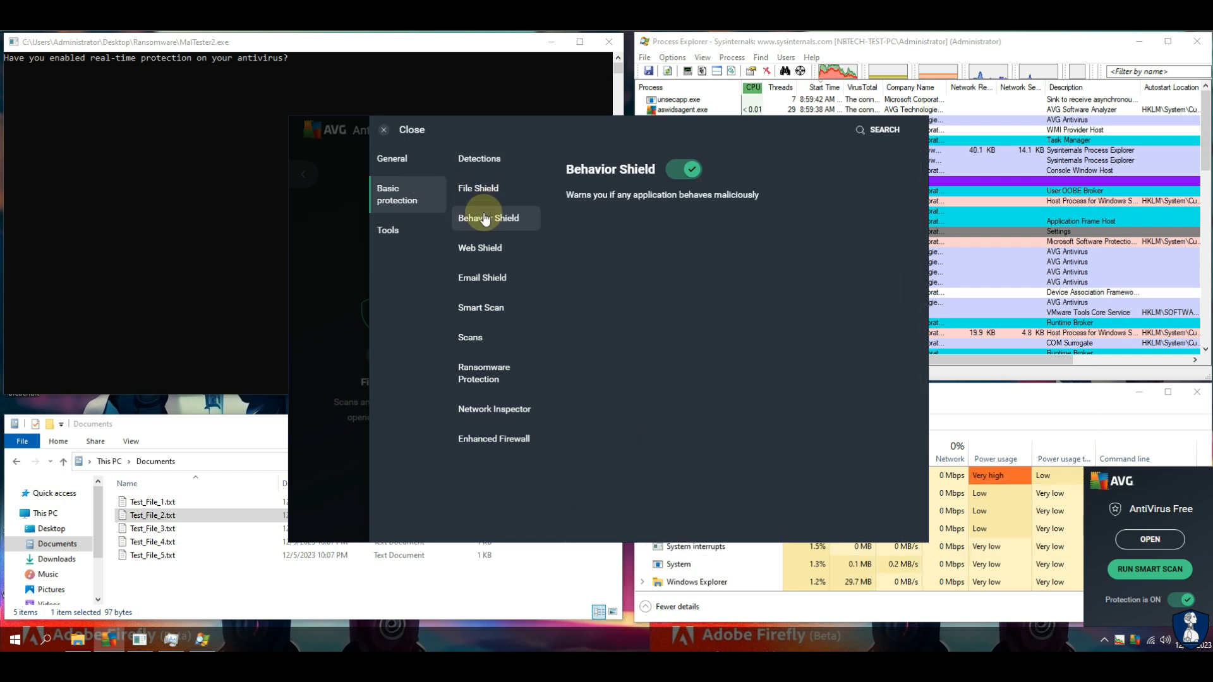
left_click(480, 248)
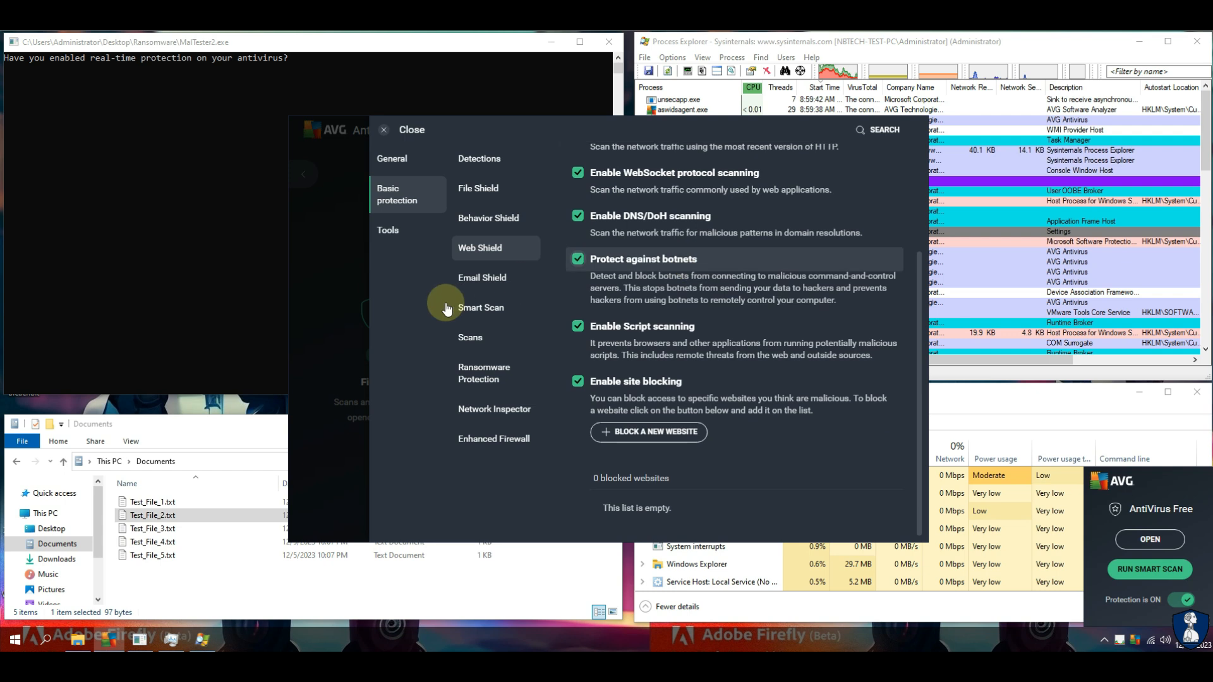
left_click(470, 338)
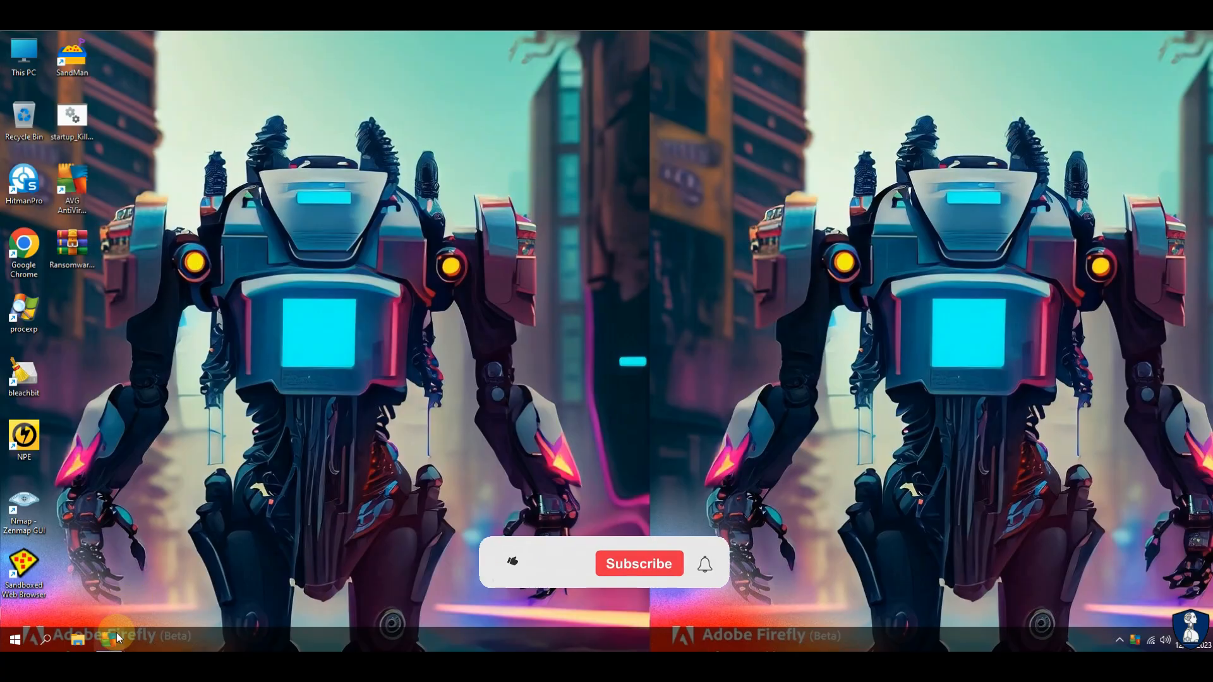
- Show the Computer protection overview and the File Shield settings, both shields on
left_click(98, 640)
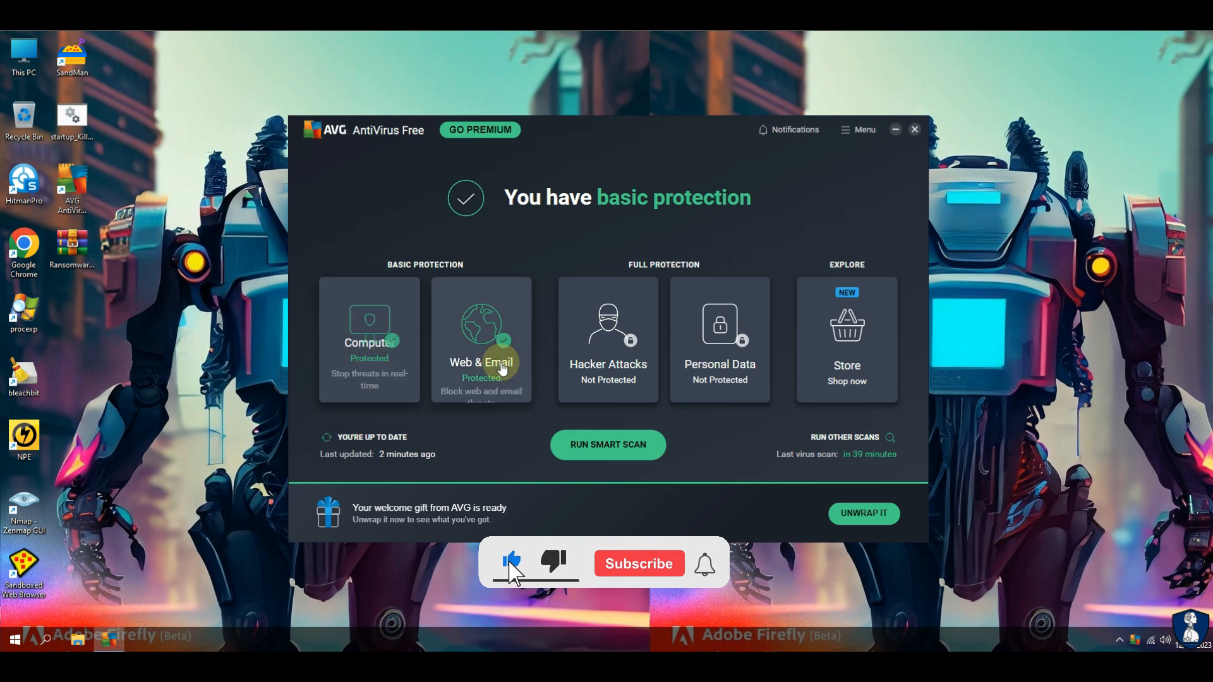
left_click(368, 340)
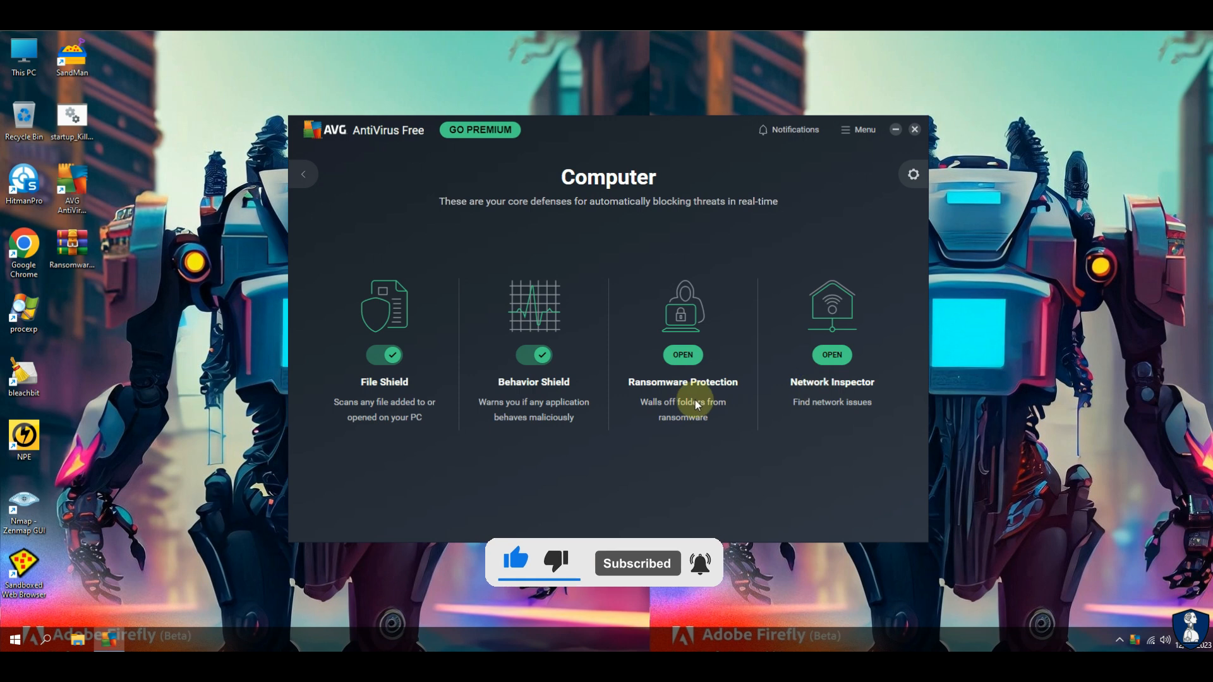
left_click(911, 174)
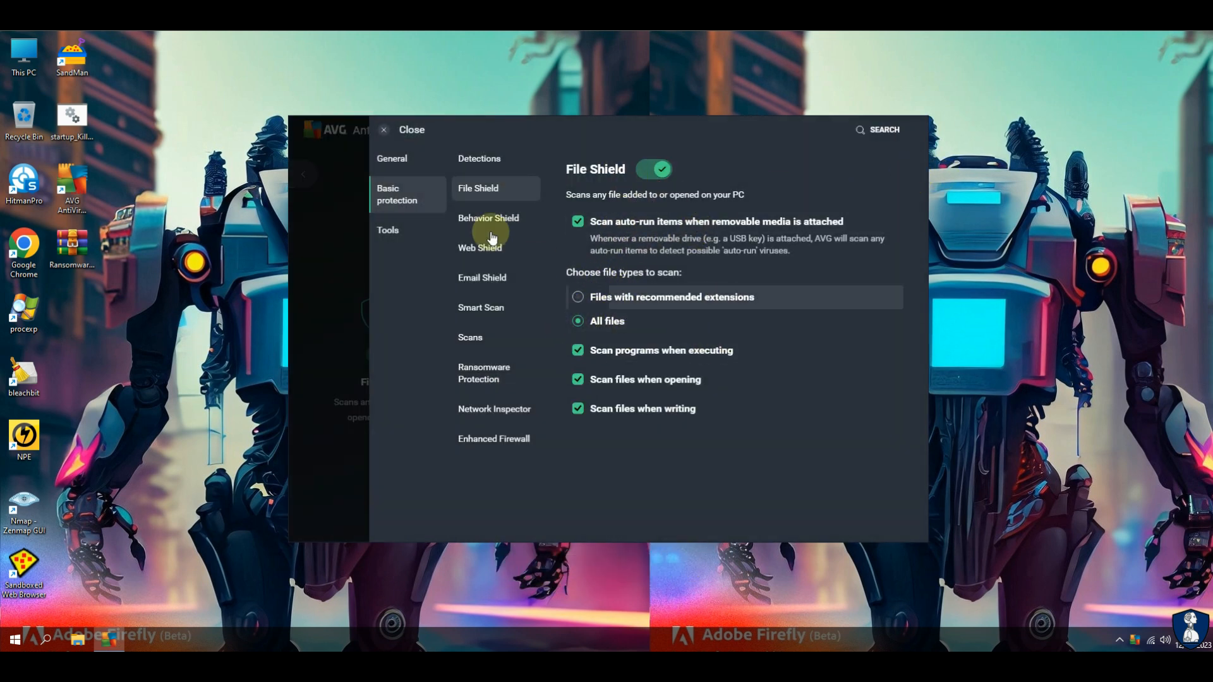
- Set potentially unwanted programs to Resolve automatically and enable Scan for Tools
left_click(478, 159)
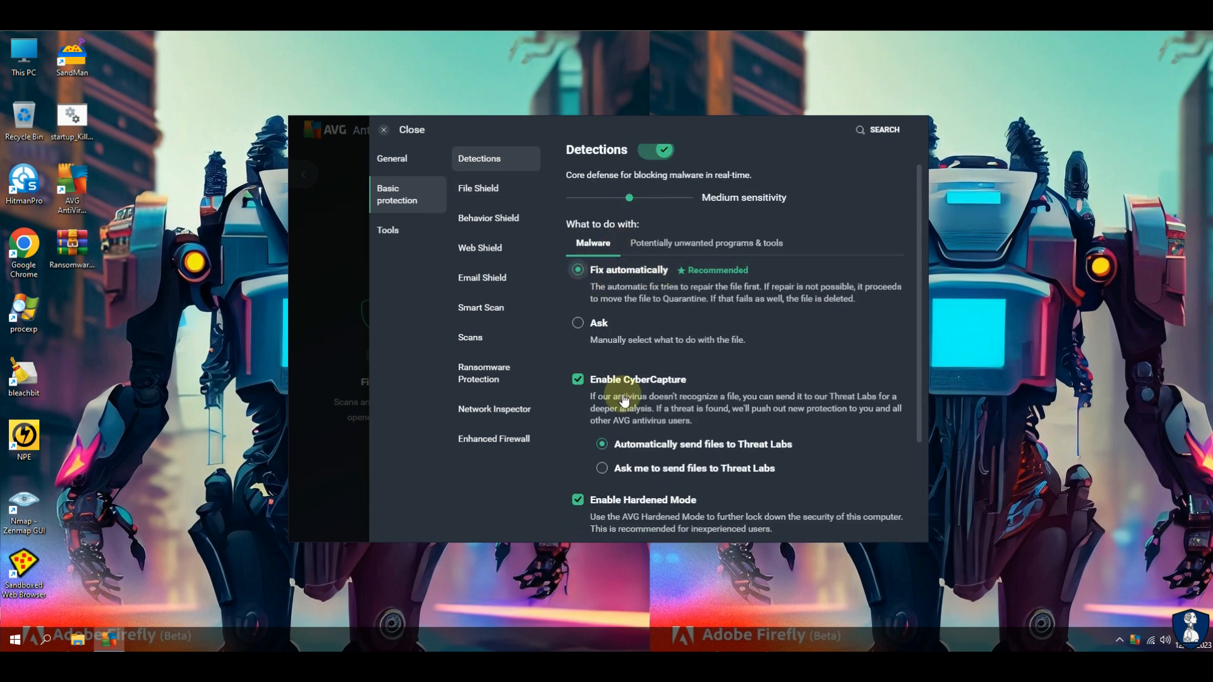
scroll("down", 3)
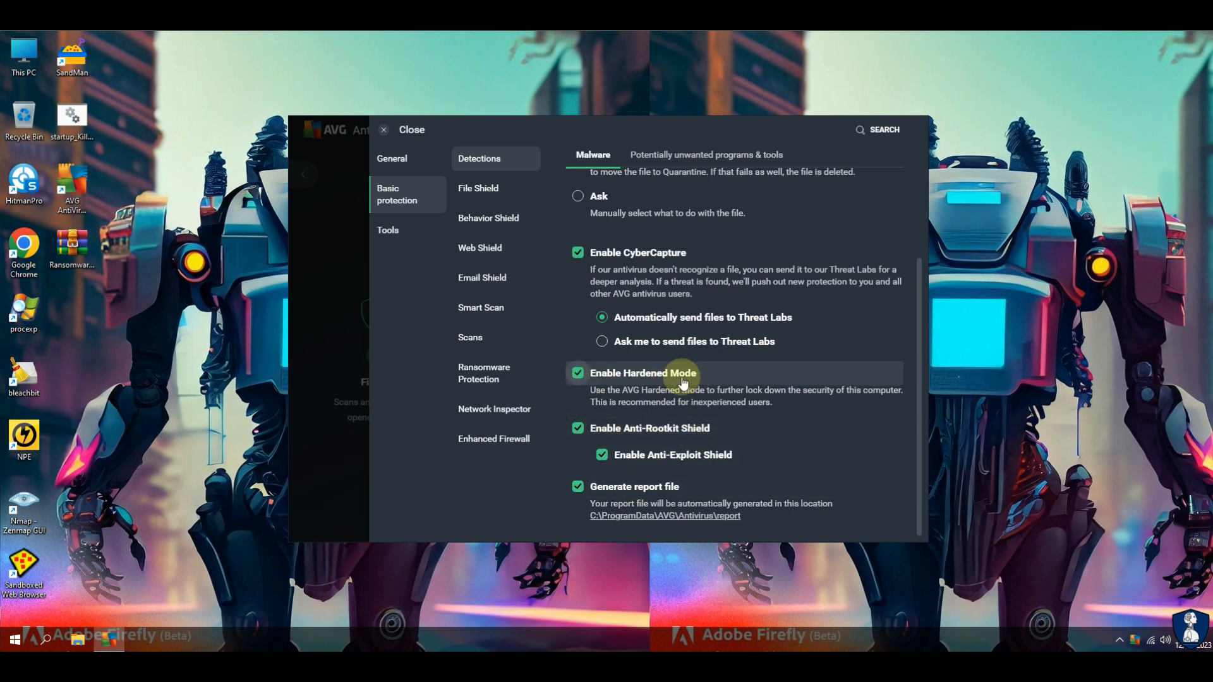
left_click(705, 263)
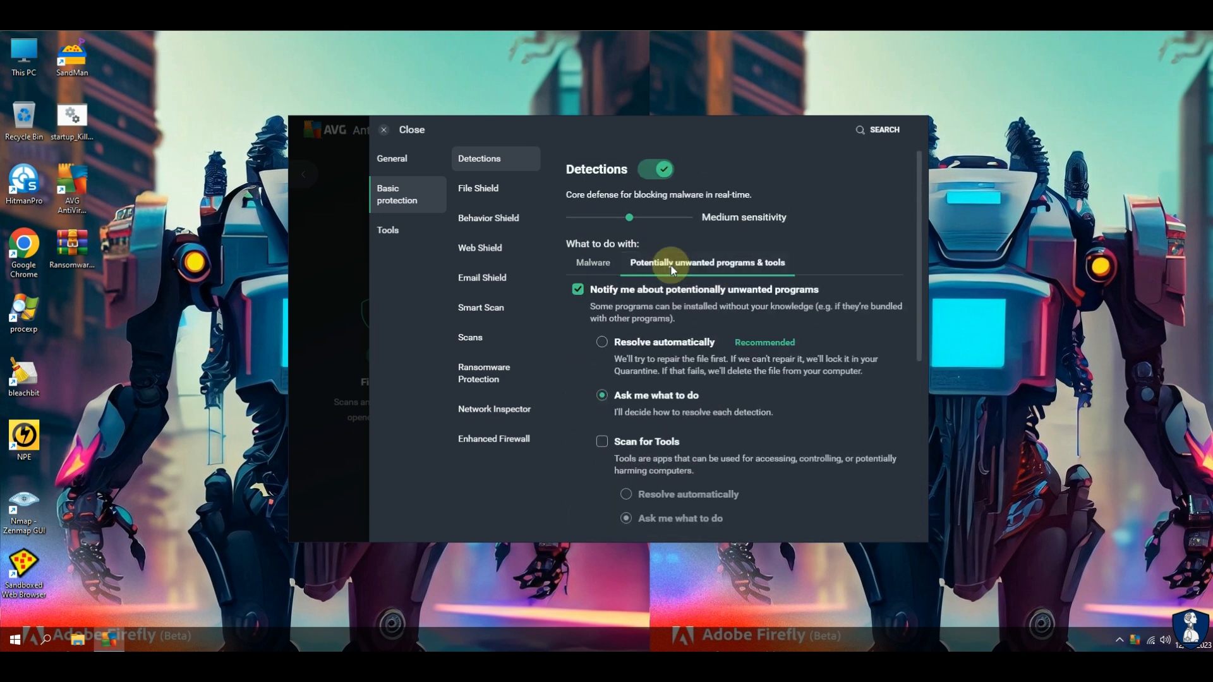
left_click(601, 343)
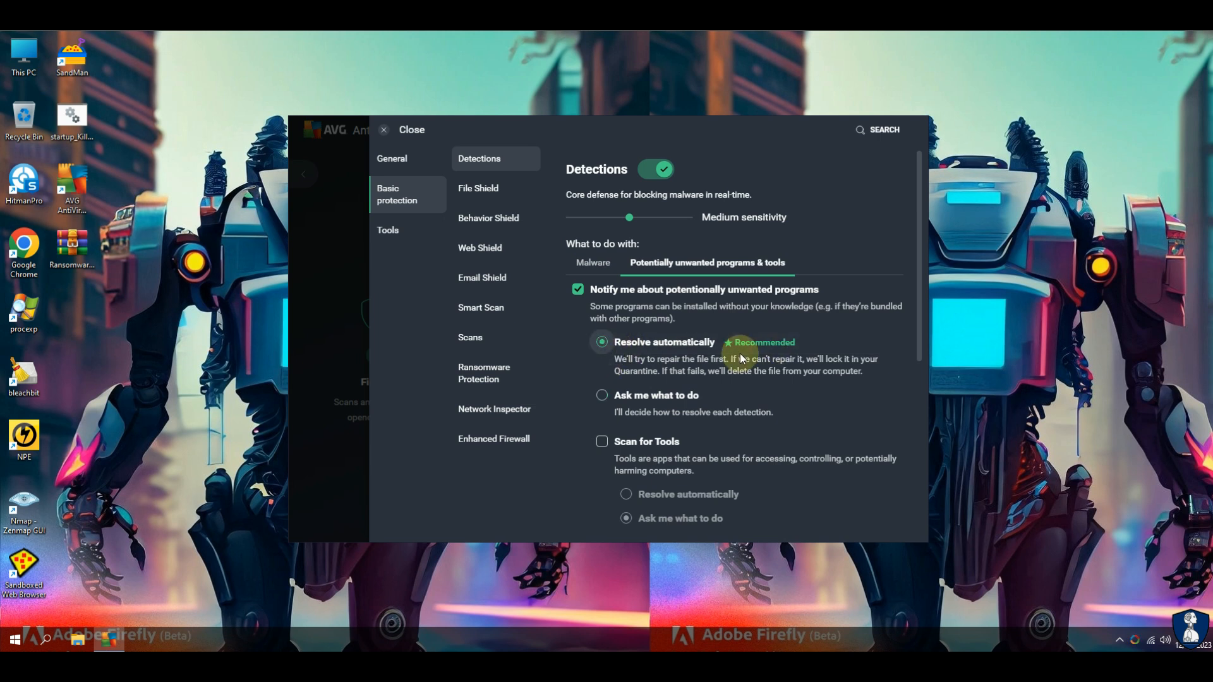
scroll("down", 3)
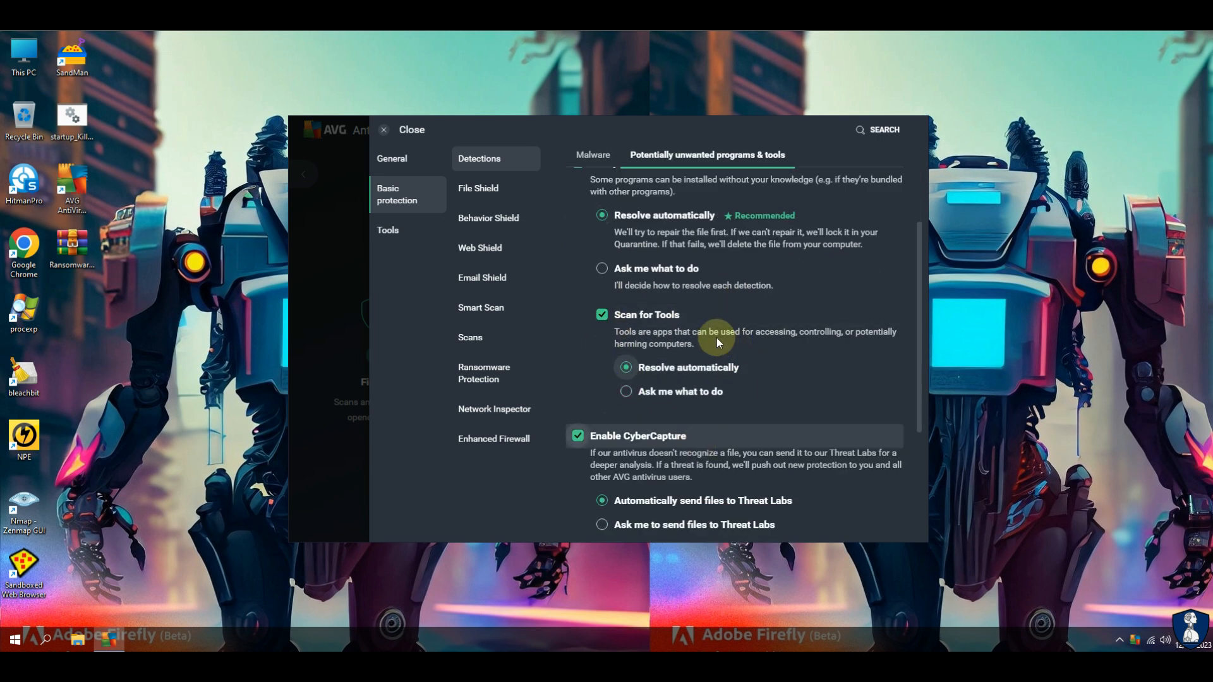
scroll("down", 3)
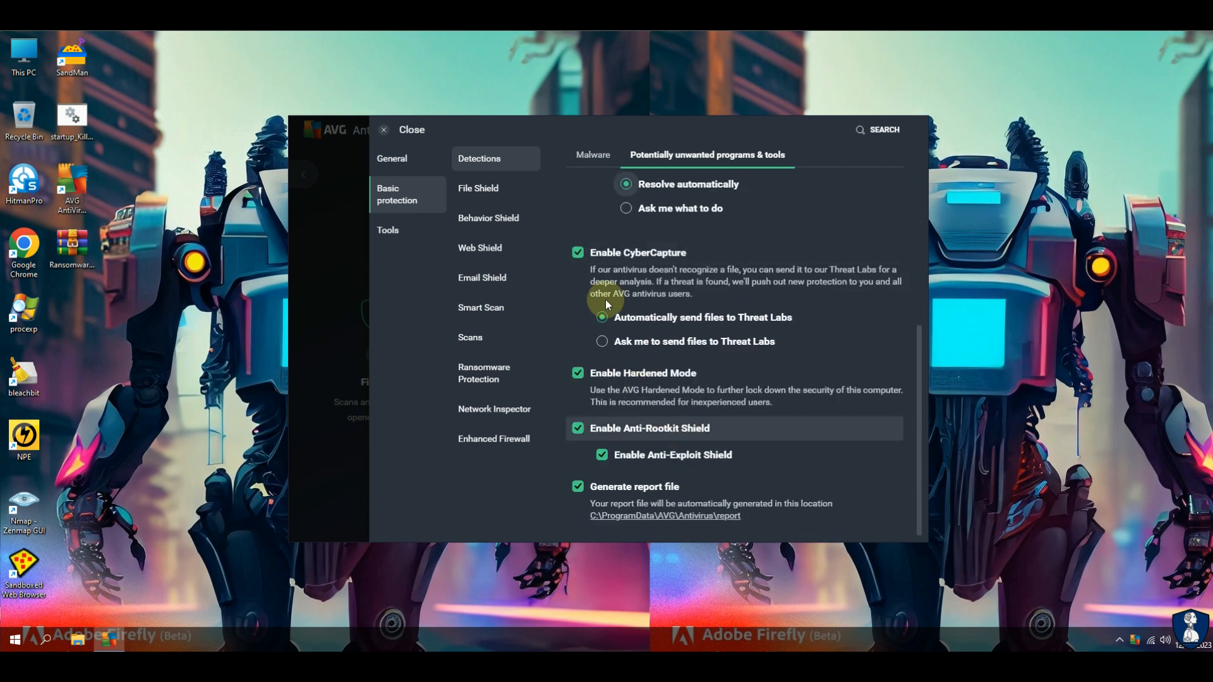
left_click(601, 317)
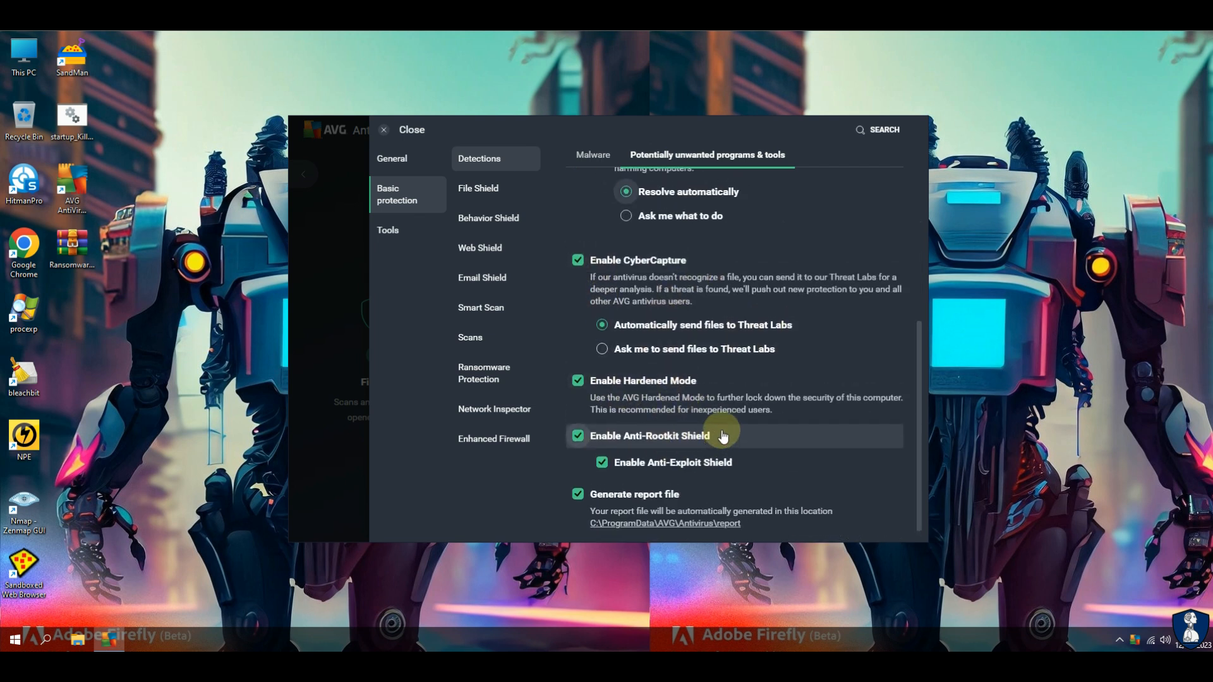
- Browse the Behavior Shield, Web Shield and Smart Scan settings
left_click(488, 218)
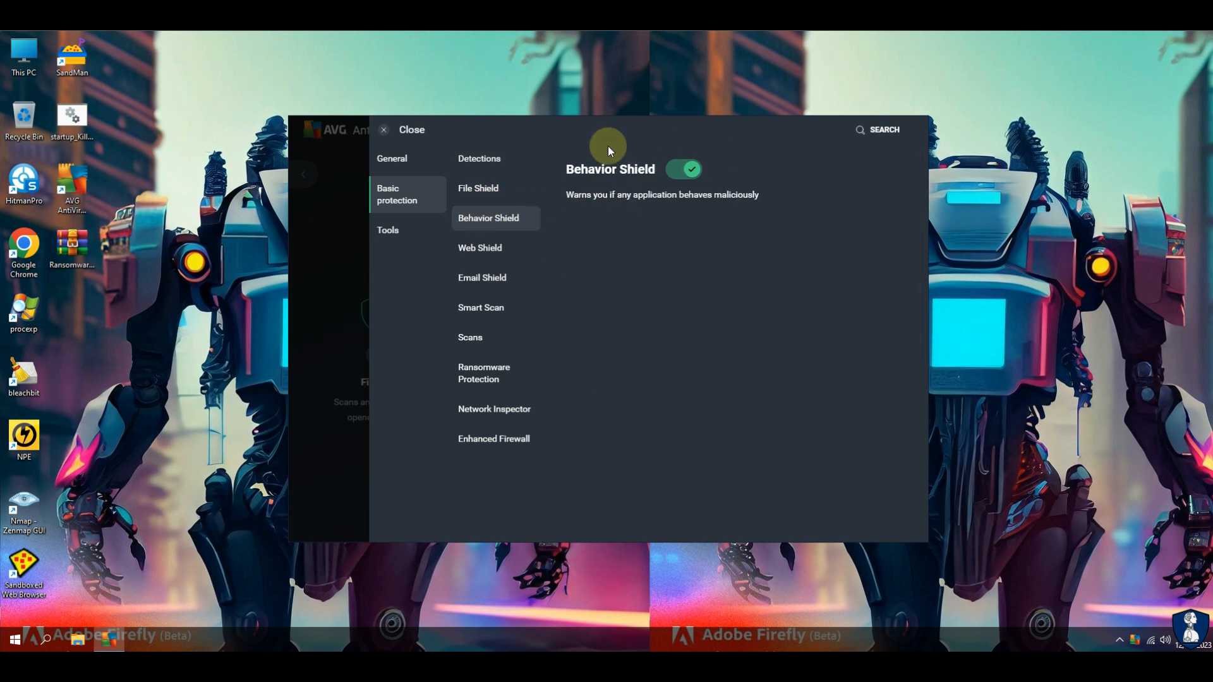
left_click(480, 253)
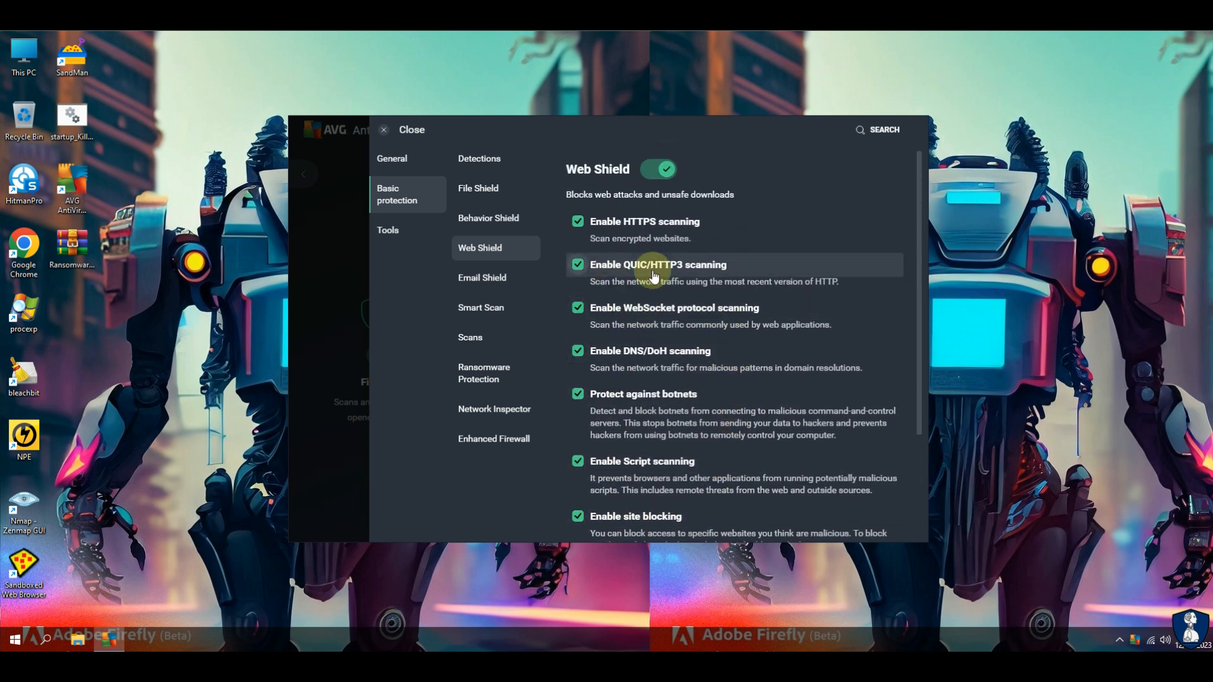
left_click(481, 282)
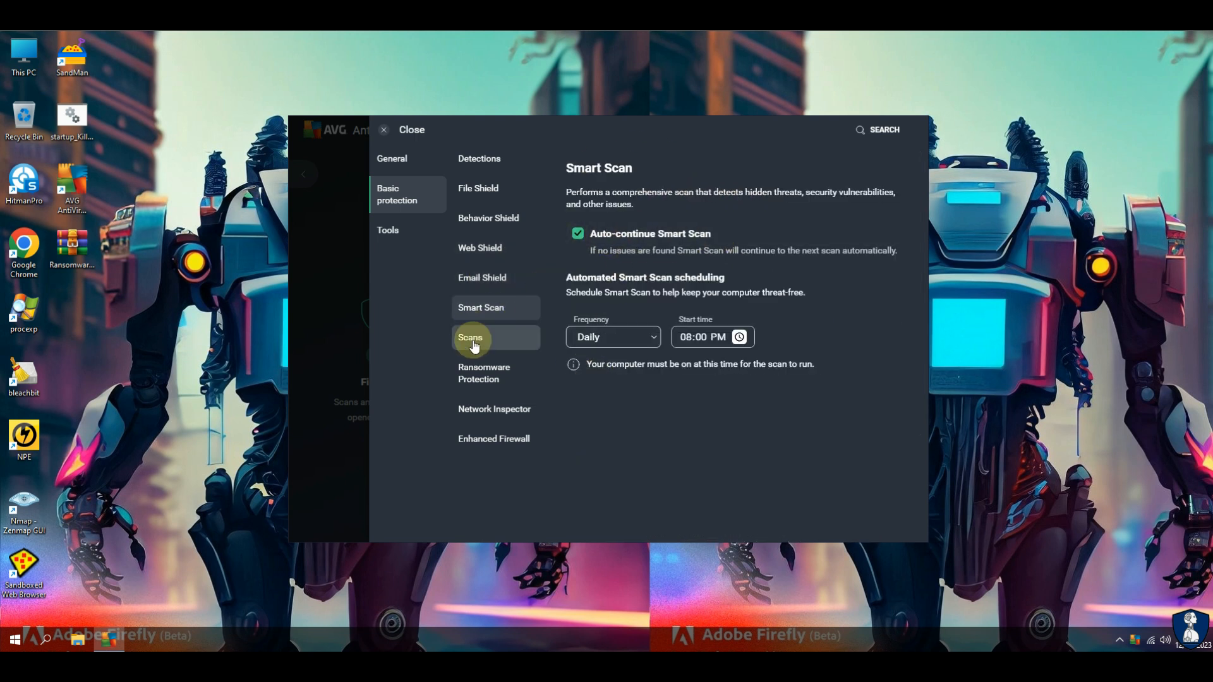
- Confirm Move to Quarantine on the Scans, File or Folder, Explorer and Boot-time scan settings
left_click(470, 342)
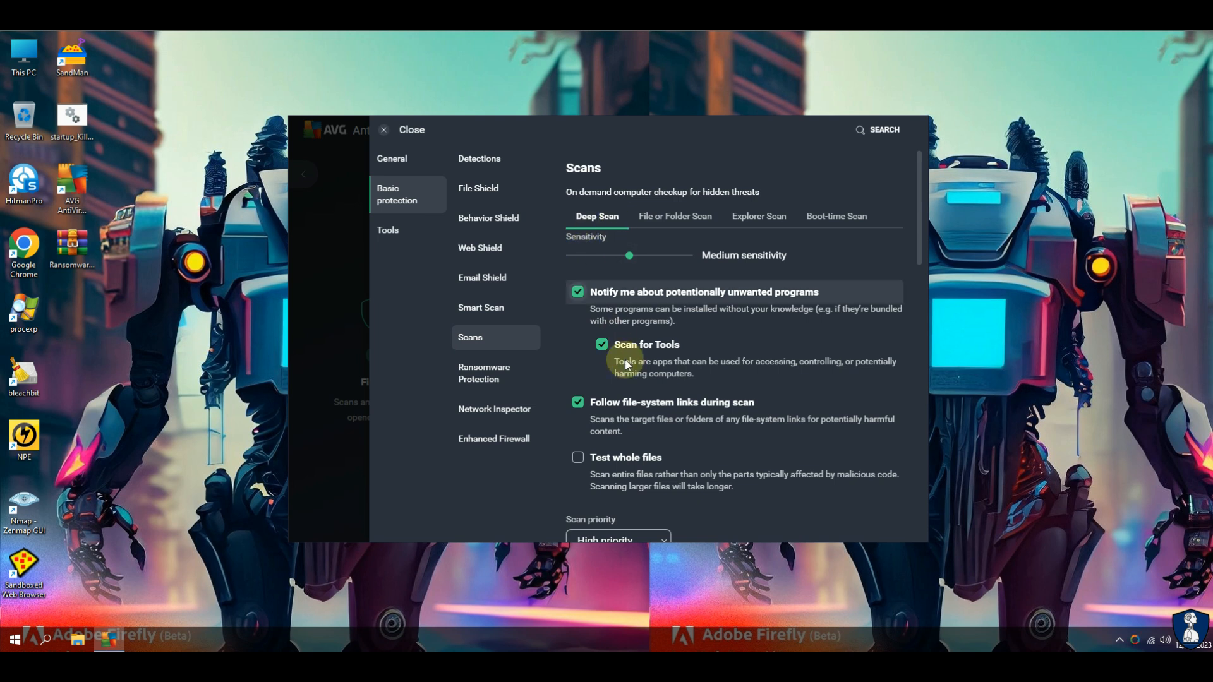
scroll("down", 3)
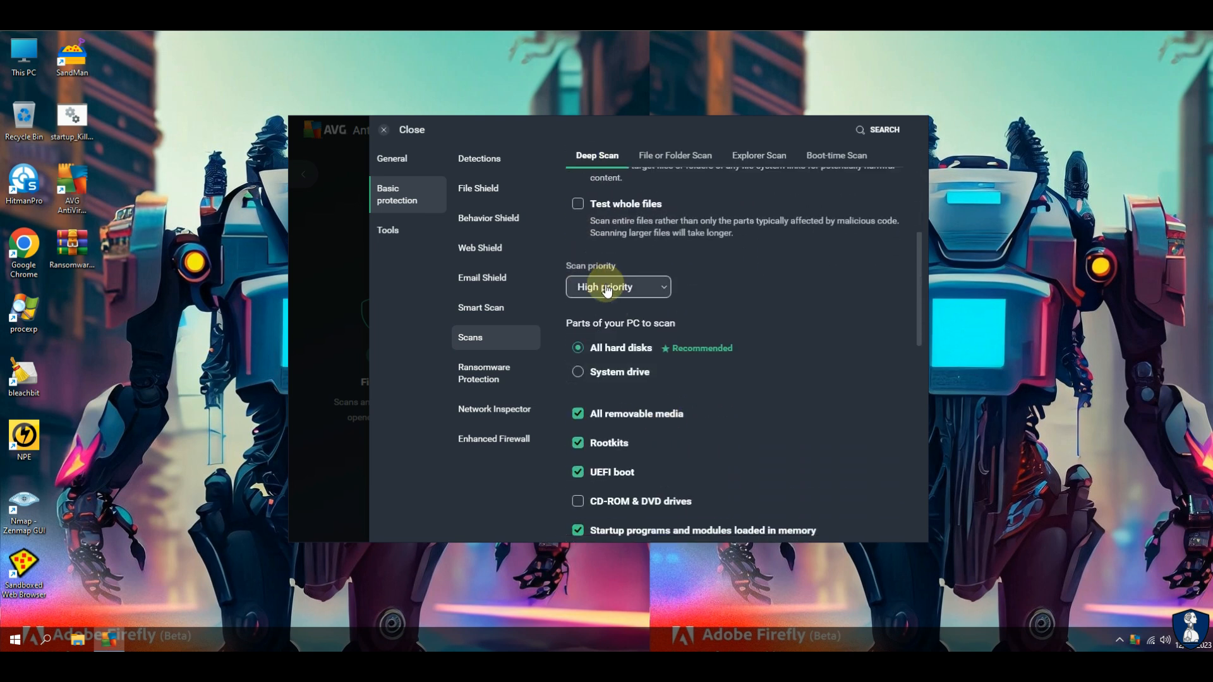
scroll("down", 3)
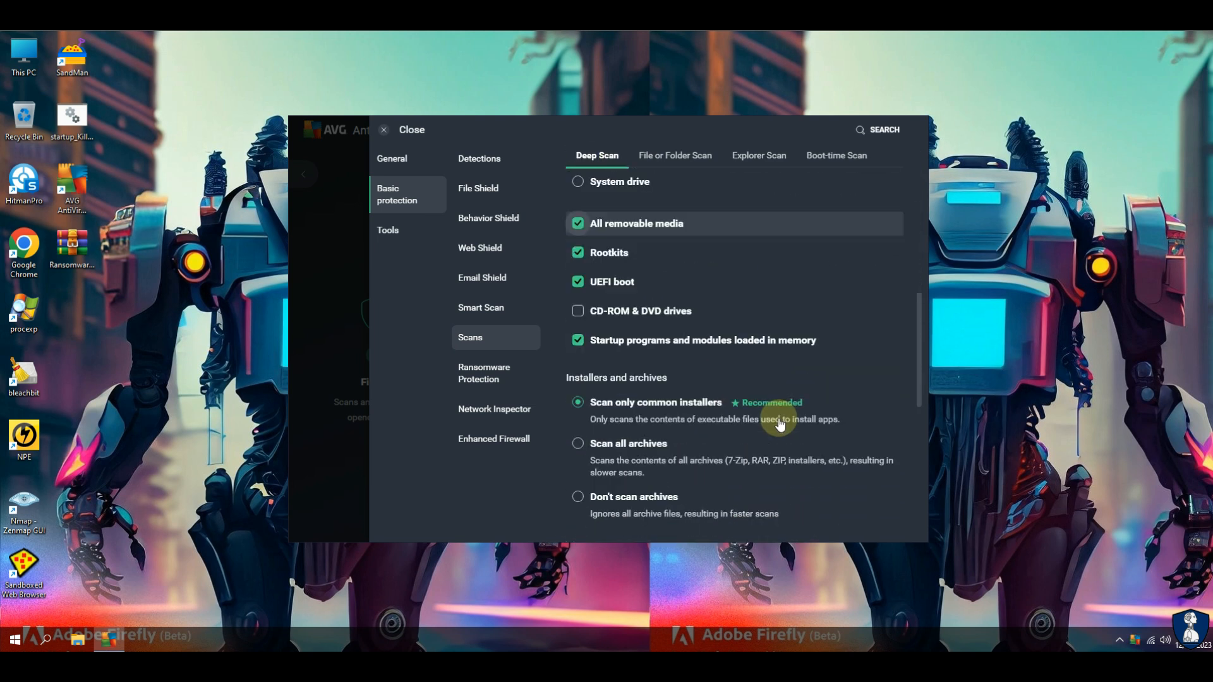
scroll("down", 3)
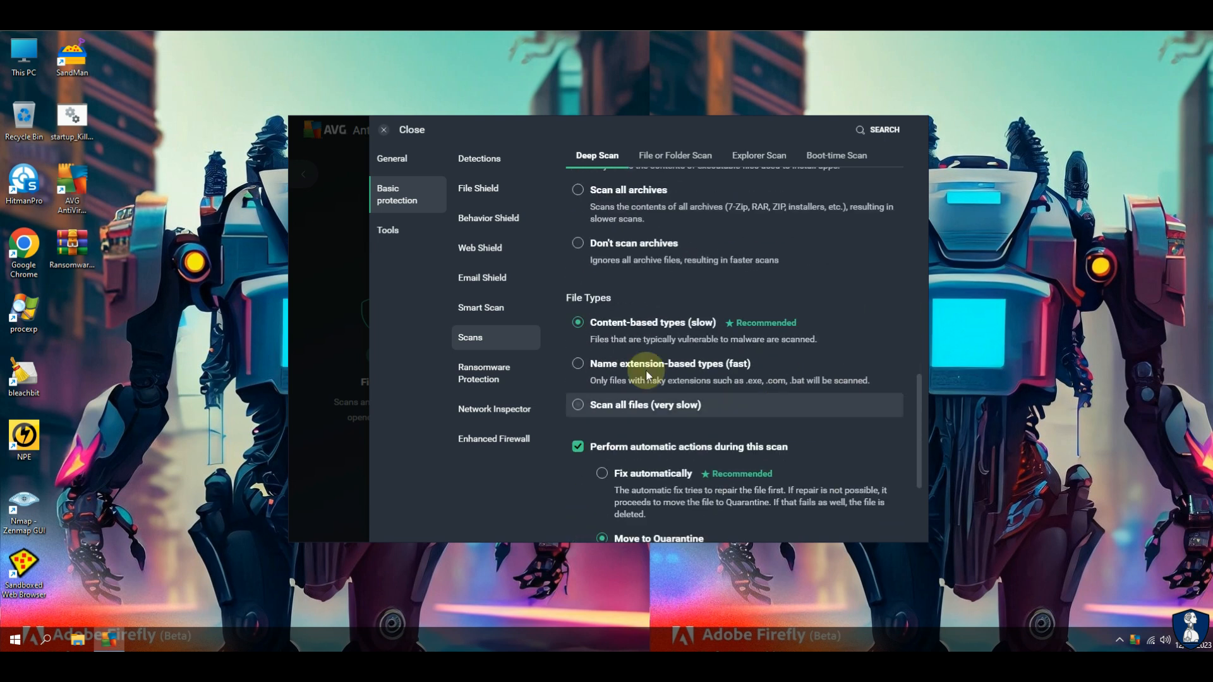
scroll("down", 3)
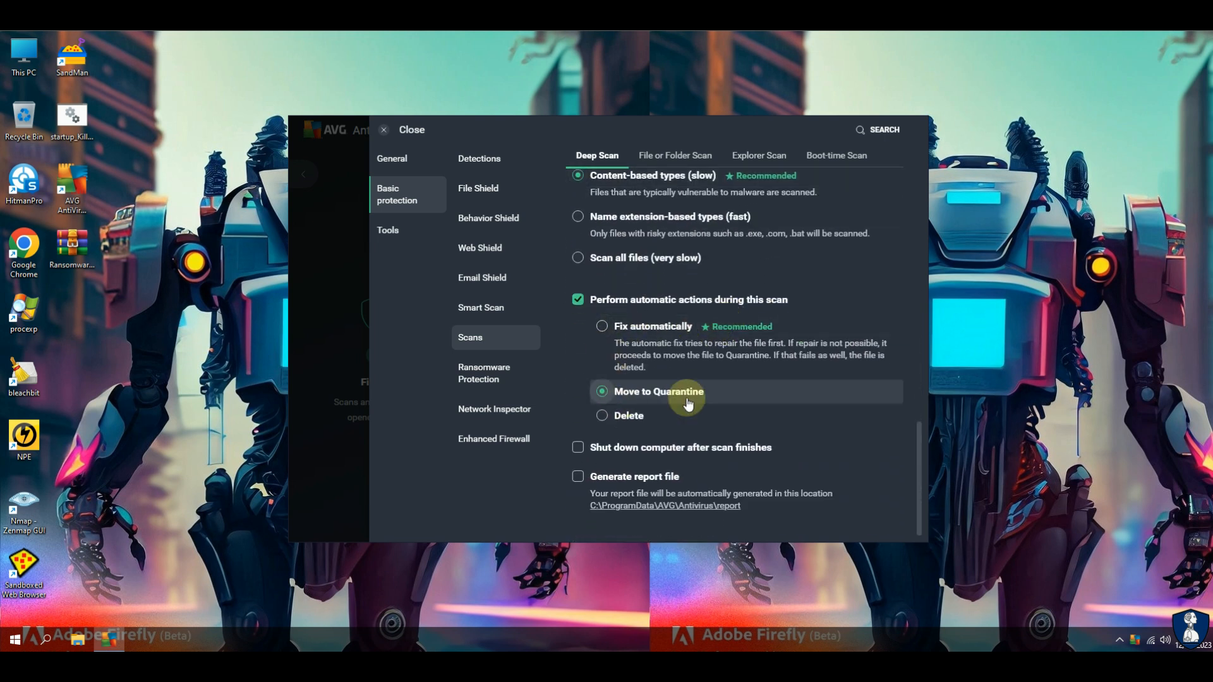
left_click(674, 156)
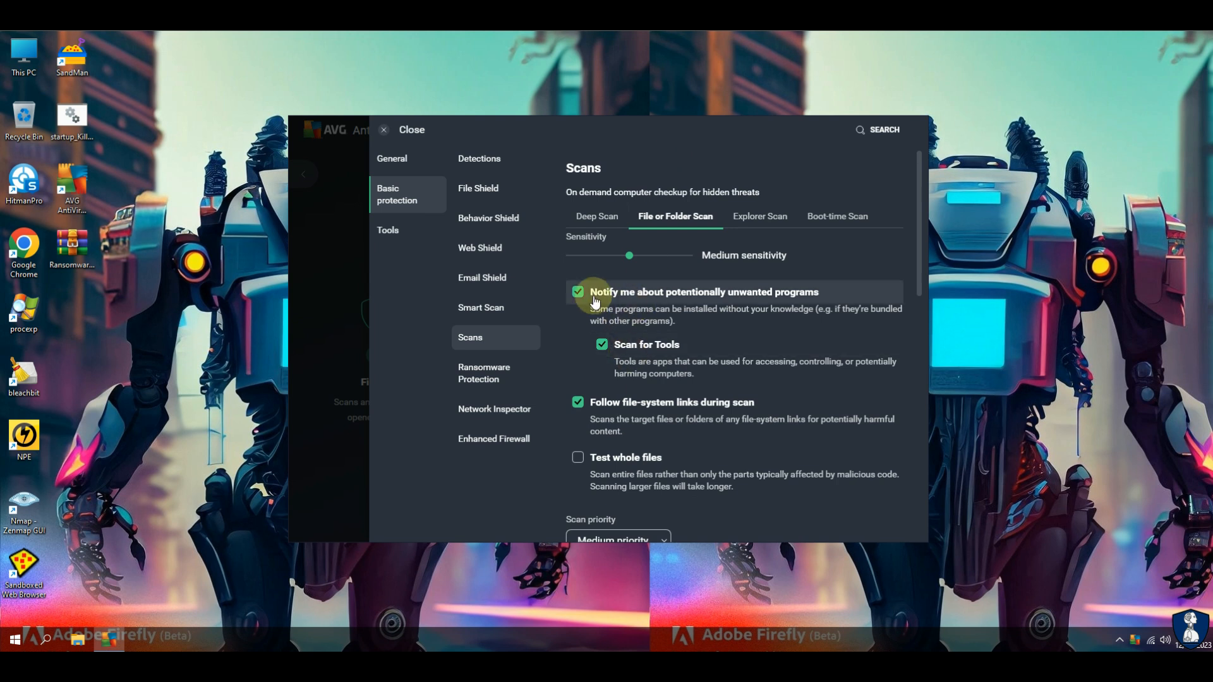
scroll("down", 3)
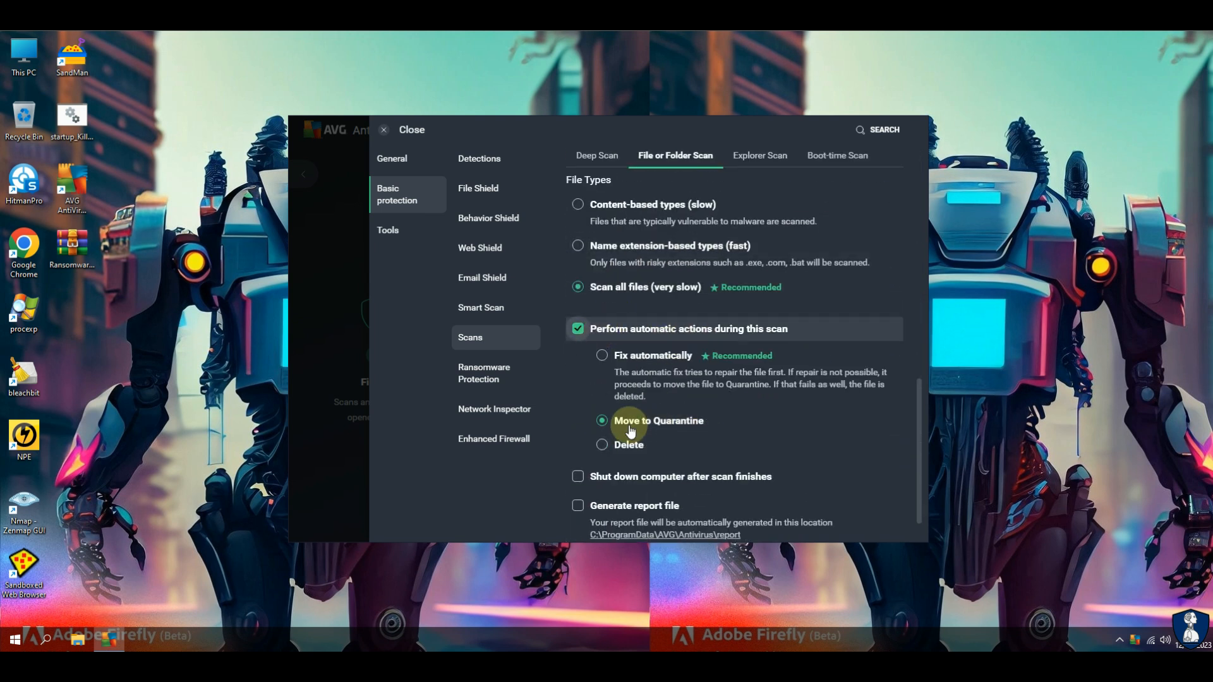
left_click(759, 155)
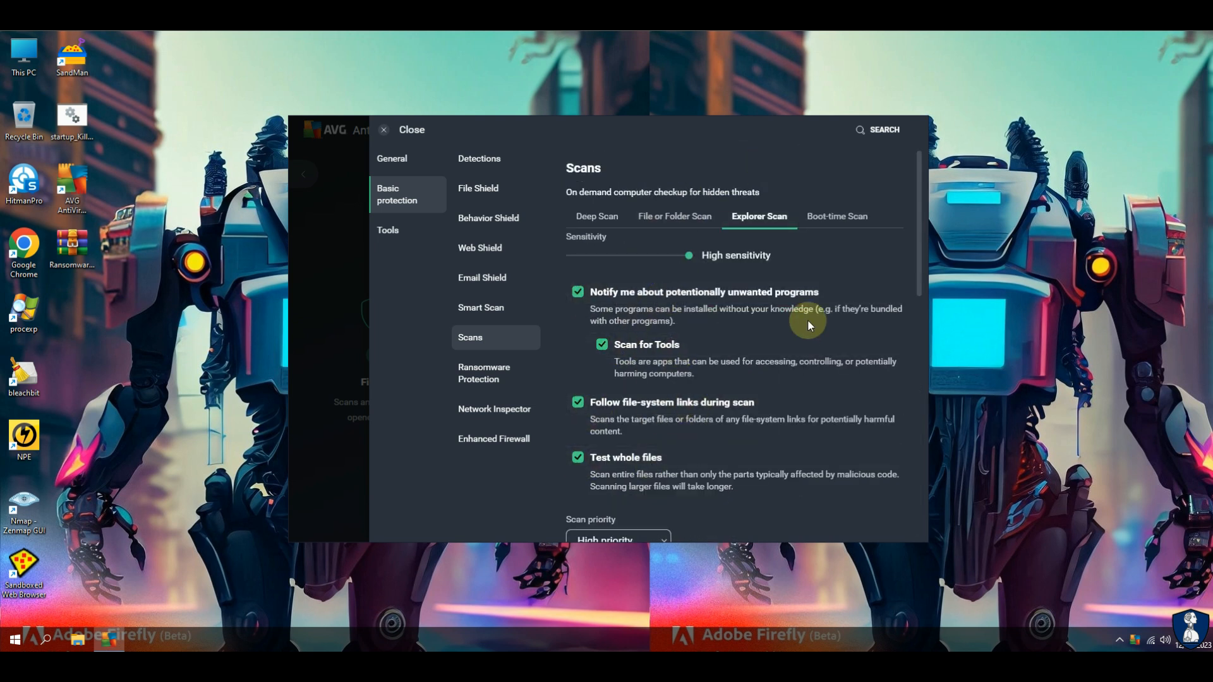
scroll("down", 3)
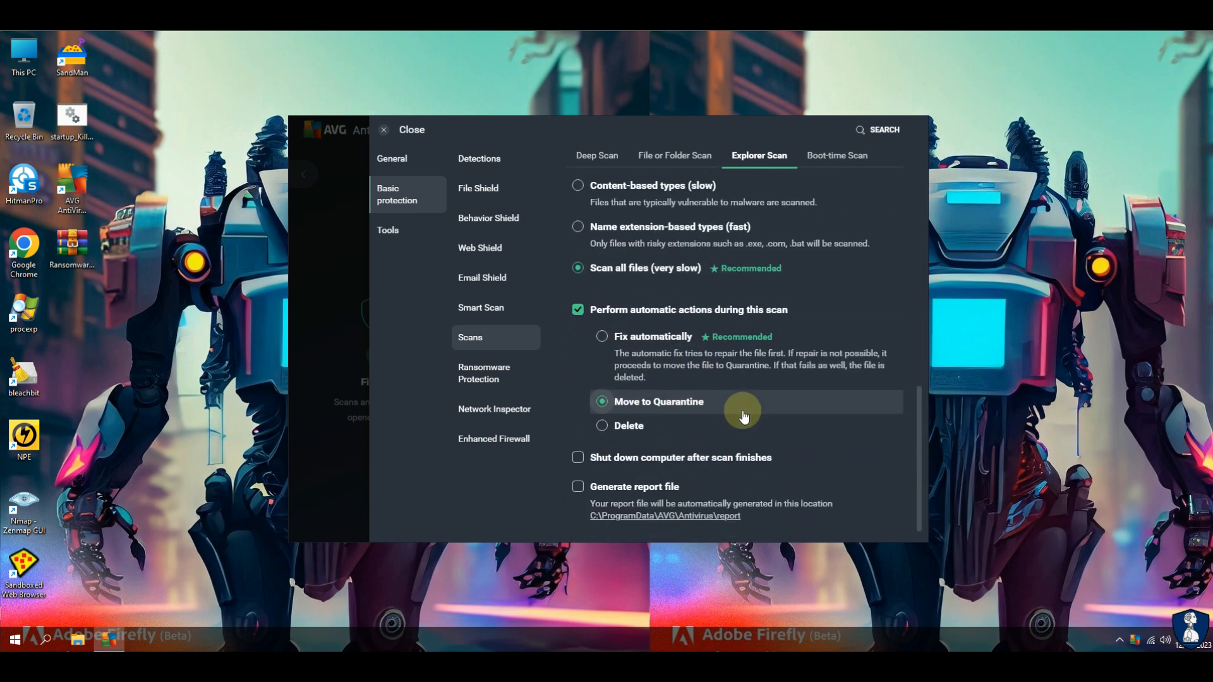
left_click(837, 155)
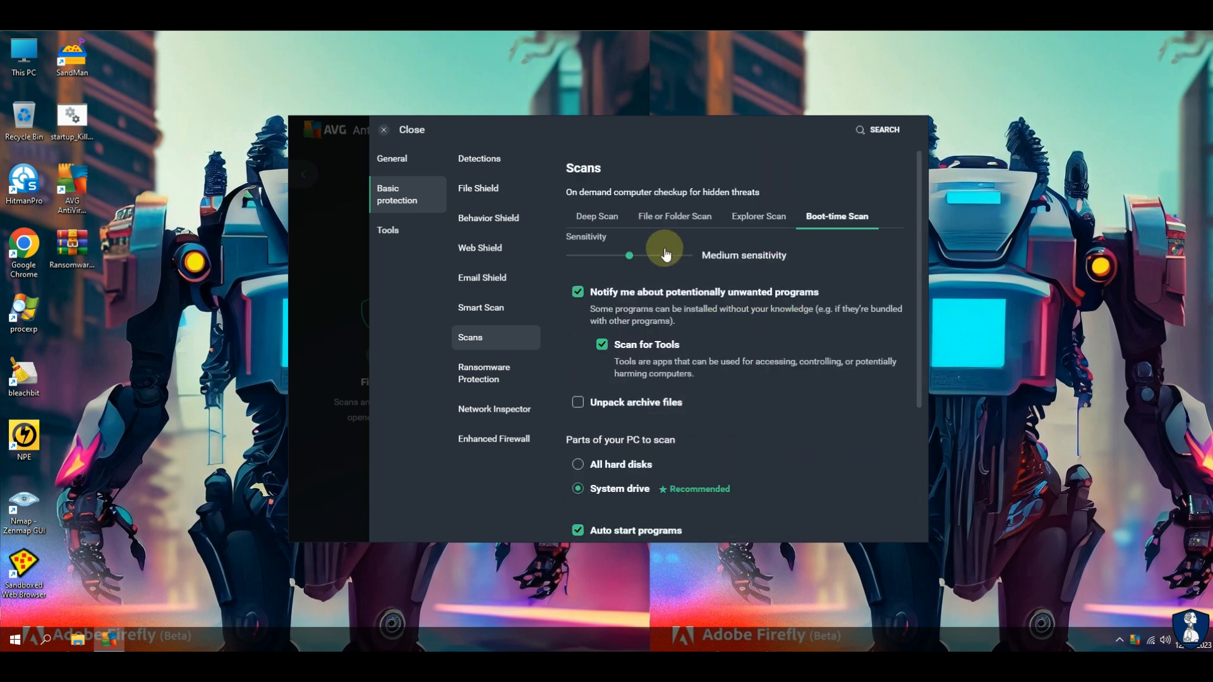
scroll("down", 3)
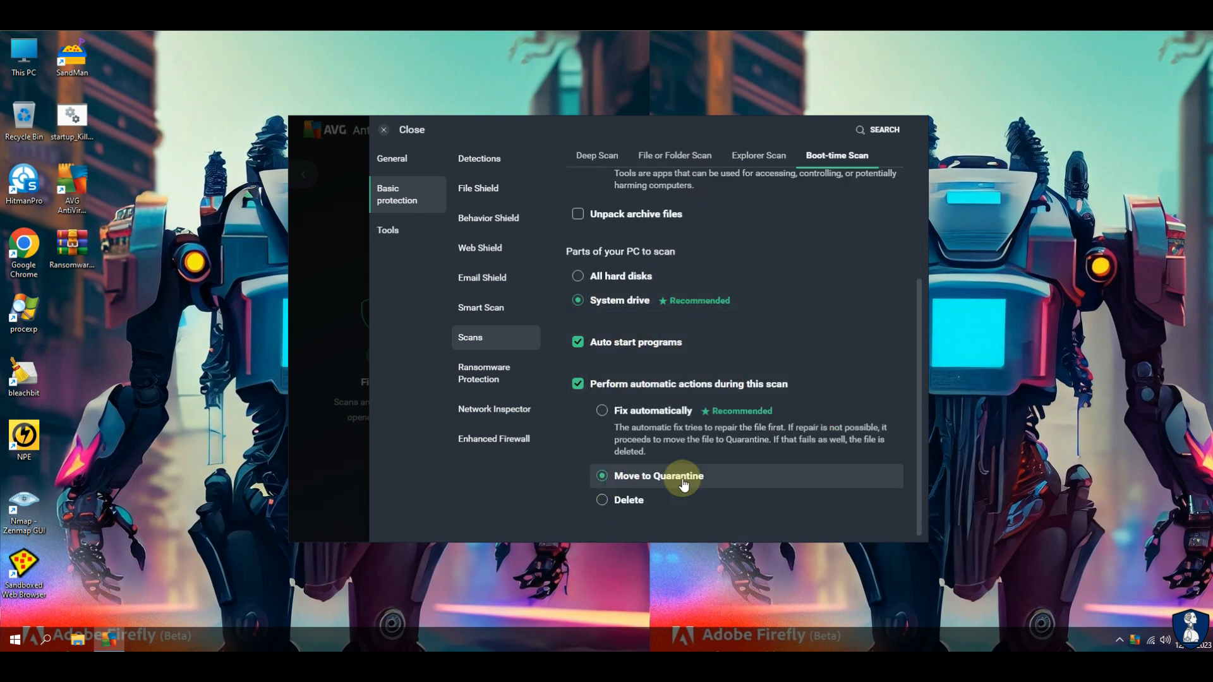
- Review the Ransomware Protection protected-folder settings and show Network Inspector
left_click(484, 372)
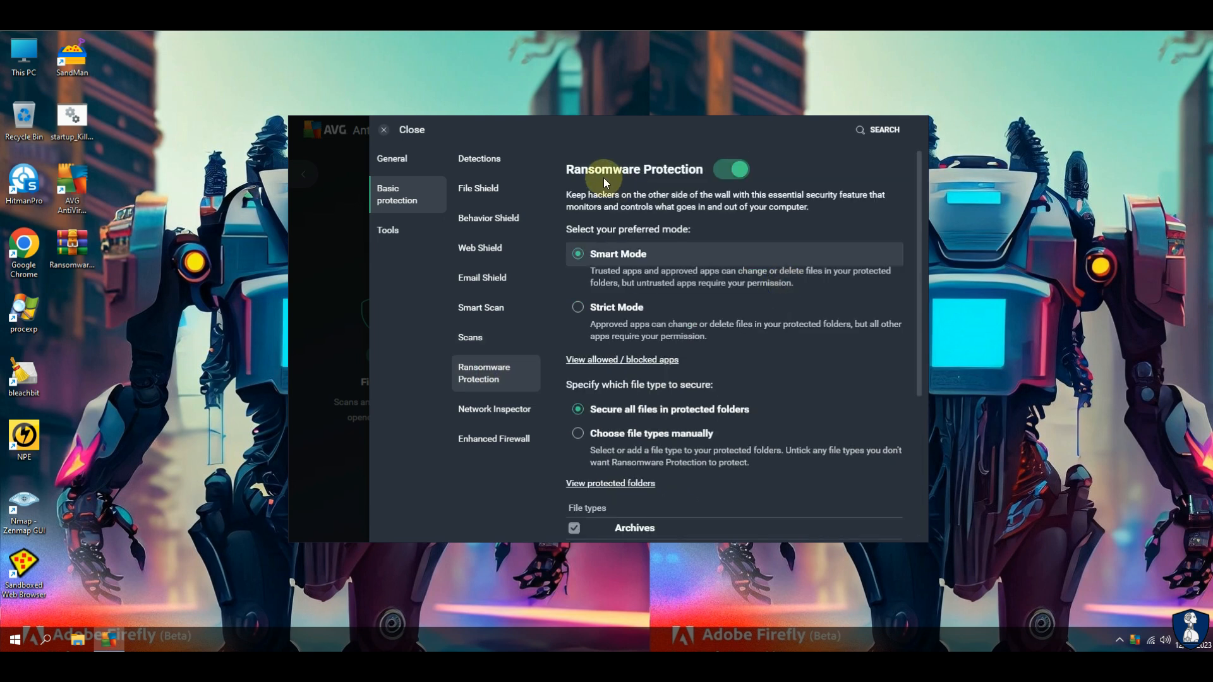
scroll("down", 3)
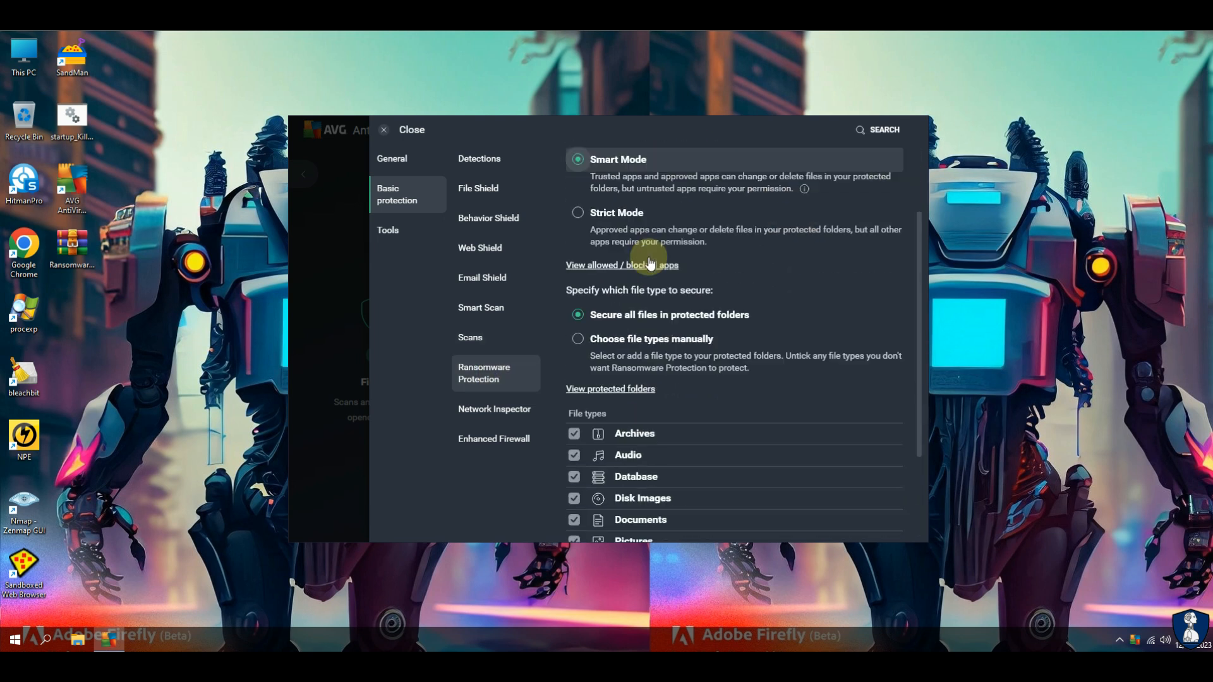
scroll("down", 3)
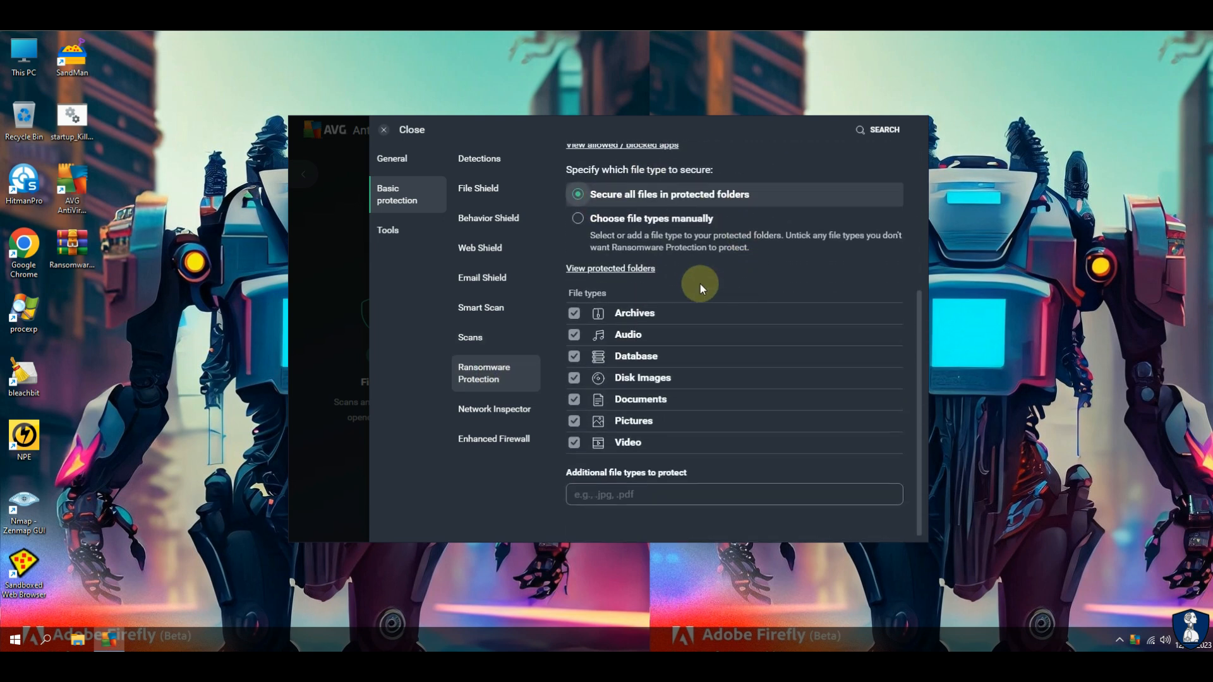
left_click(494, 408)
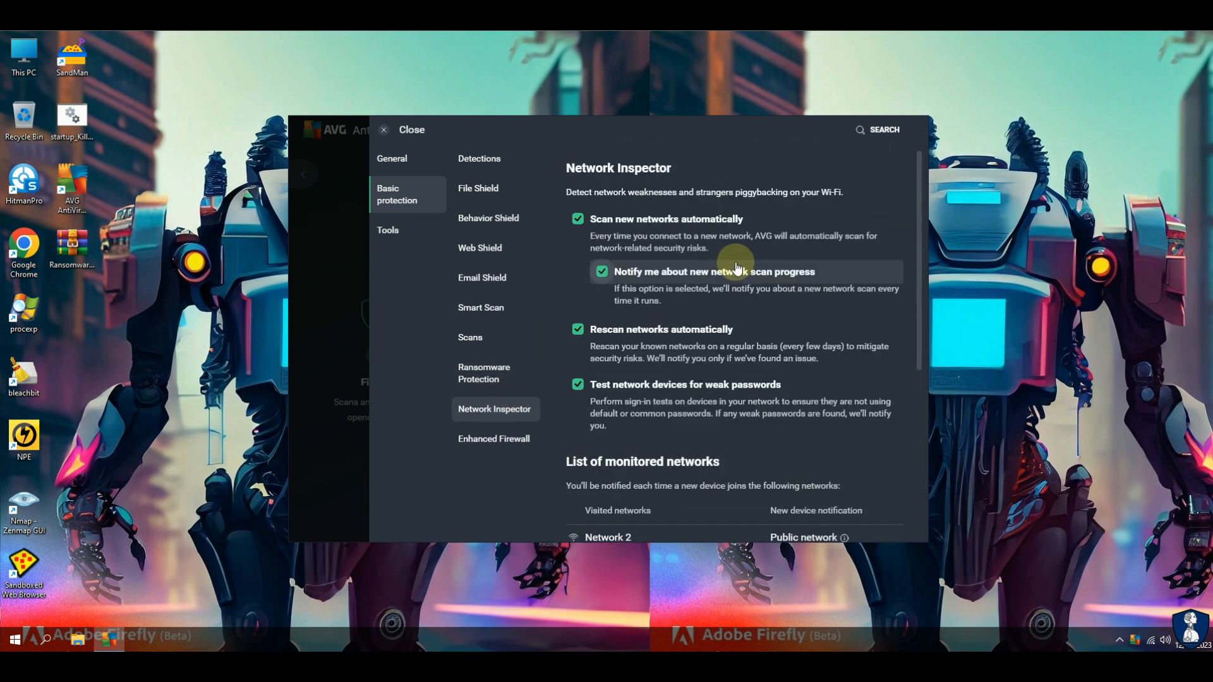
- View the Enhanced Firewall's Basic, Network and Application rules
left_click(494, 438)
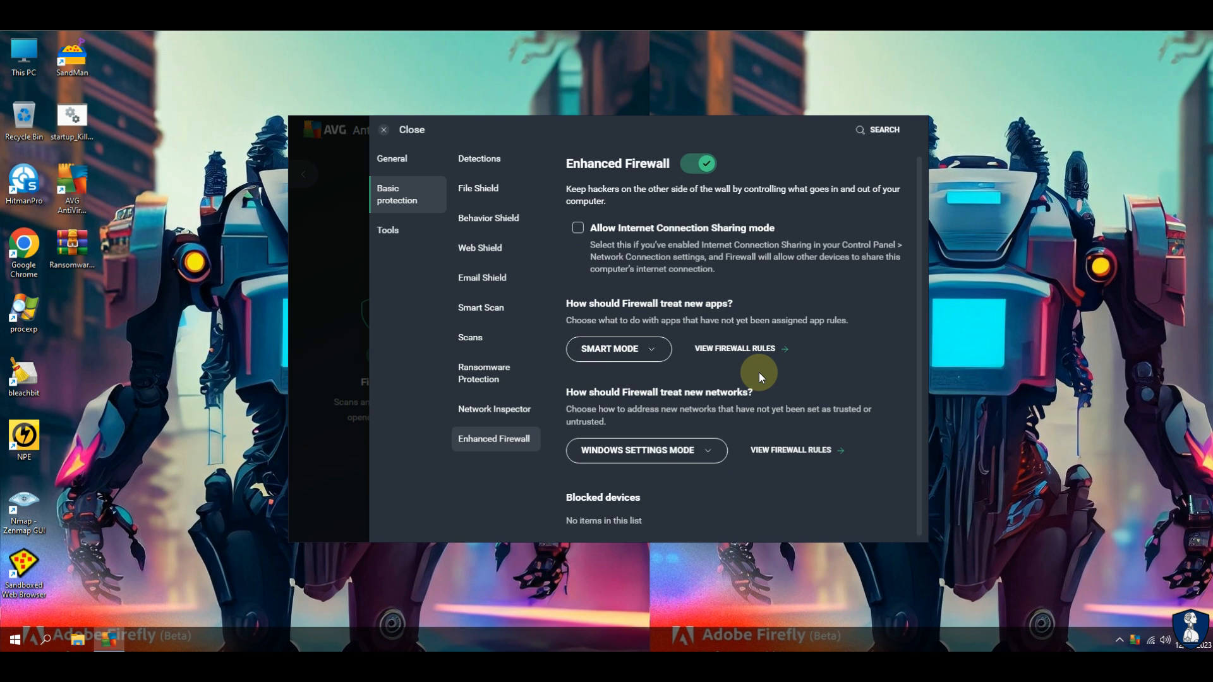
left_click(734, 355)
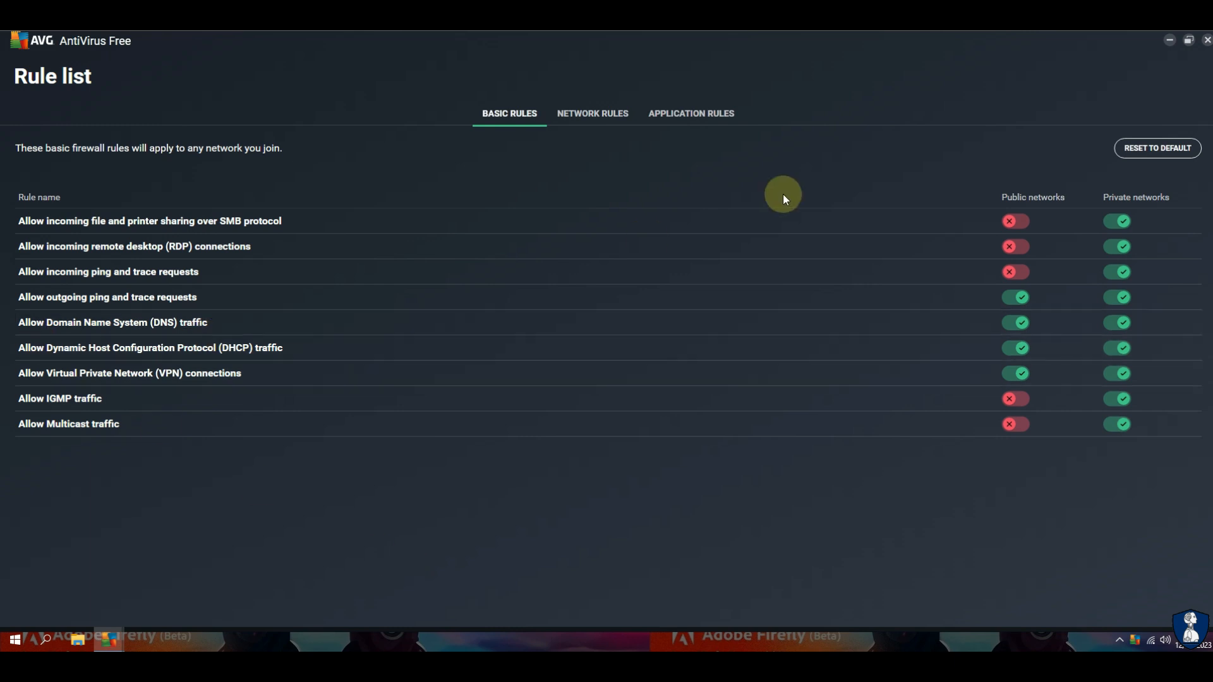
left_click(592, 114)
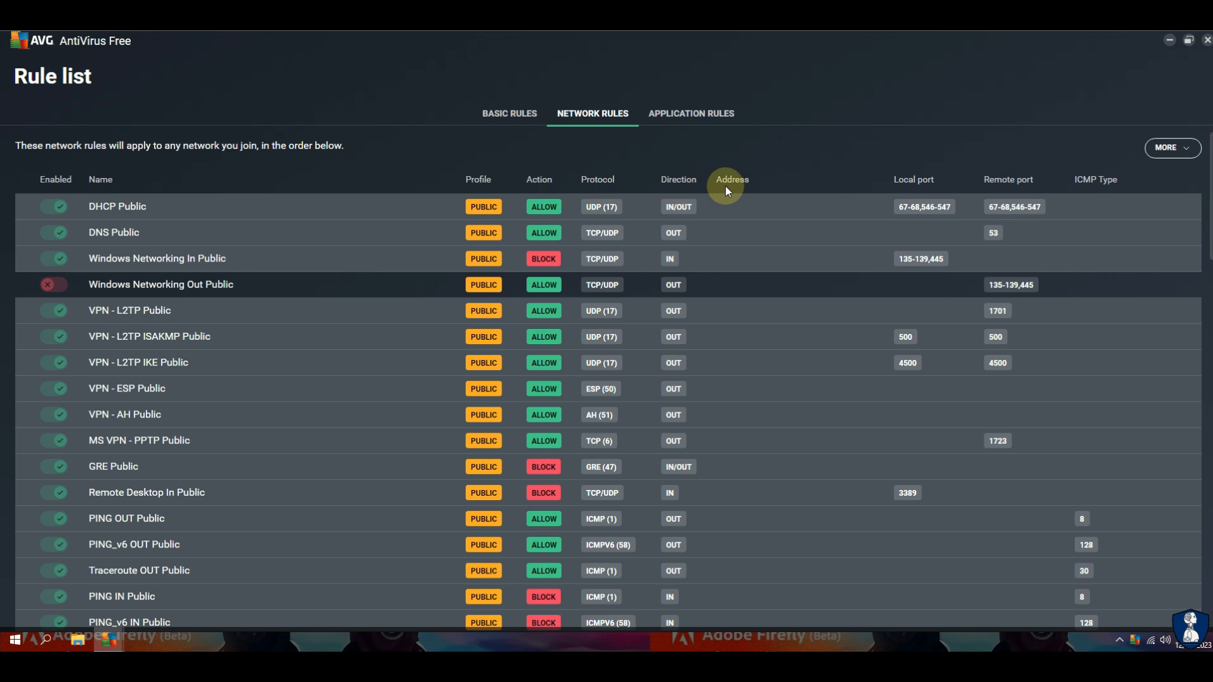
left_click(690, 113)
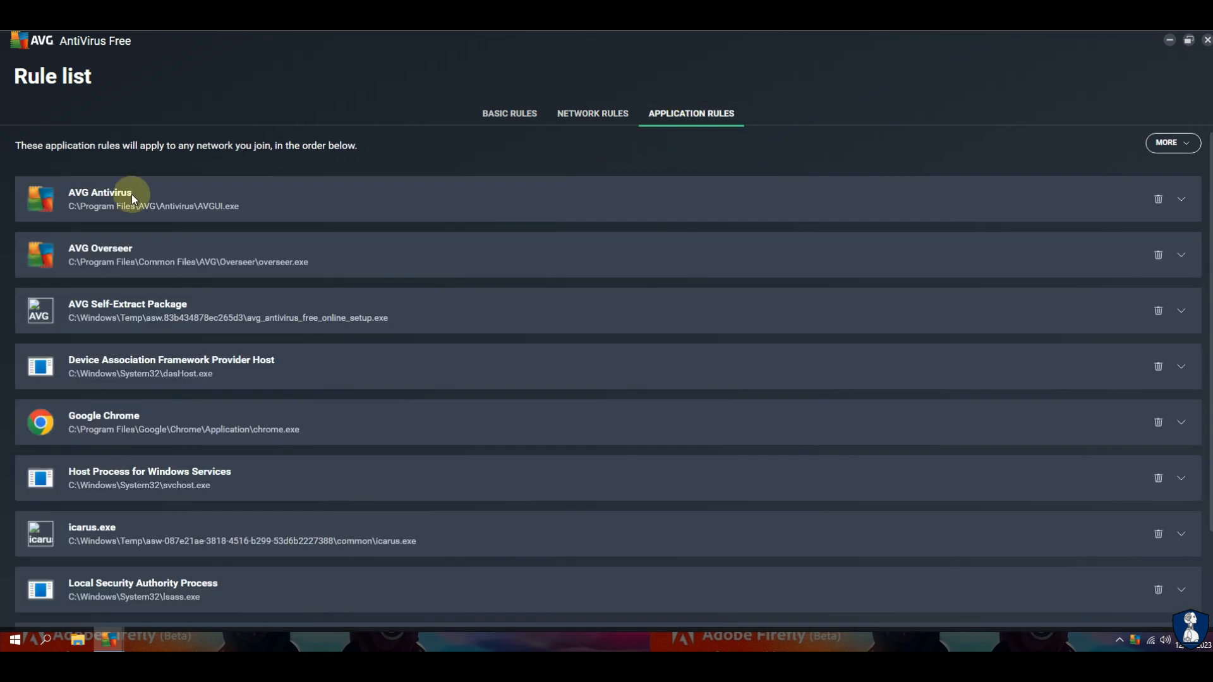
mouse_move(1162, 57)
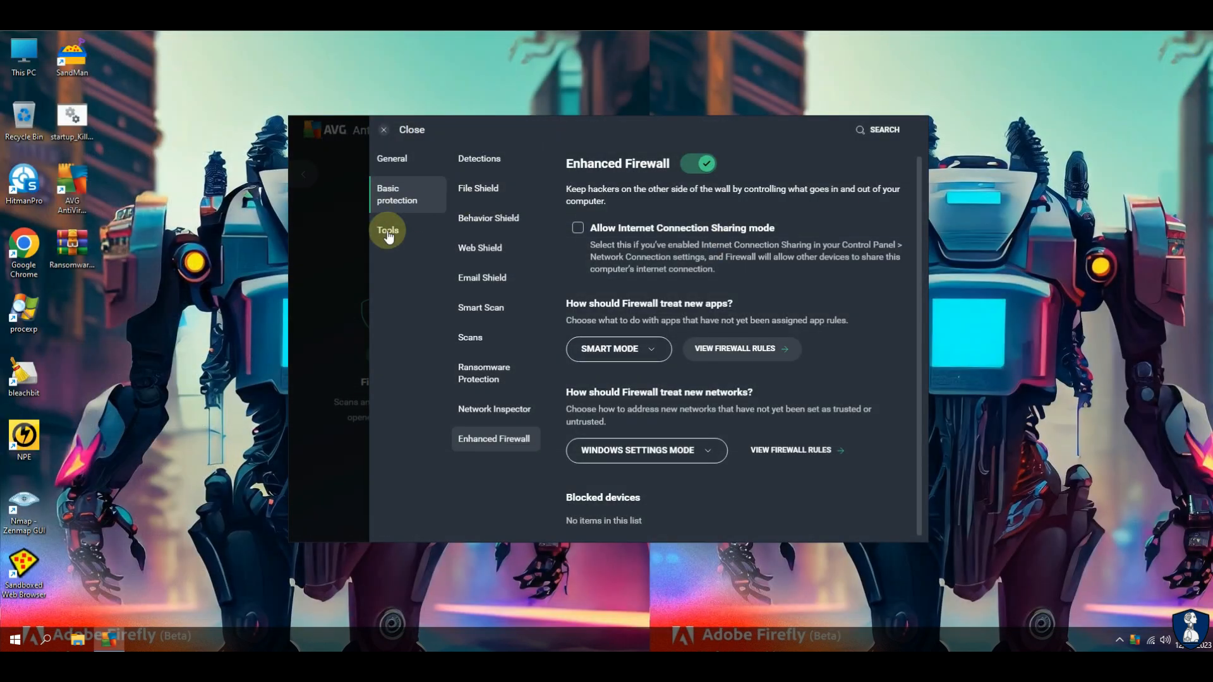
- Confirm virus definitions and application are up to date under General > Update, then view Exceptions
left_click(391, 160)
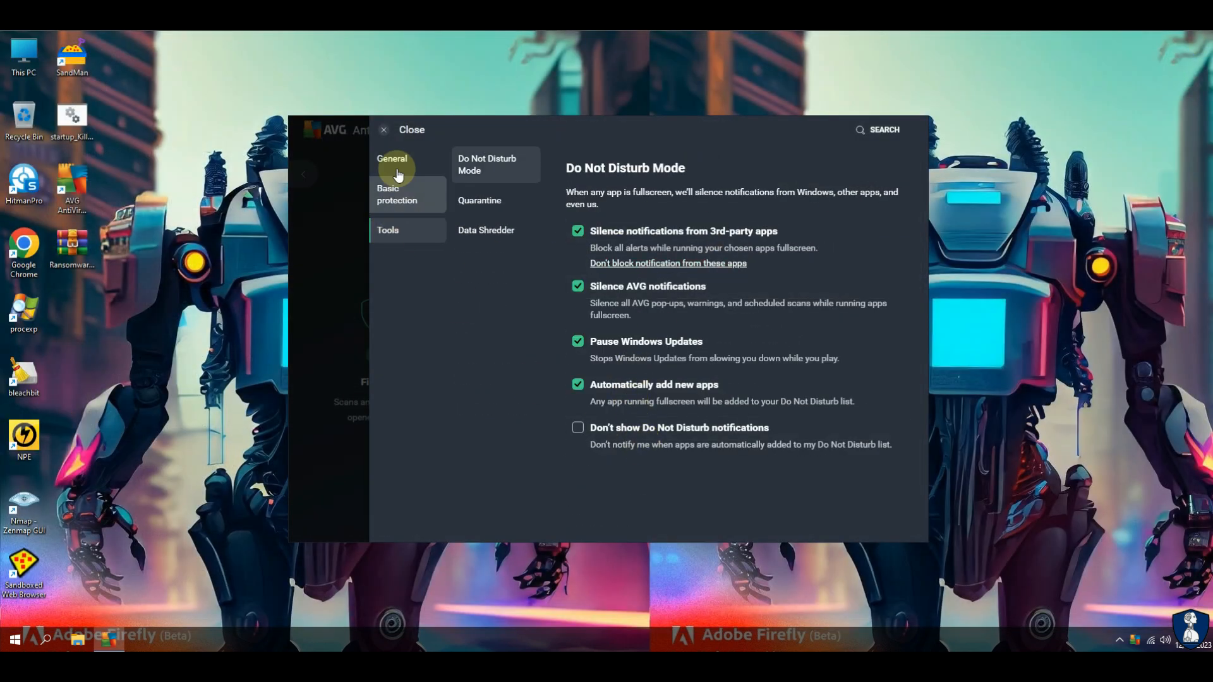
left_click(485, 230)
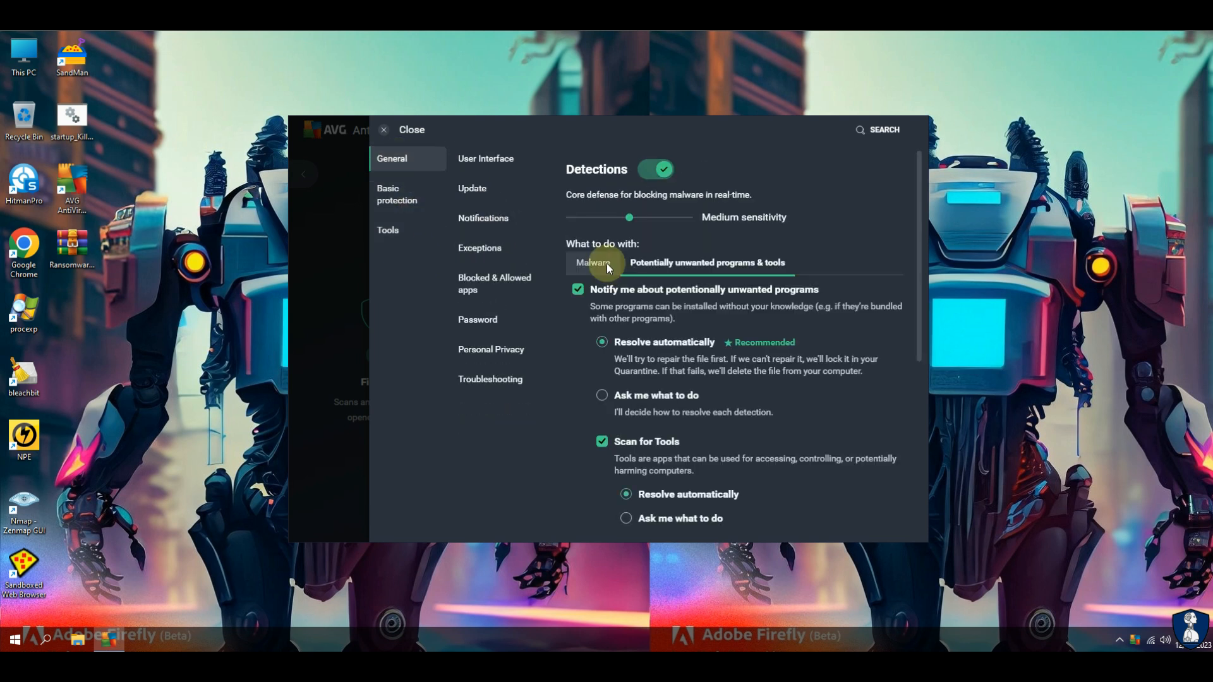
left_click(471, 191)
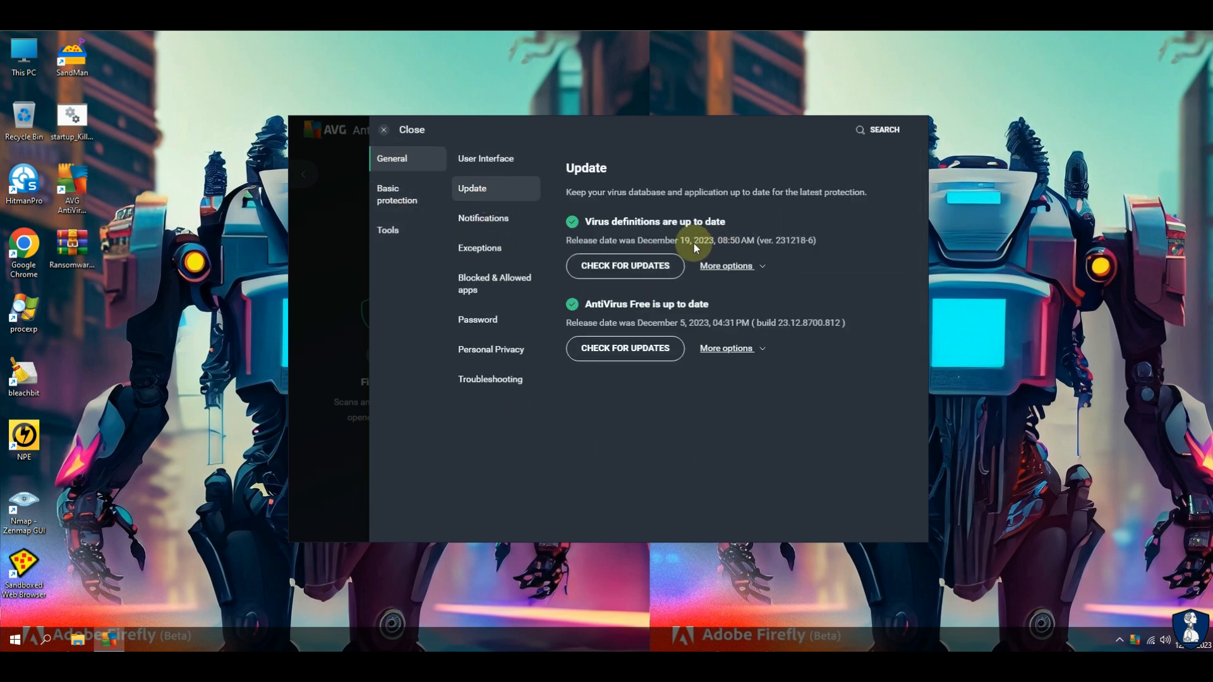
left_click(623, 266)
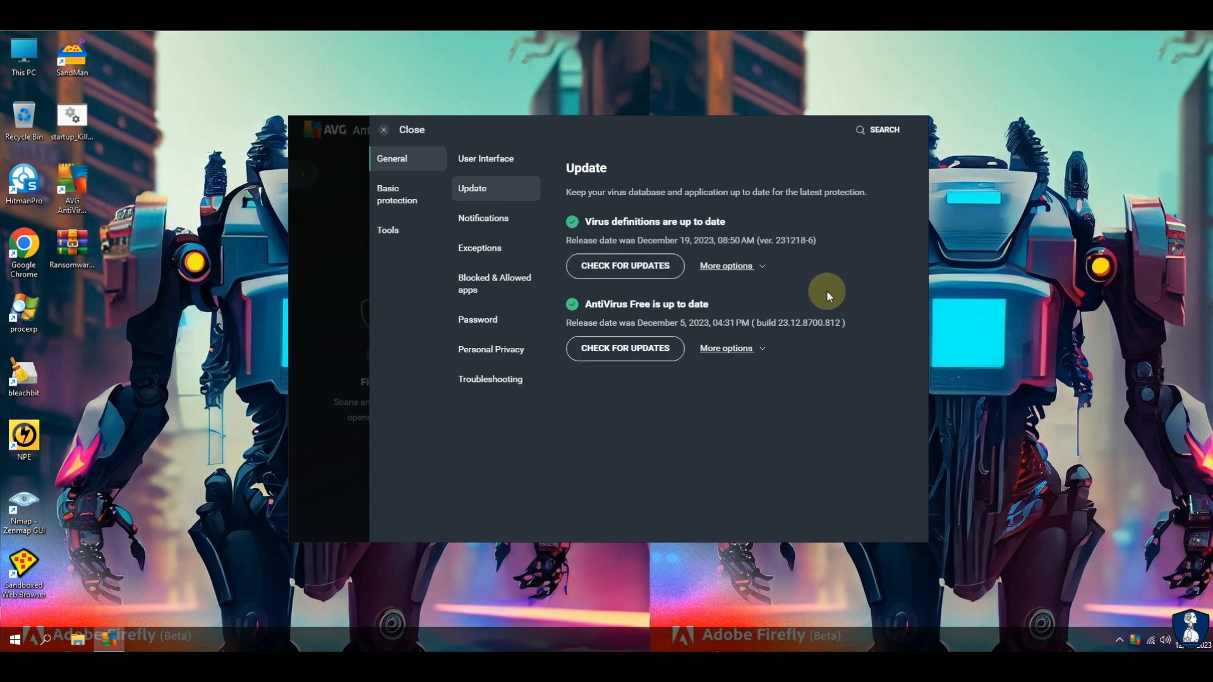
left_click(625, 353)
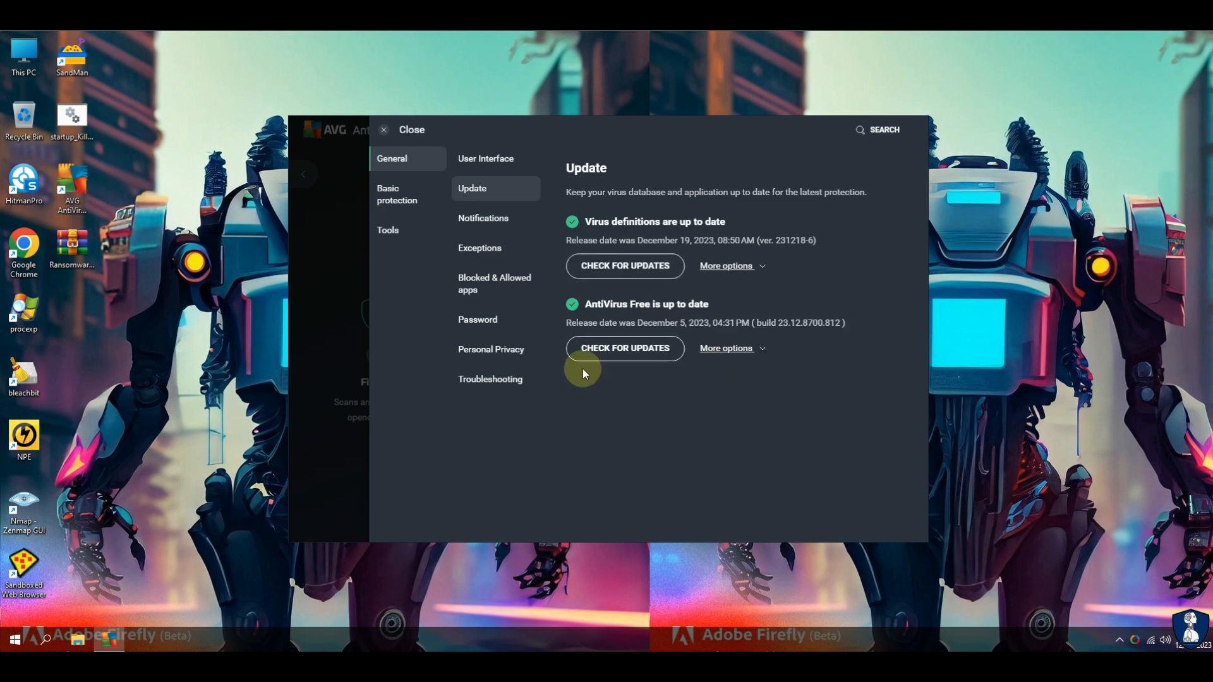
left_click(481, 247)
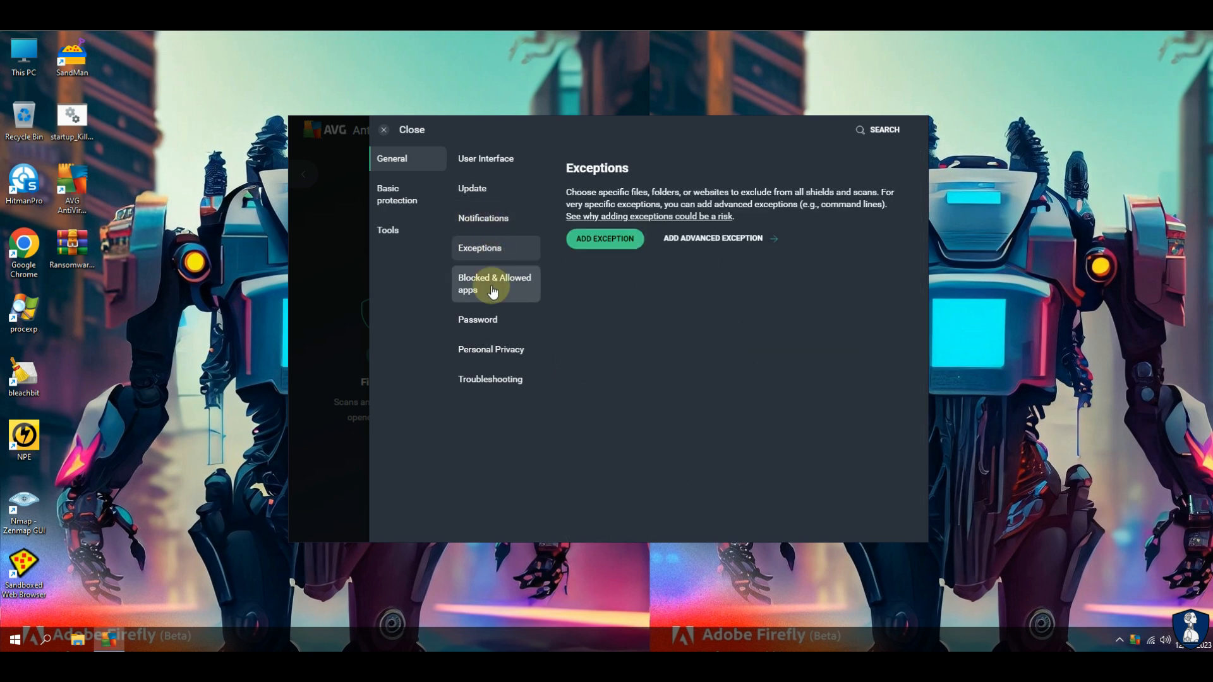
left_click(490, 349)
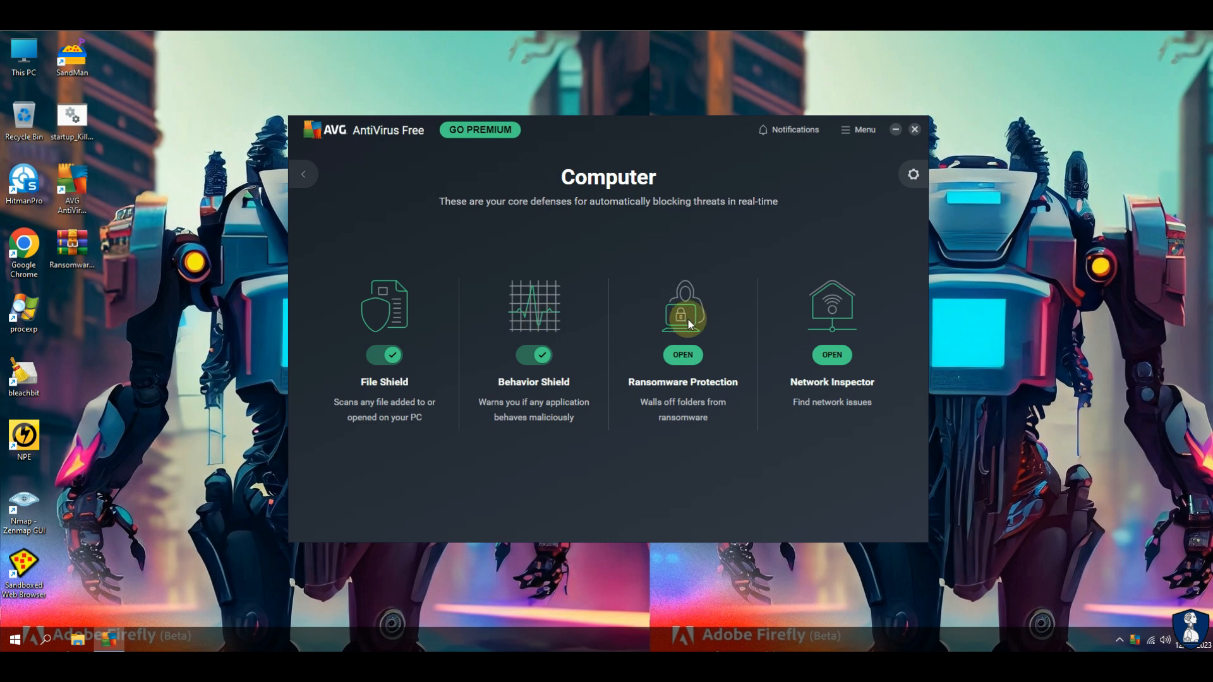
left_click(681, 358)
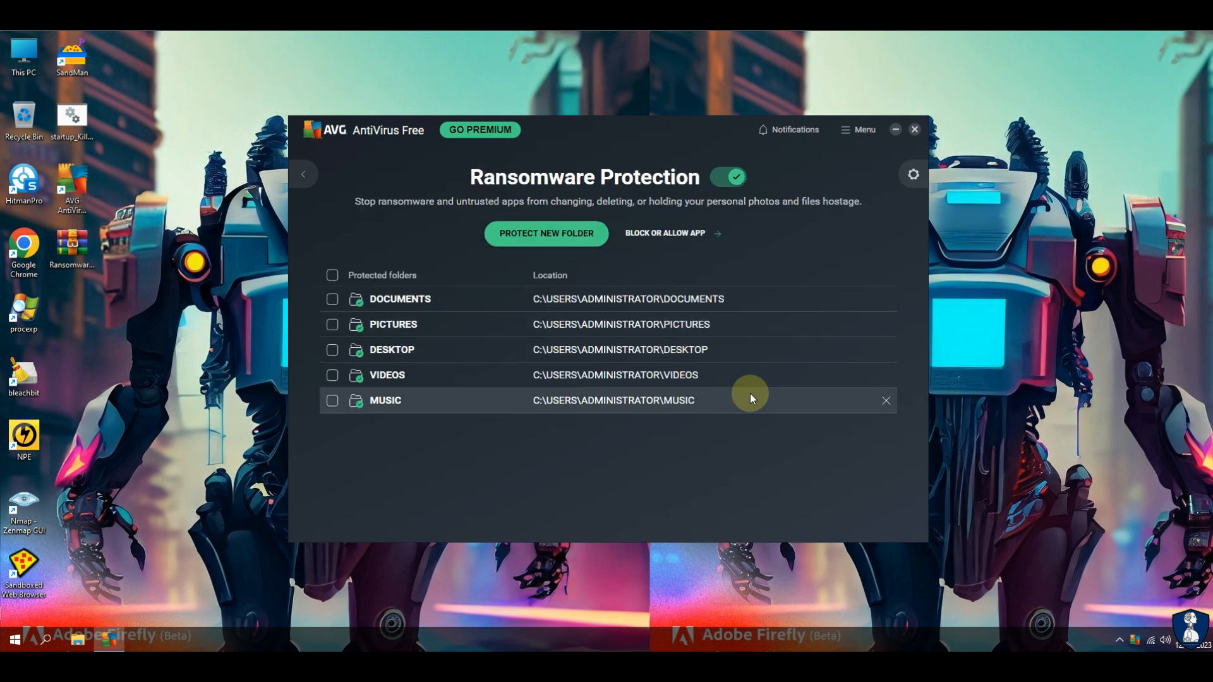
left_click(302, 175)
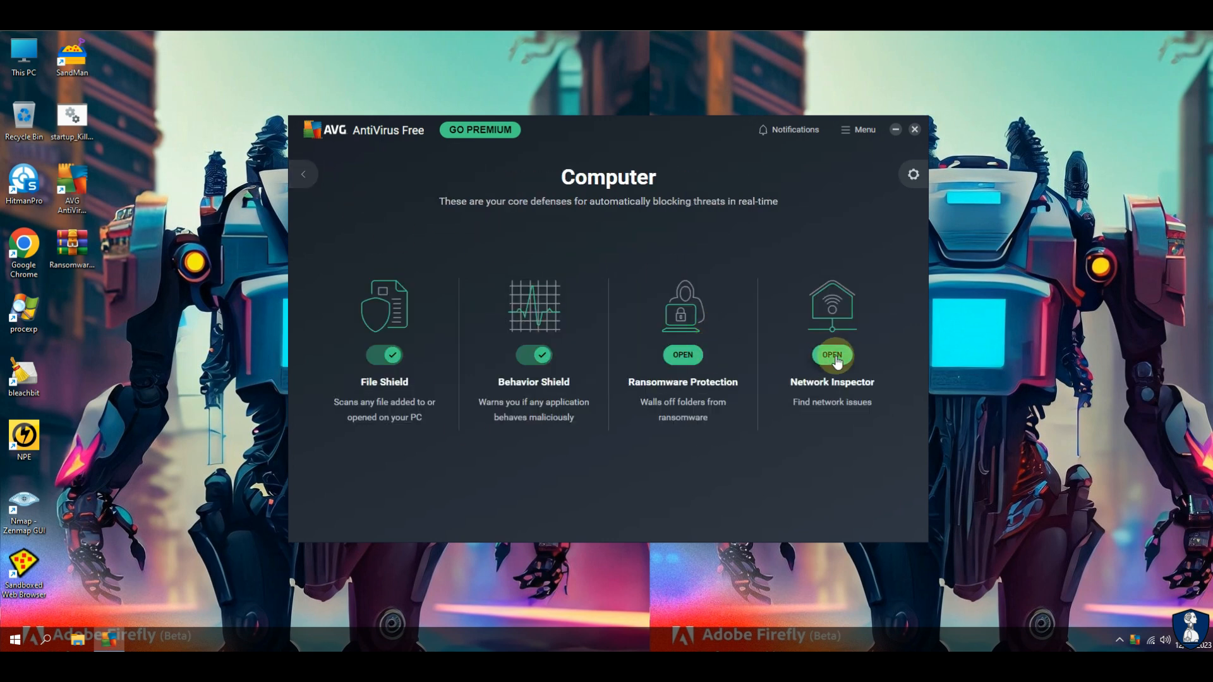
left_click(832, 356)
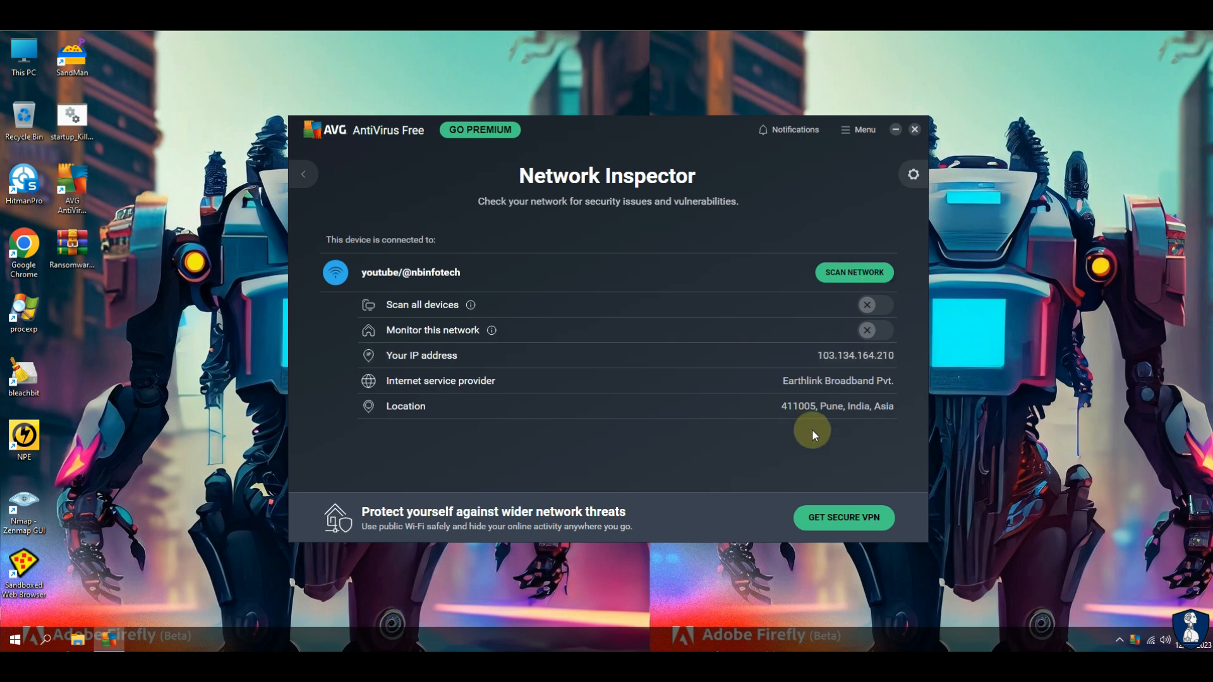
left_click(303, 174)
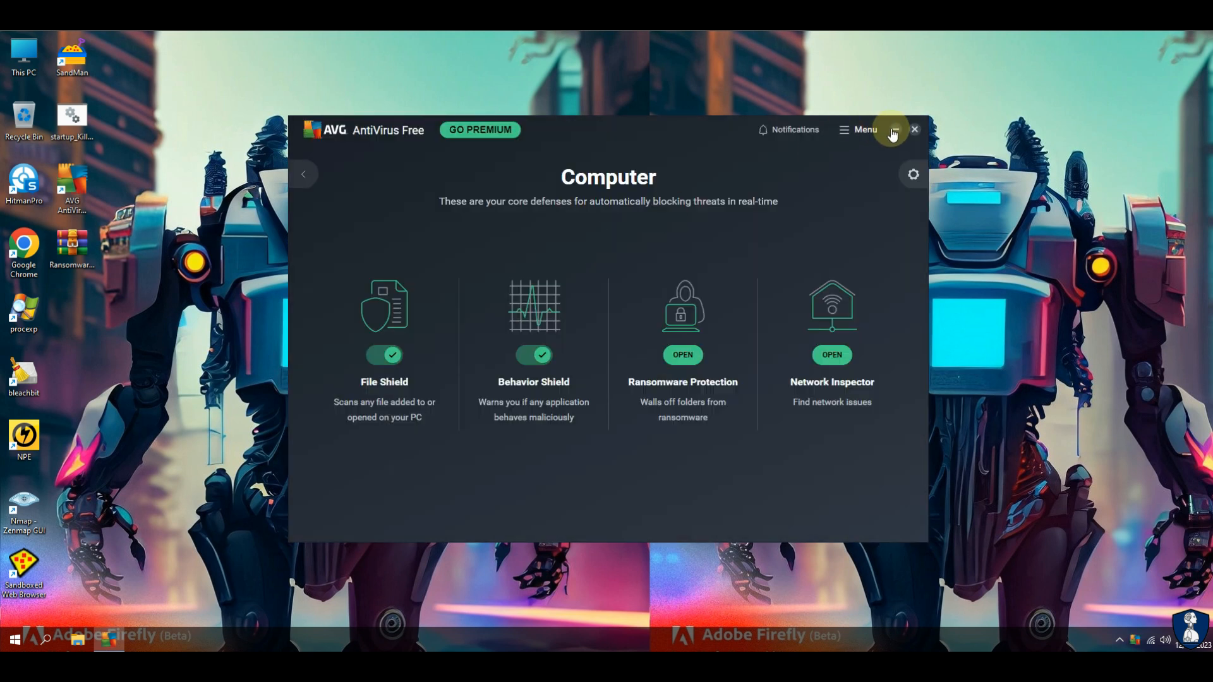
left_click(913, 129)
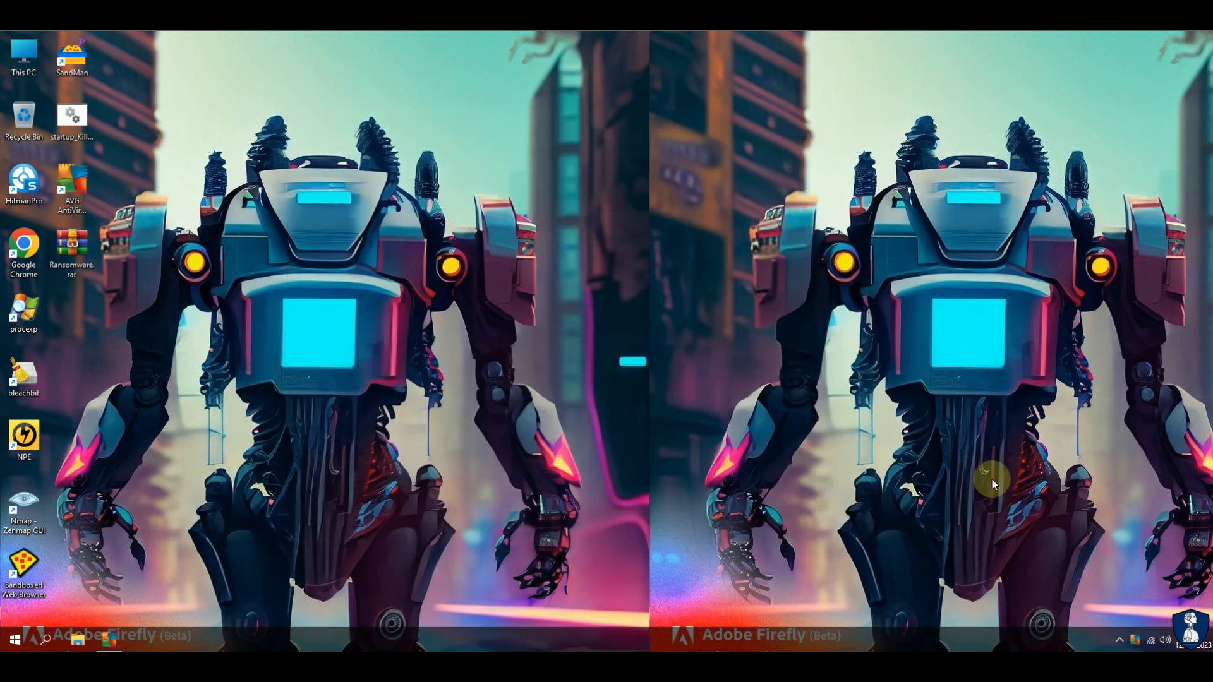
- Stop all AVG shields from the tray, confirming OK STOP, and verify they show as off
left_click(1135, 640)
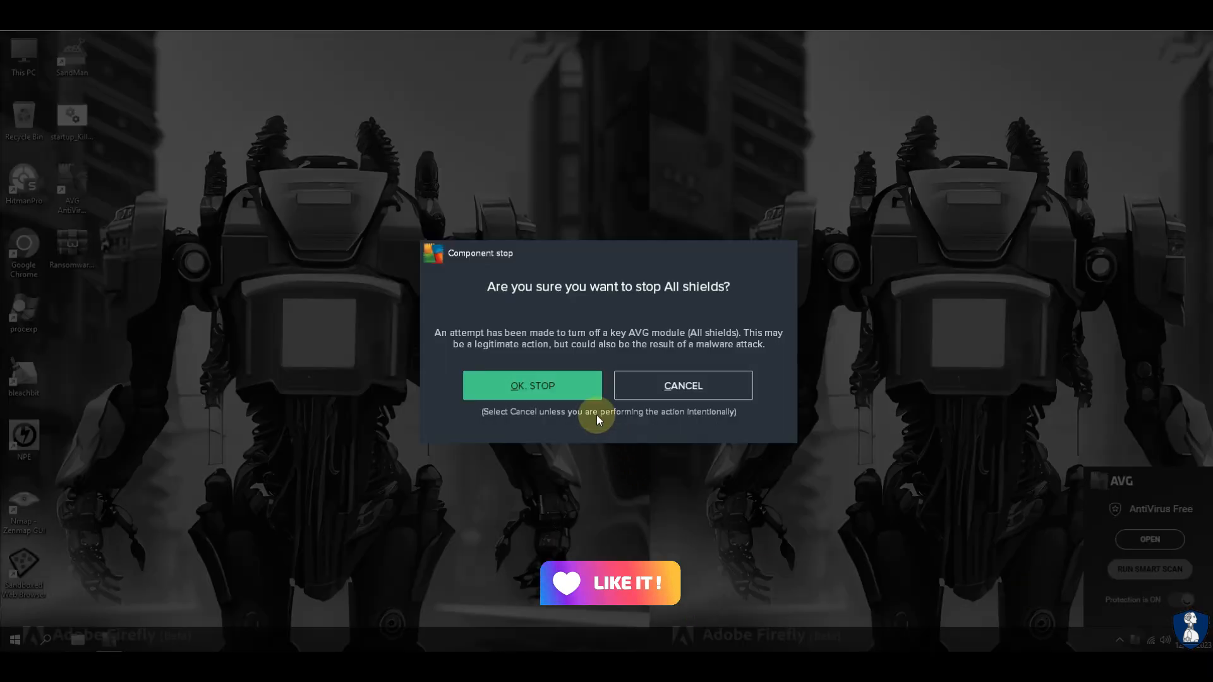
left_click(532, 385)
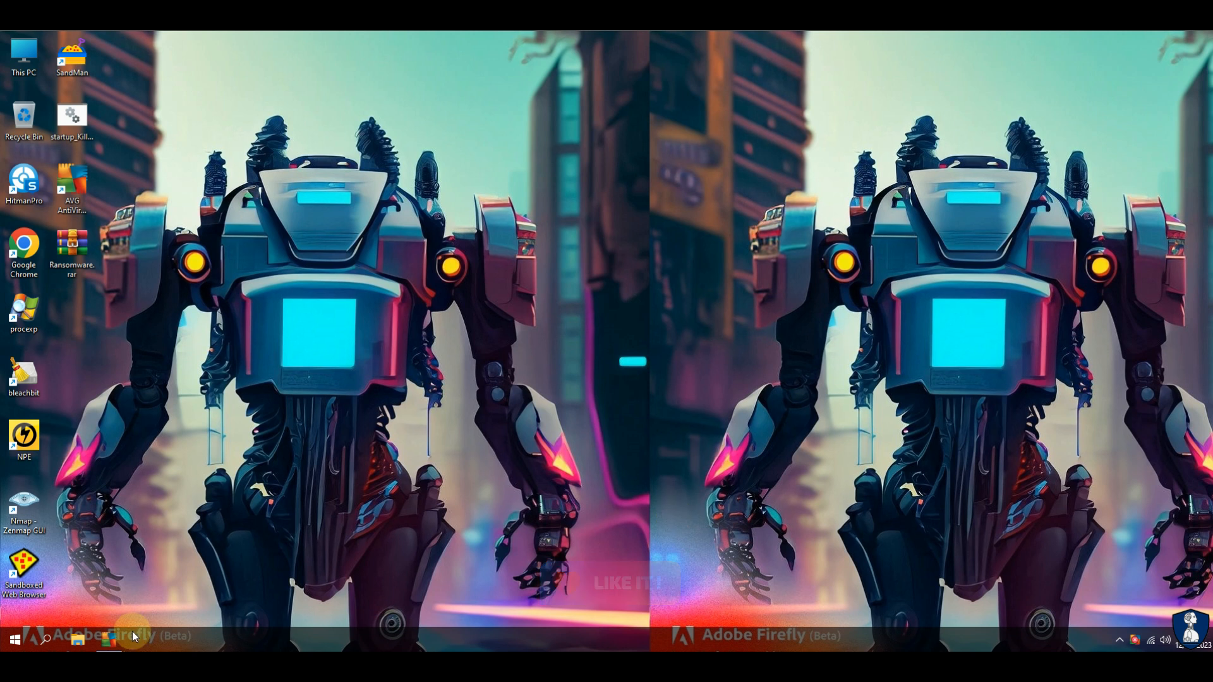
left_click(106, 640)
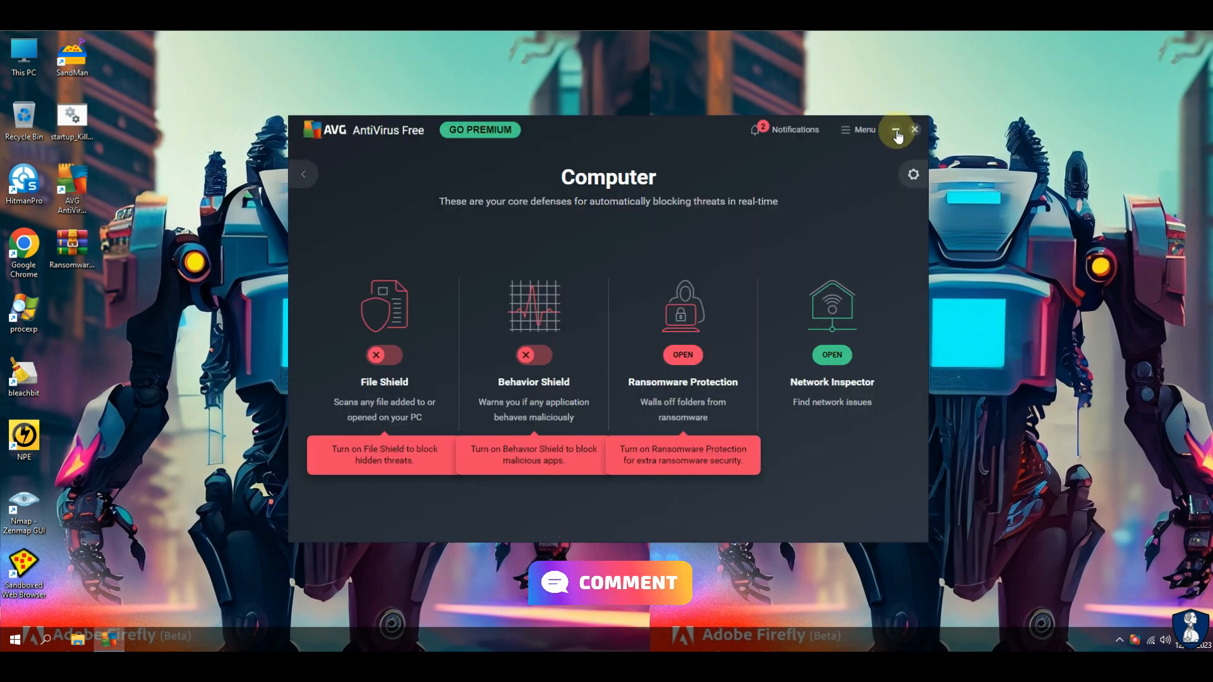
right_click(71, 247)
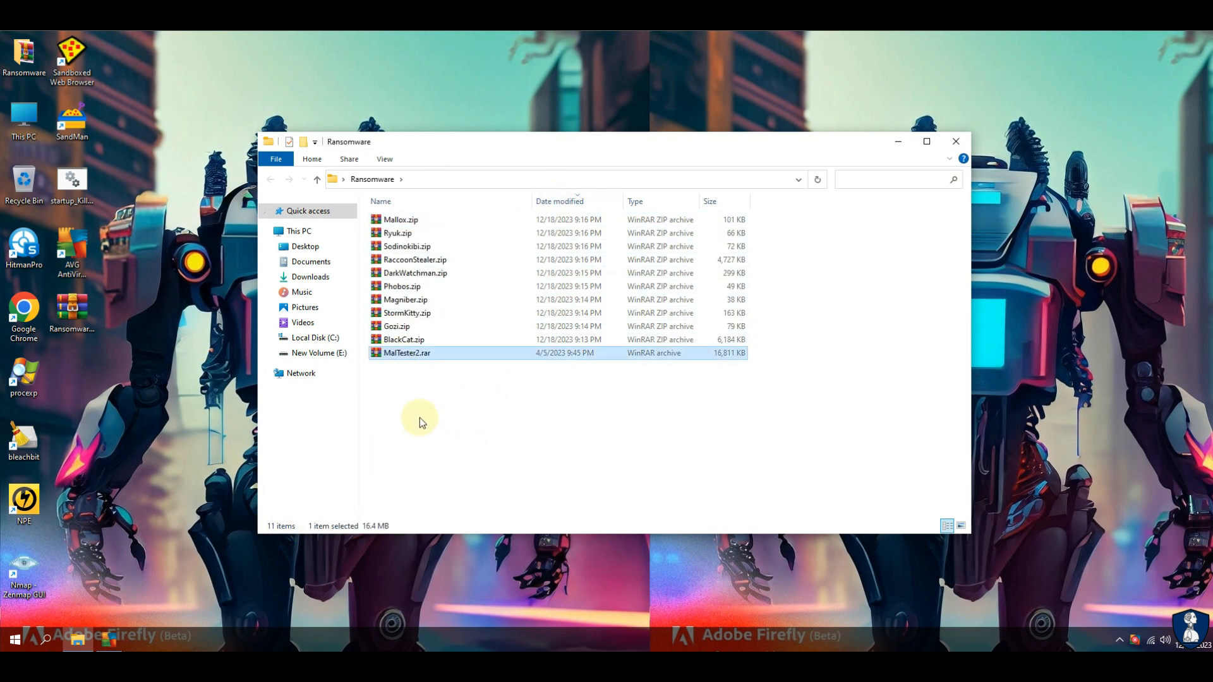
- Extract all the ransomware sample archives here with the password and group files by type
left_click(956, 141)
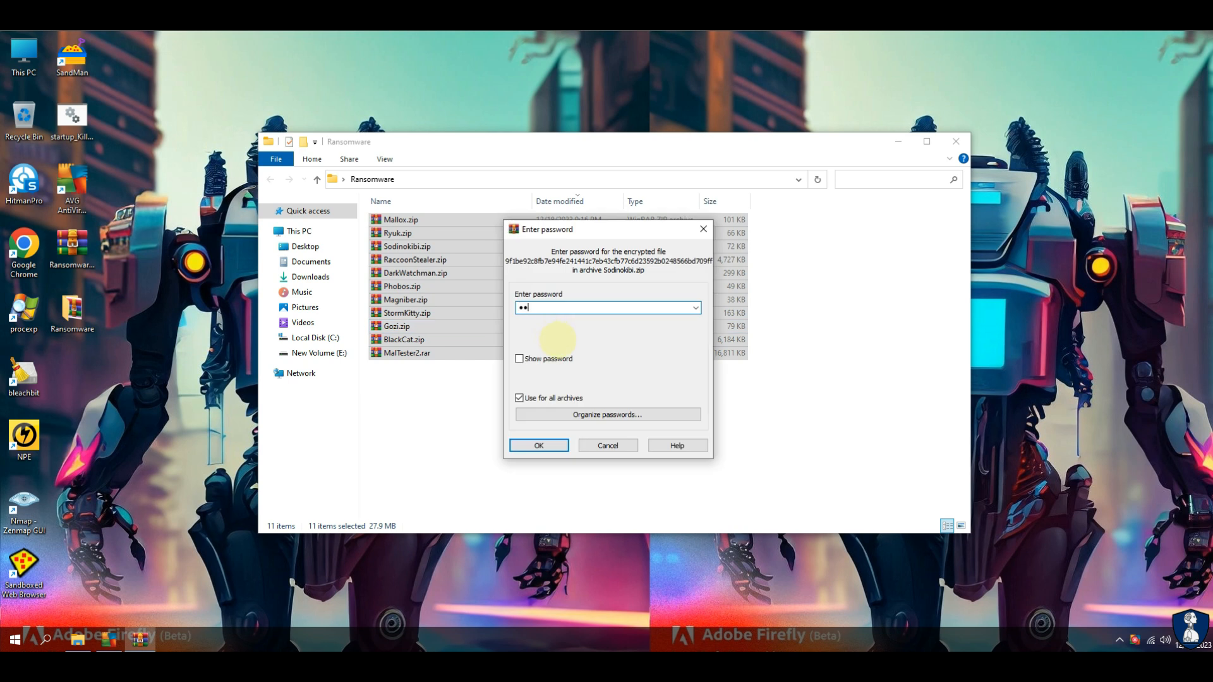
left_click(538, 444)
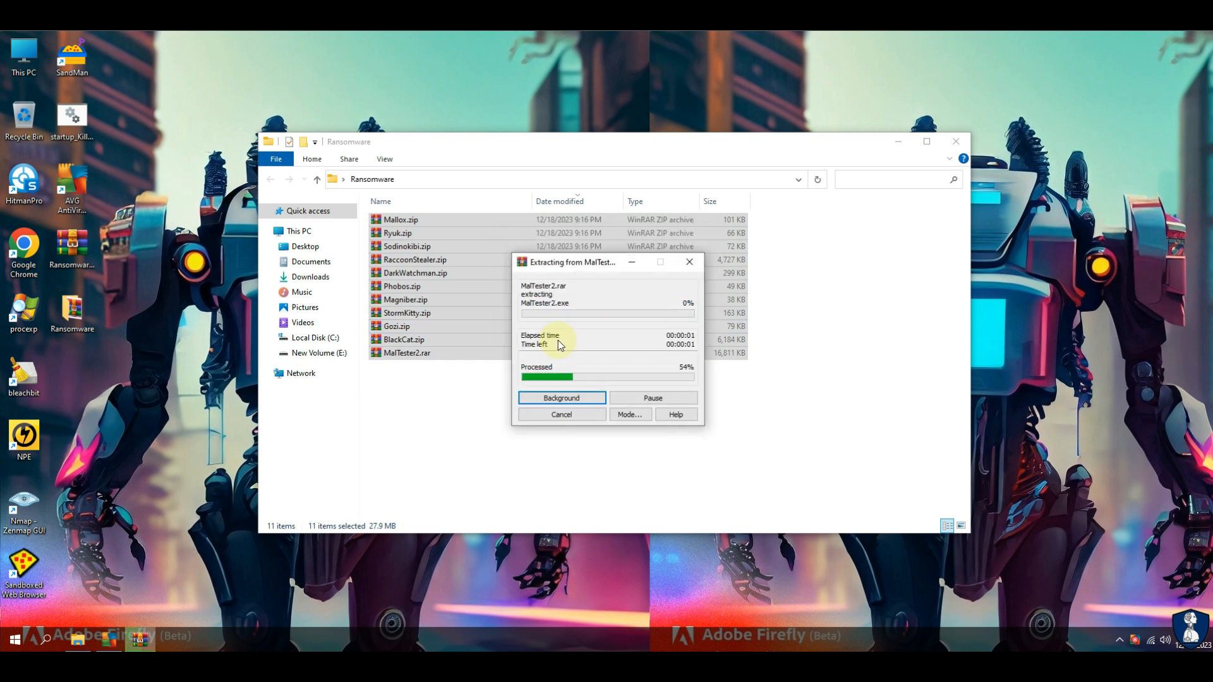
left_click(817, 178)
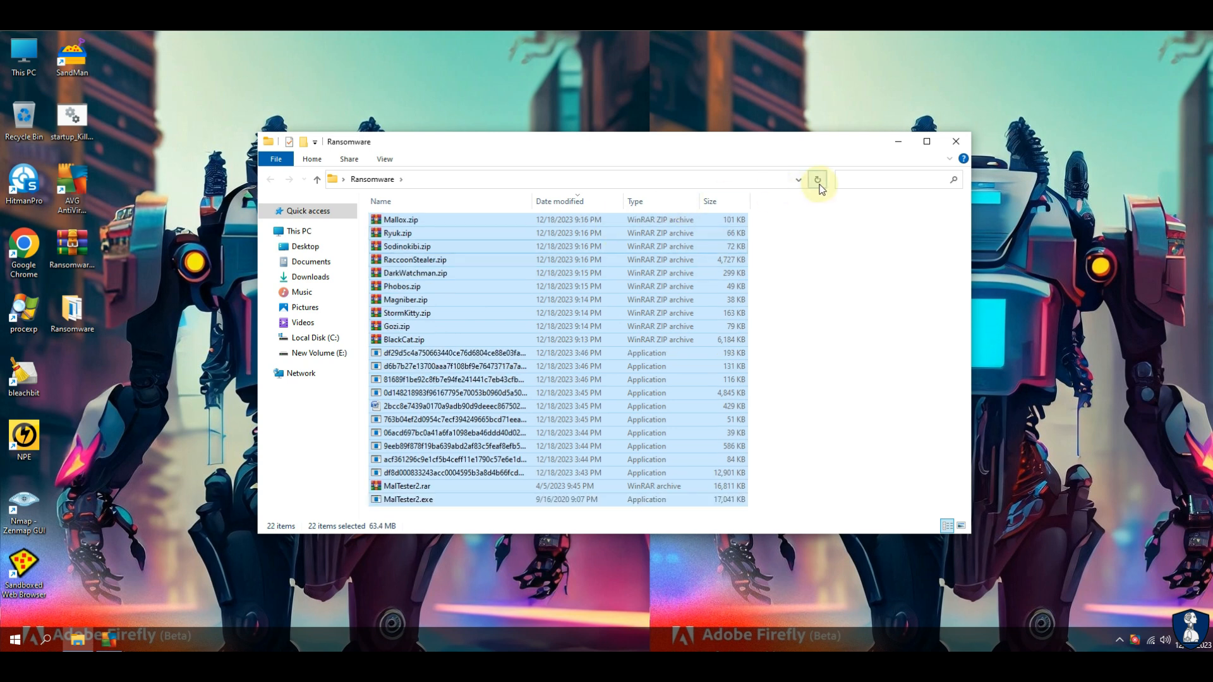
left_click(636, 201)
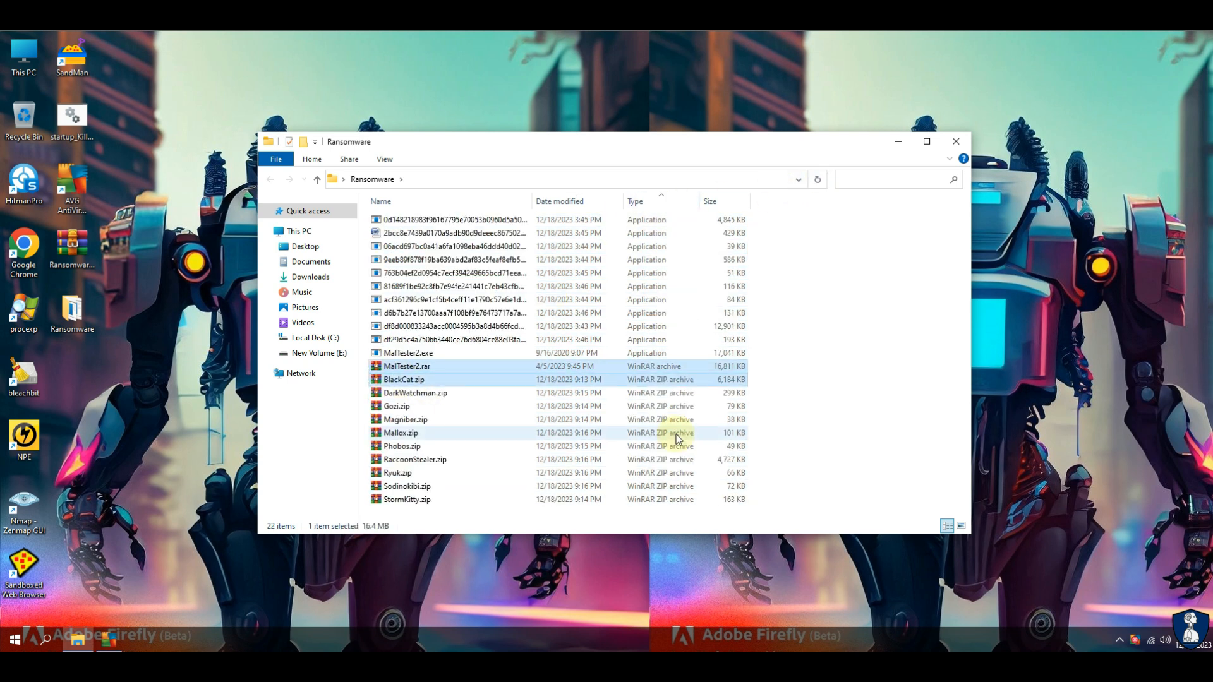
- Permanently delete the 11 archives and launch MalTester2.exe
key("Delete")
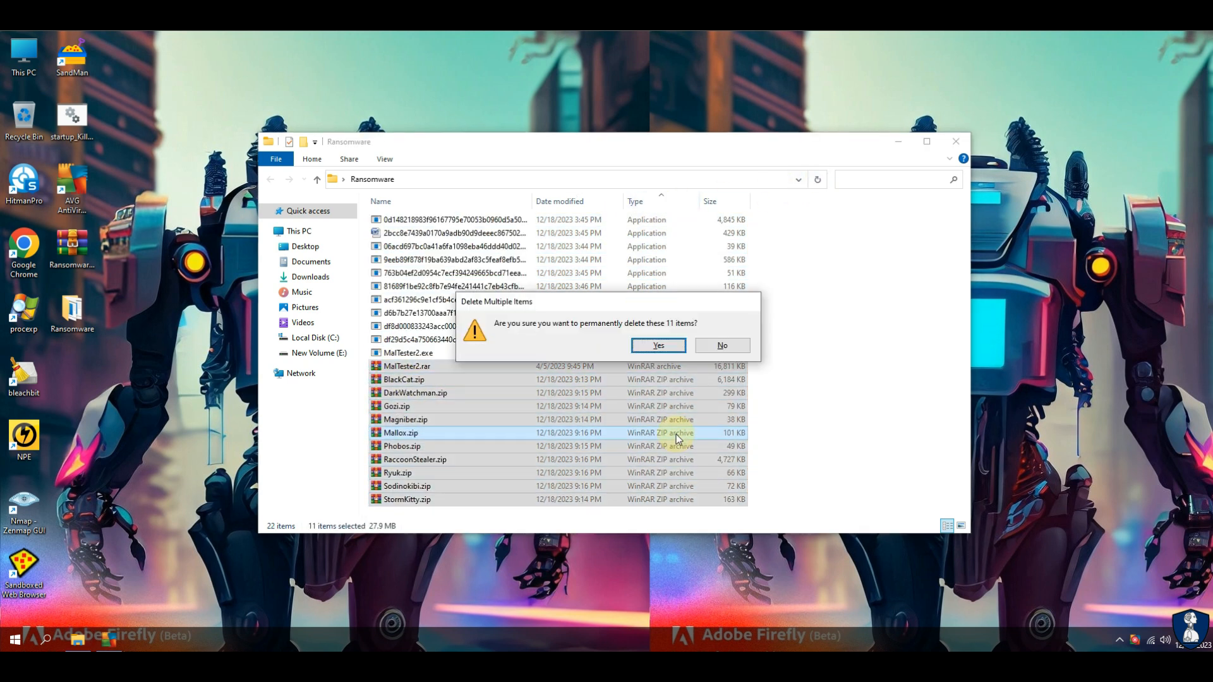
left_click(657, 345)
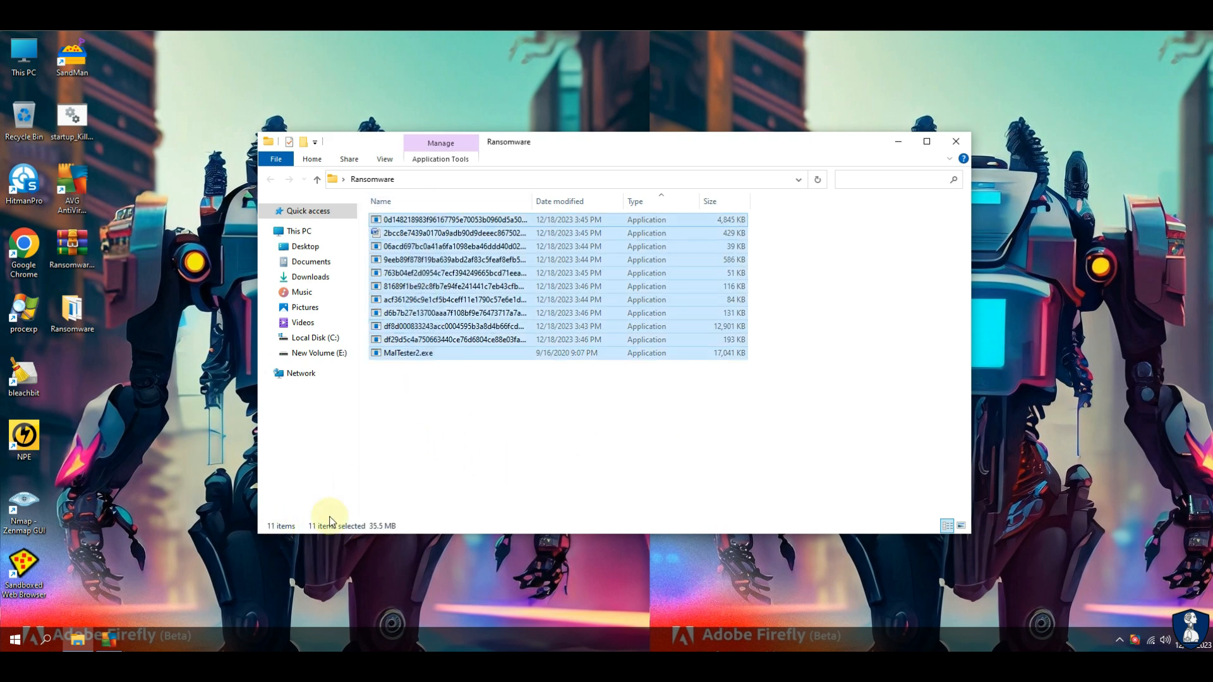
left_click(534, 425)
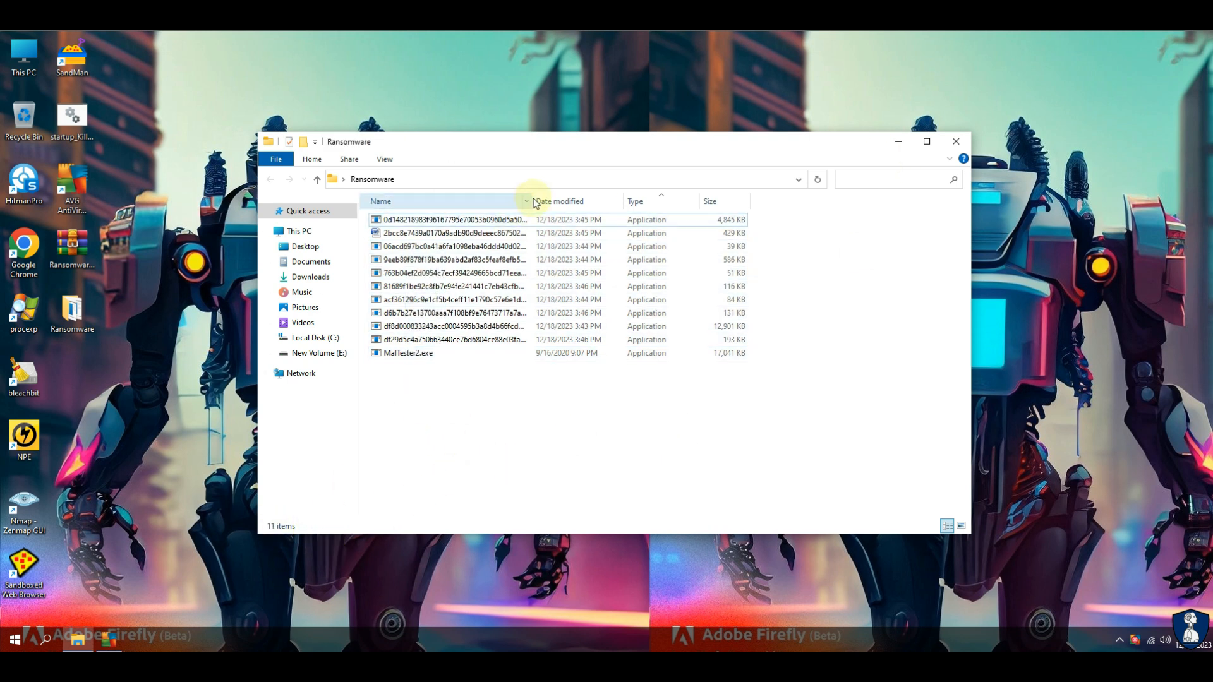
left_click(956, 141)
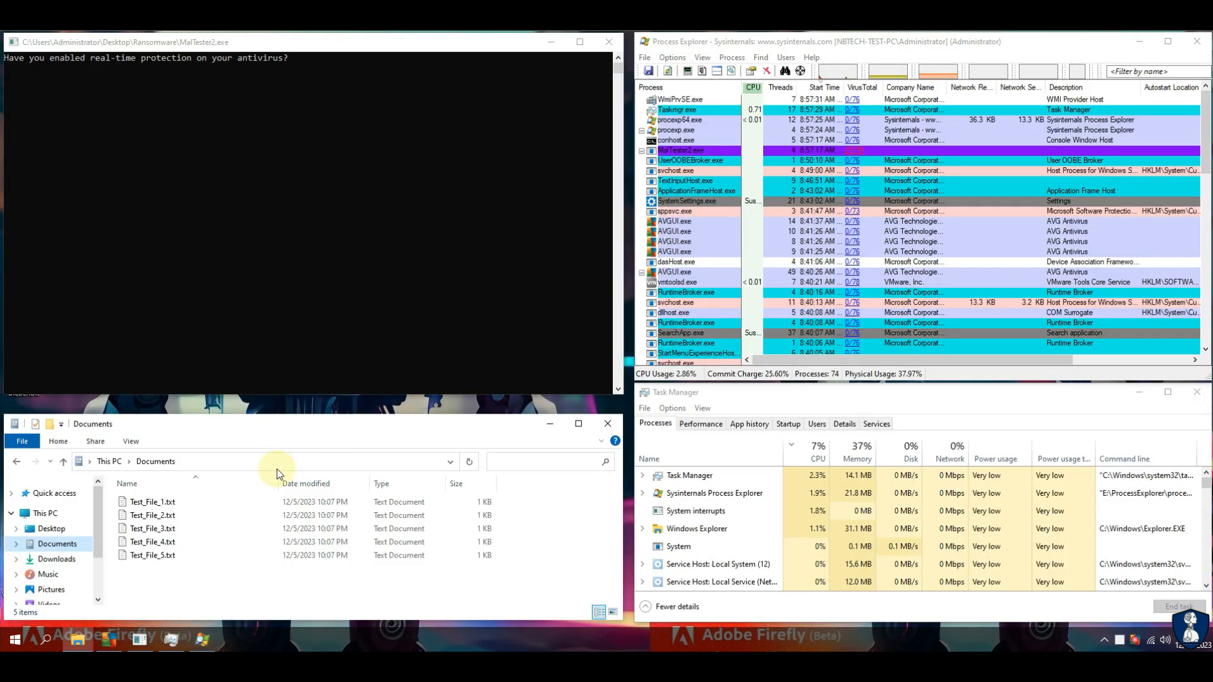
- Re-enable AVG protection and show the File Shield settings
double_click(152, 514)
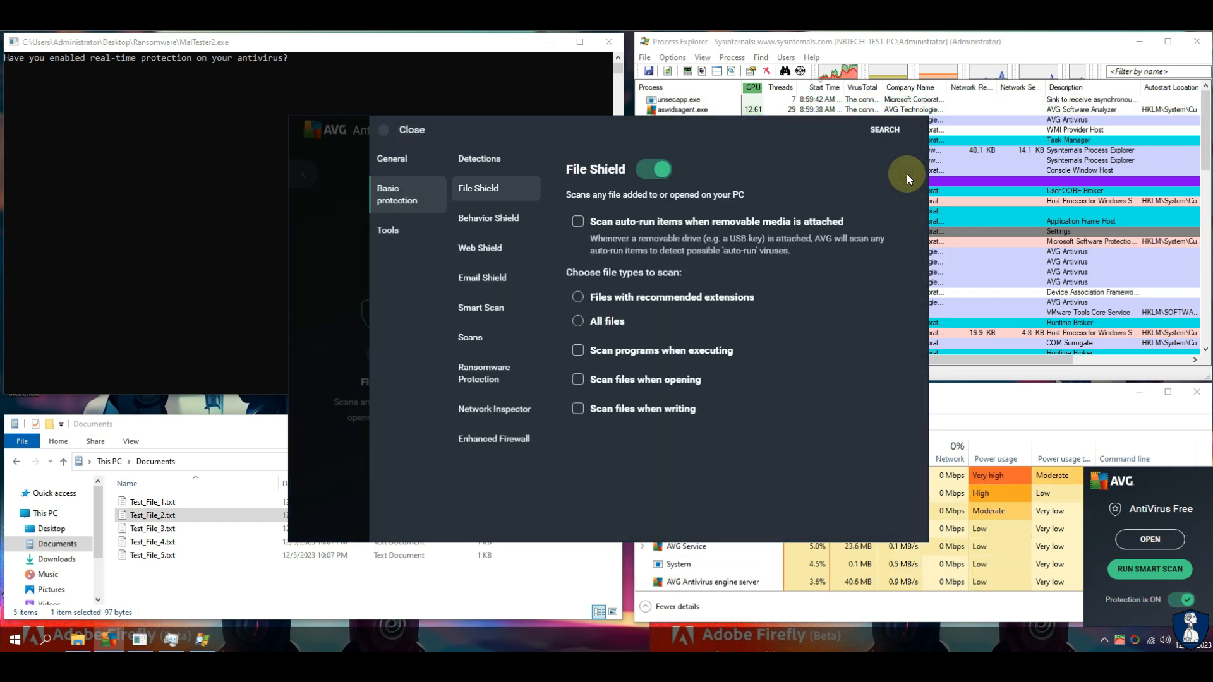
- Review Detections, Behavior Shield, Smart Scan and Scans settings, then close the AVG window
left_click(479, 160)
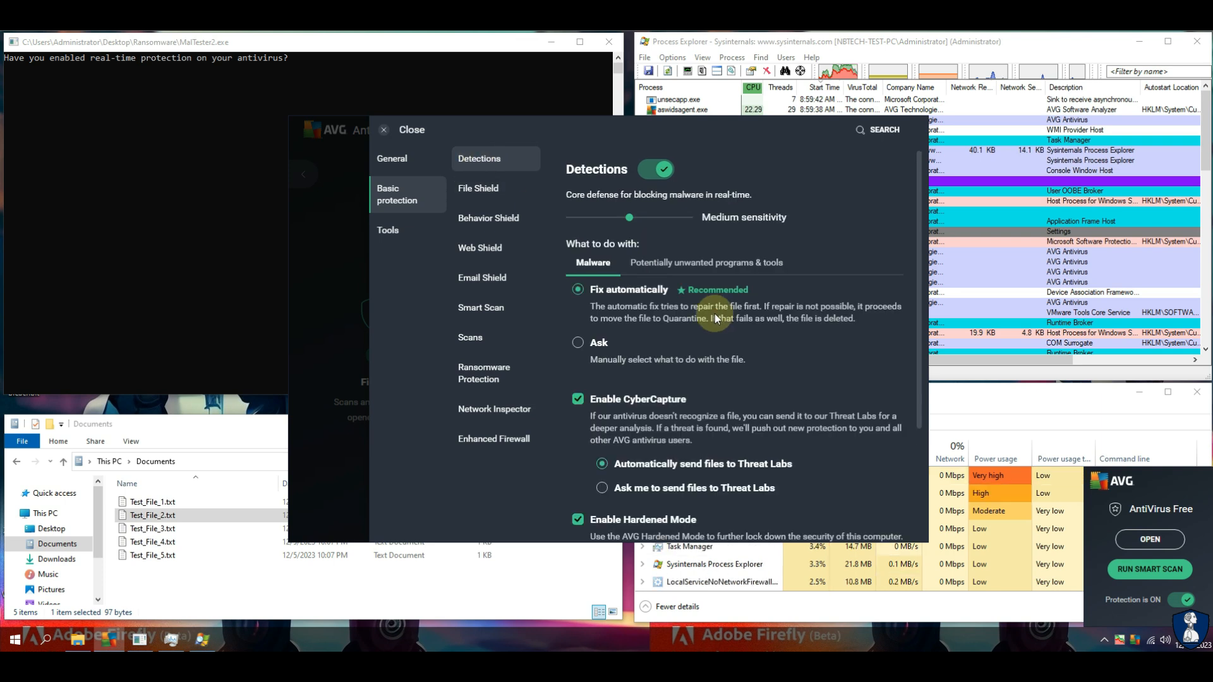
scroll("down", 3)
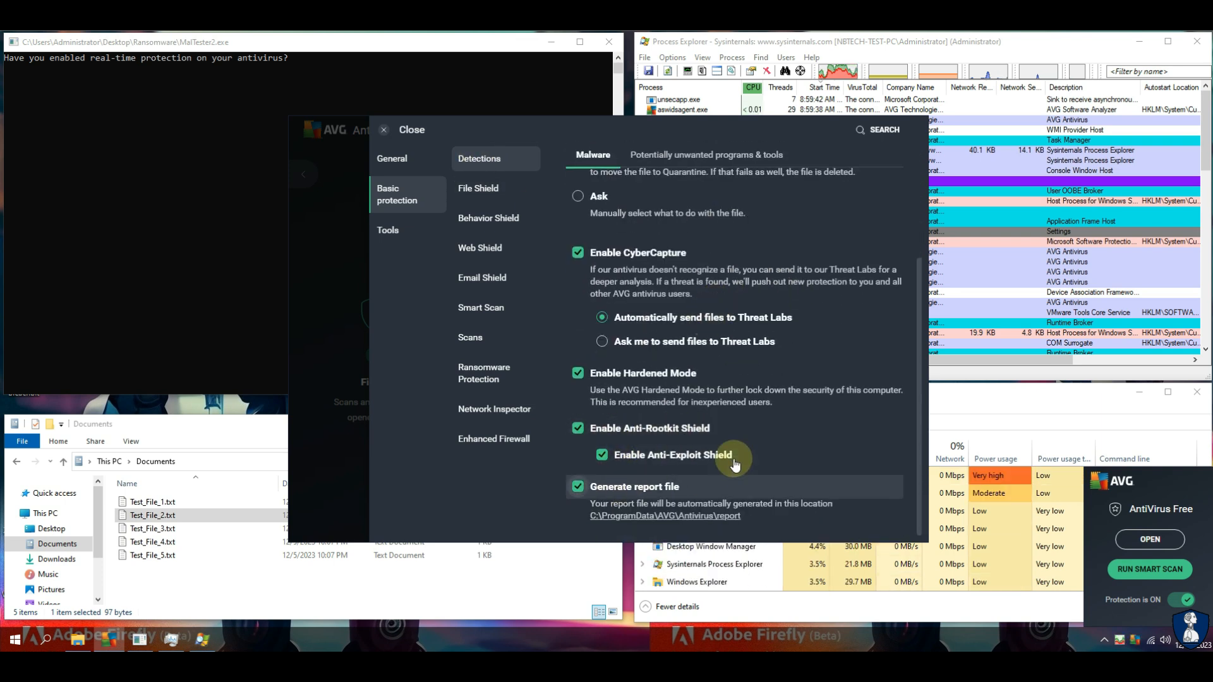
left_click(488, 217)
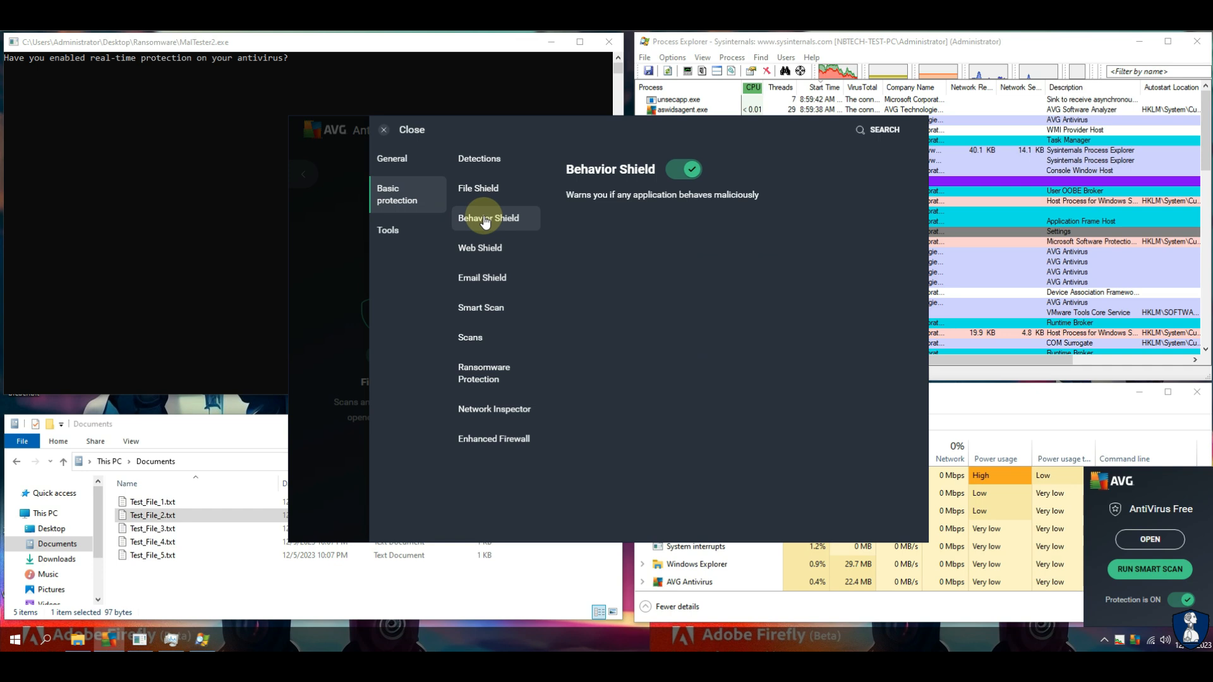
left_click(470, 336)
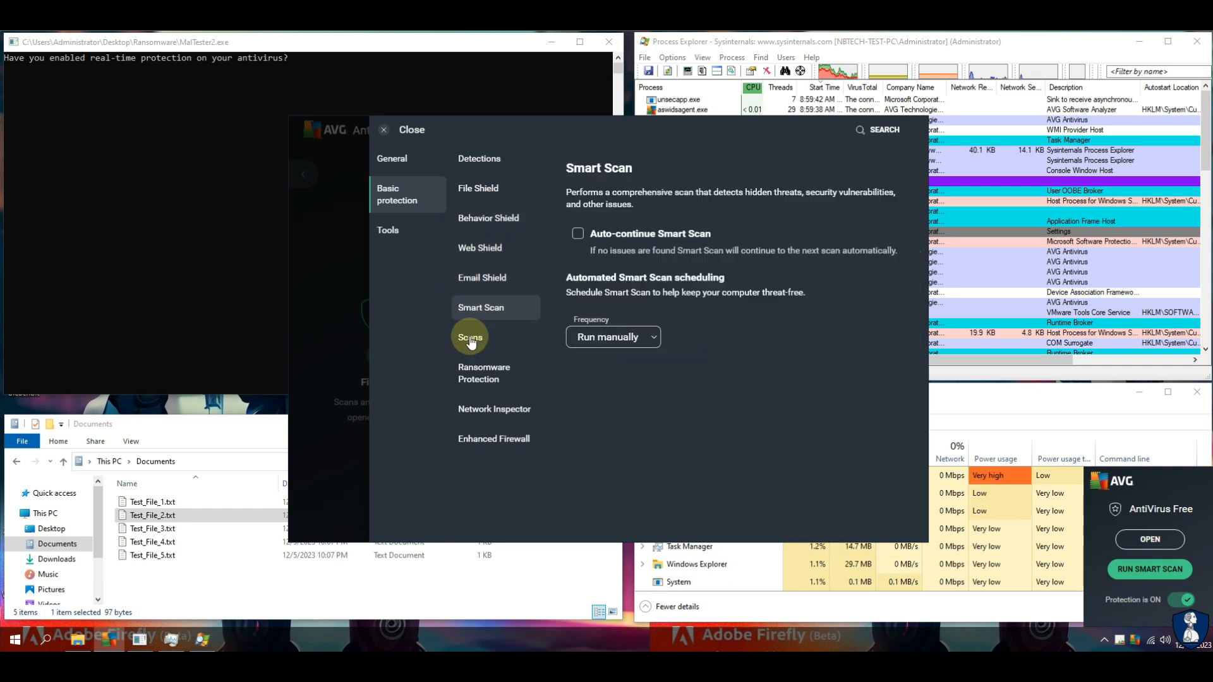
left_click(484, 373)
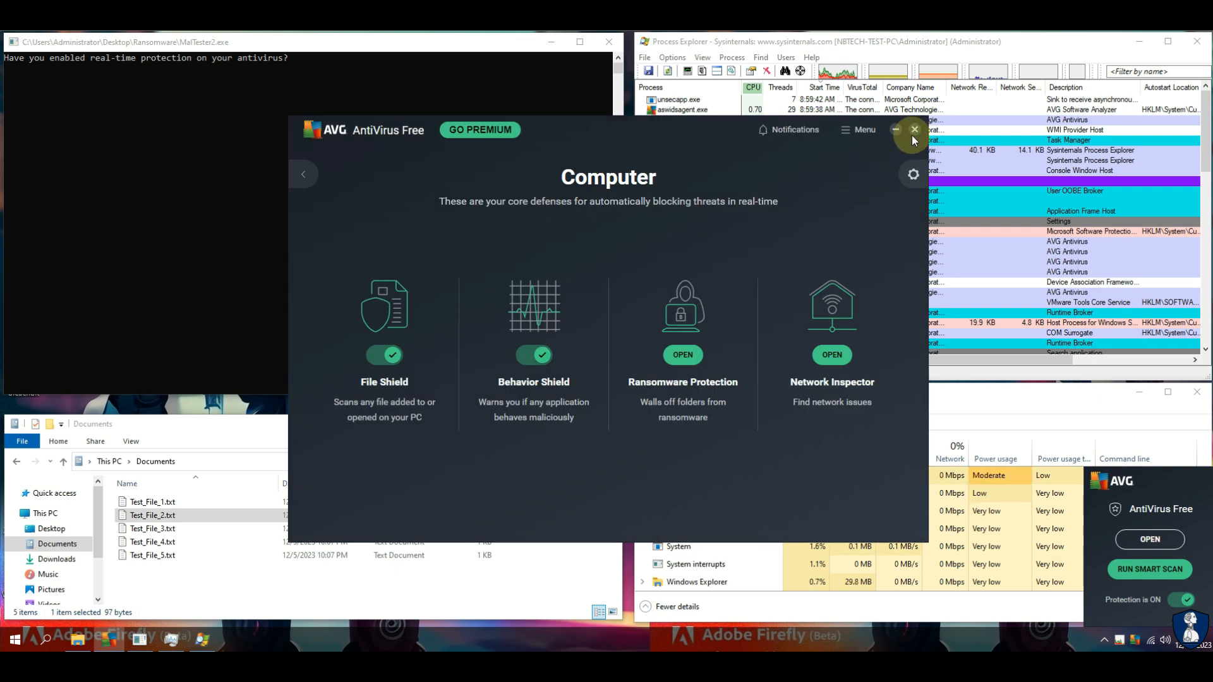
left_click(914, 129)
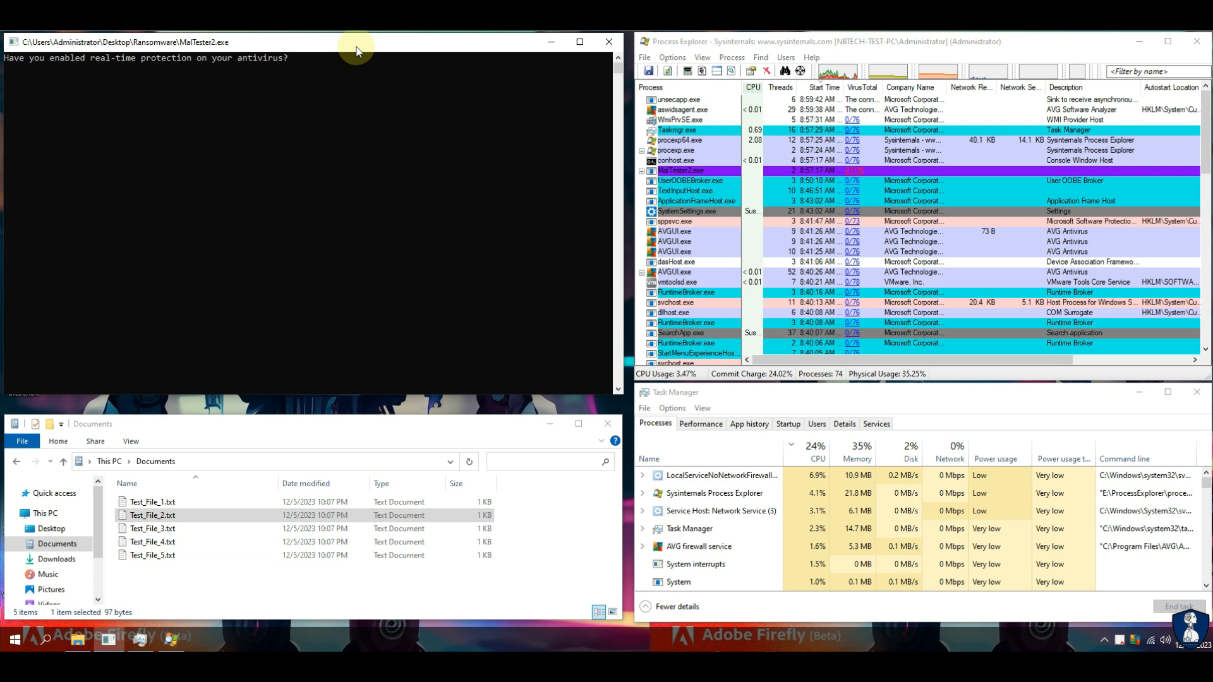
- Confirm real-time protection with y and run the MalTester2 test; all 10 executables blocked
type("y")
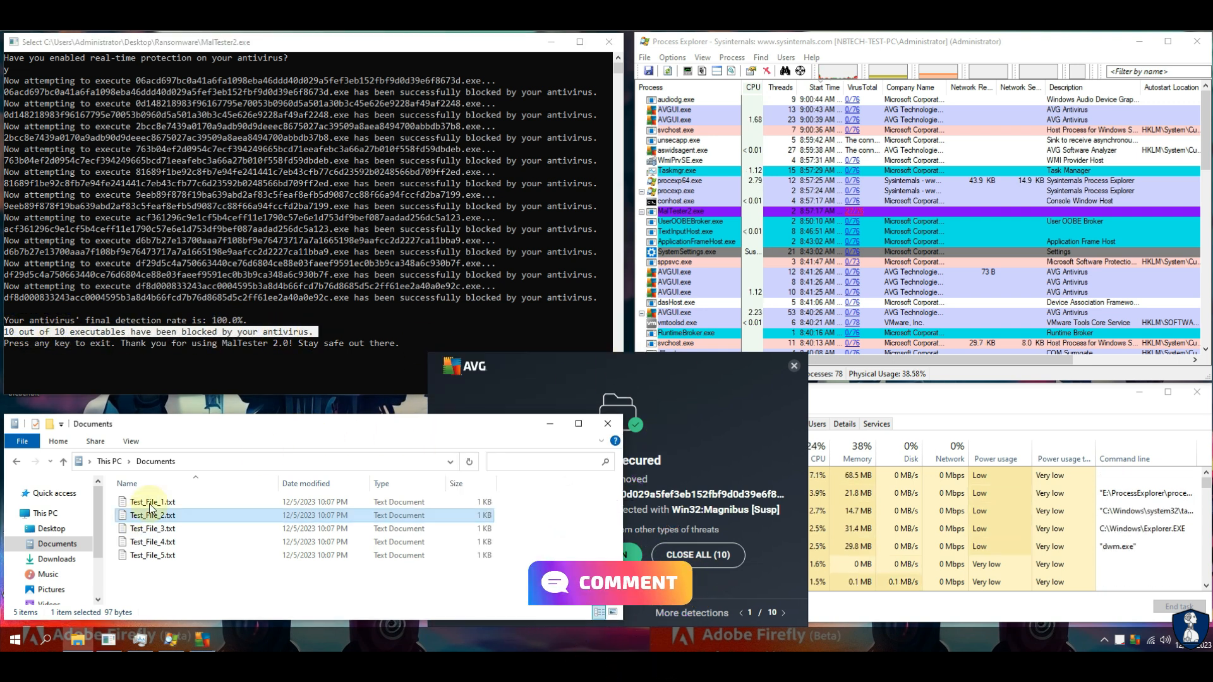
- Check Test_File_1.txt is intact and open the details of the secured threat
double_click(152, 501)
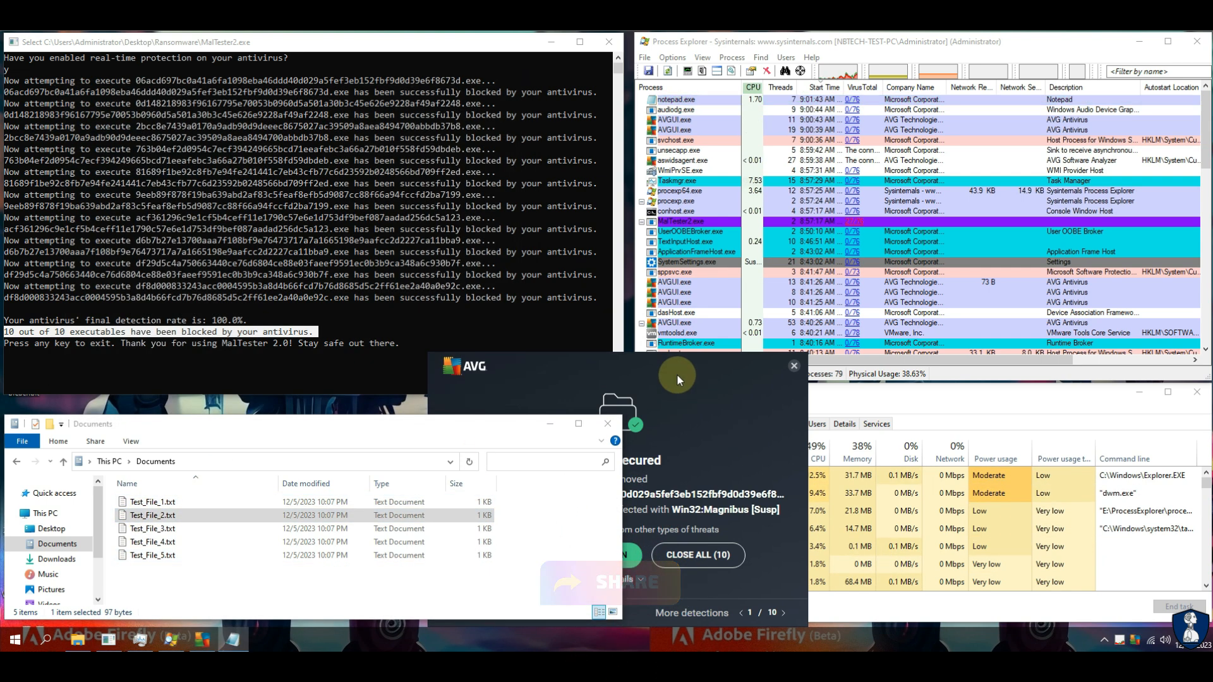
left_click(604, 357)
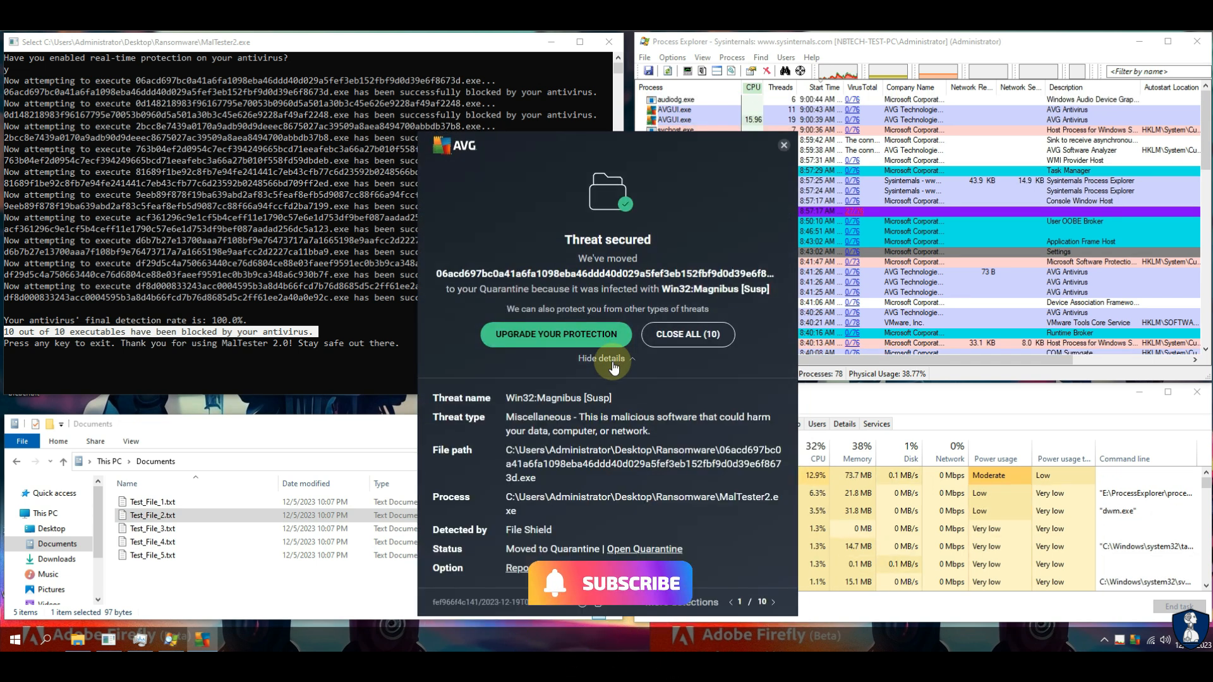
- Browse the File Shield detections through to 10/10, including Ryuk and Sodinokibi, then dismiss the alert
left_click(771, 602)
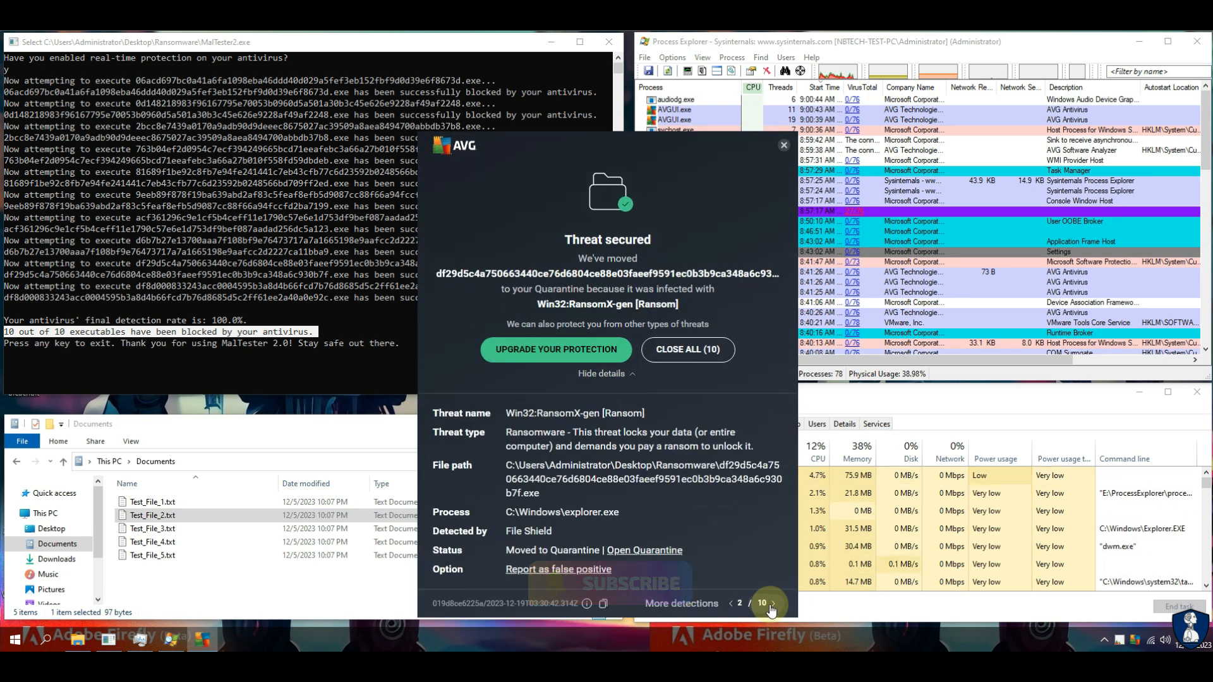
left_click(771, 604)
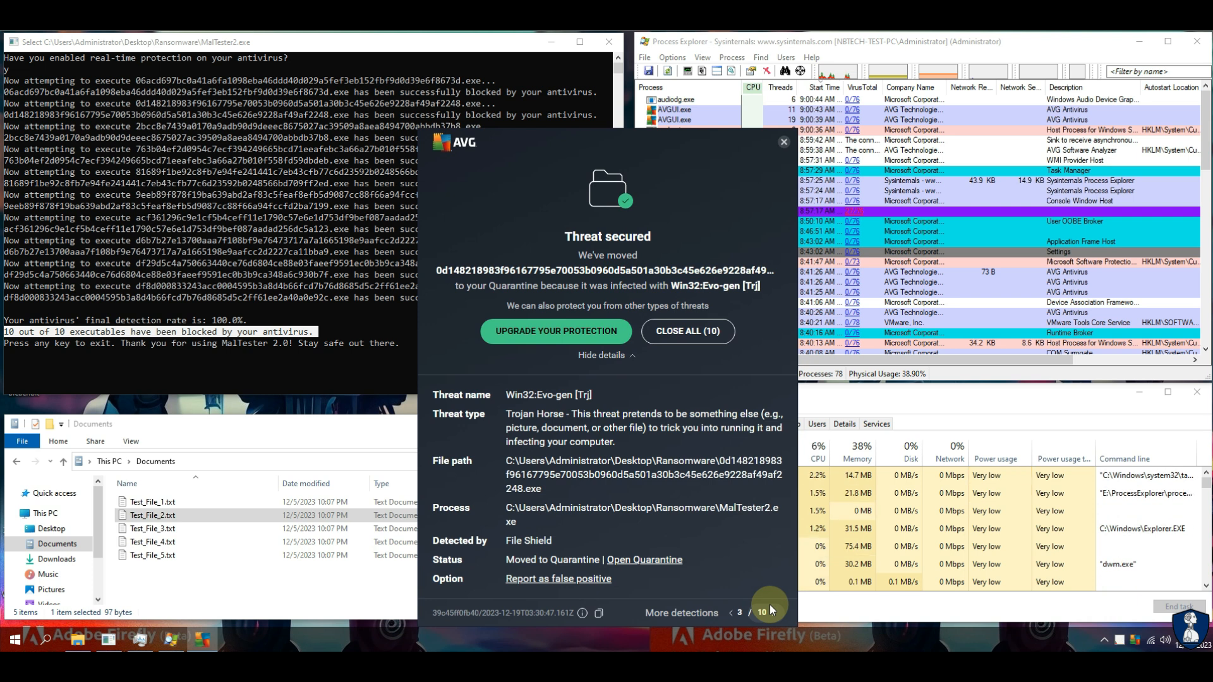
left_click(772, 599)
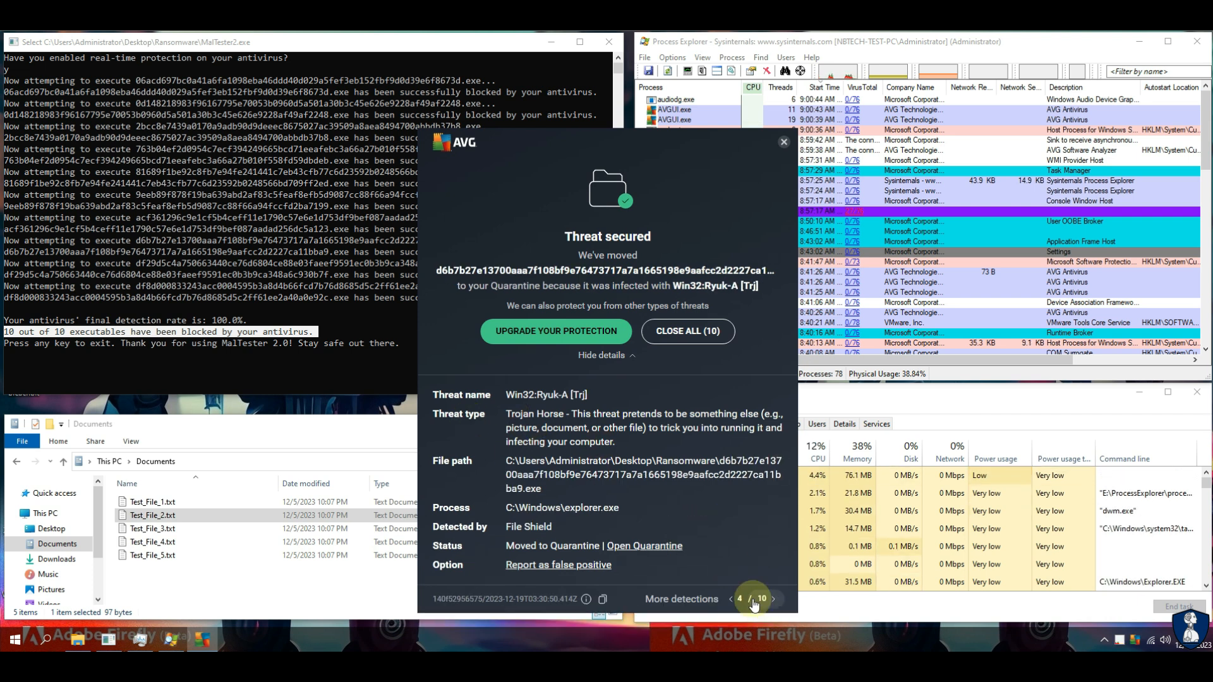
left_click(771, 601)
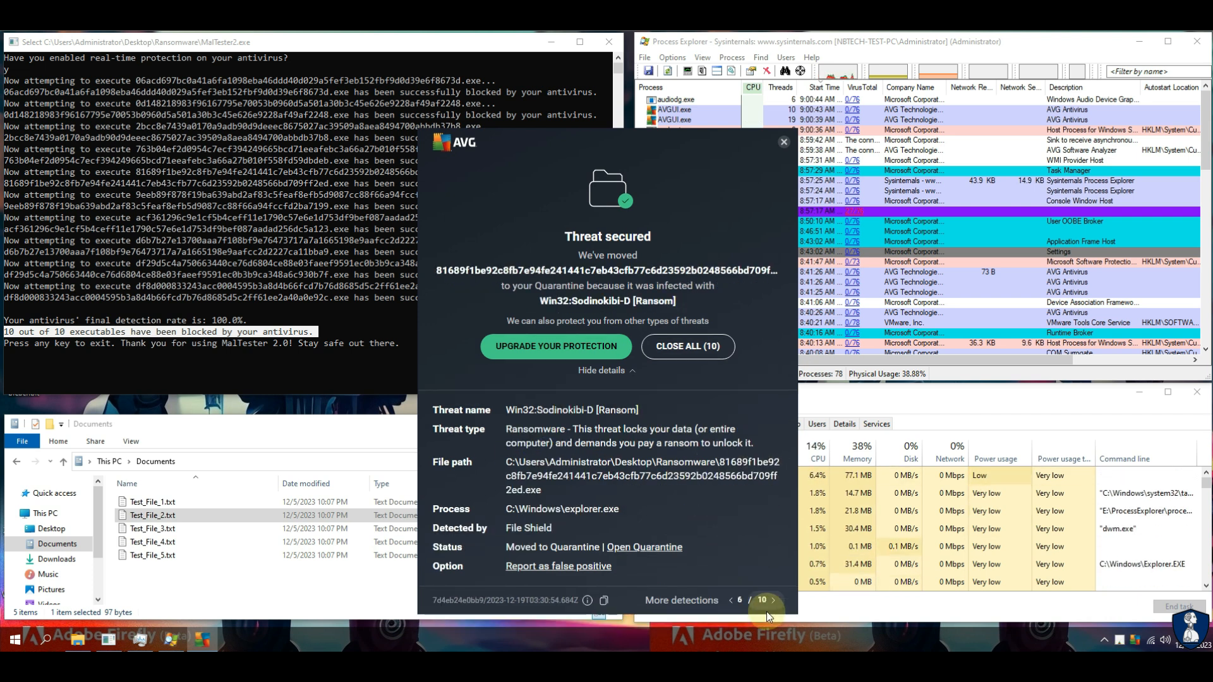
left_click(771, 599)
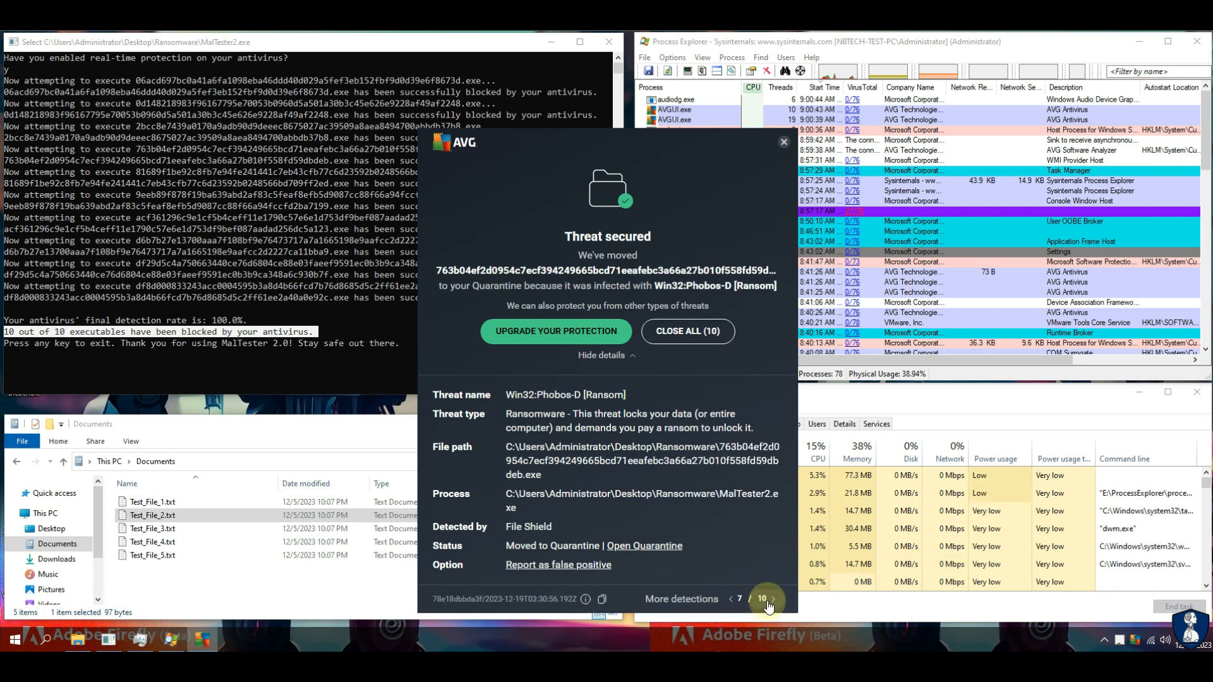
left_click(772, 597)
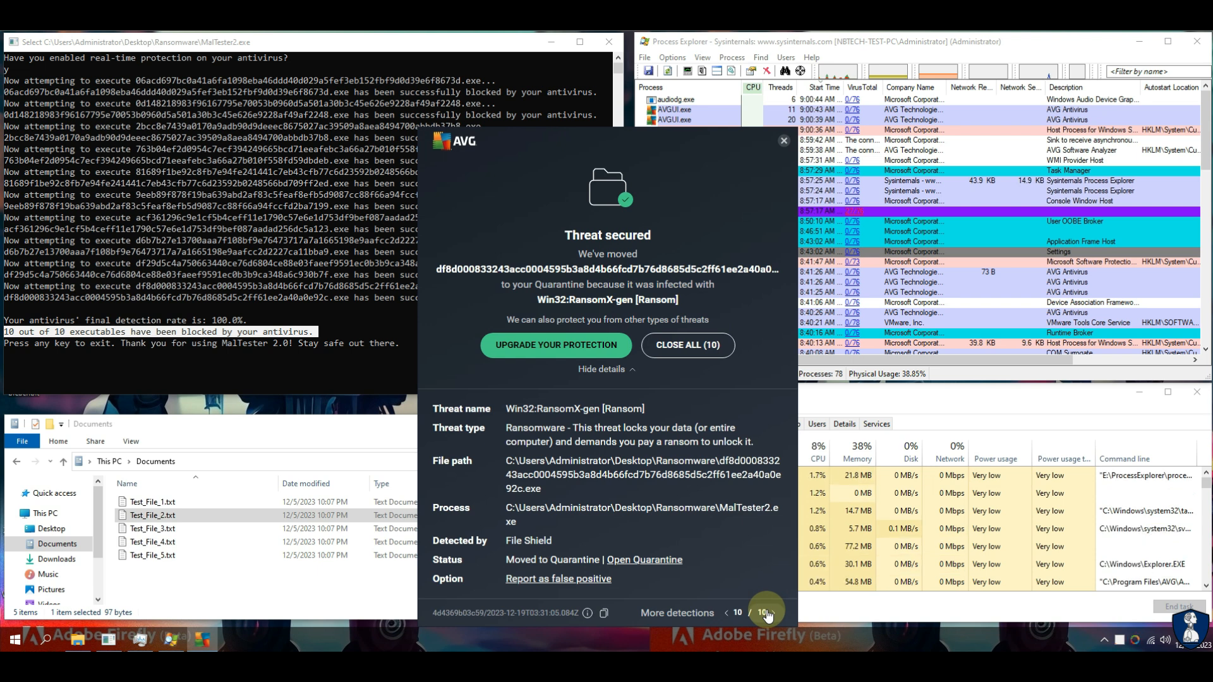
left_click(687, 345)
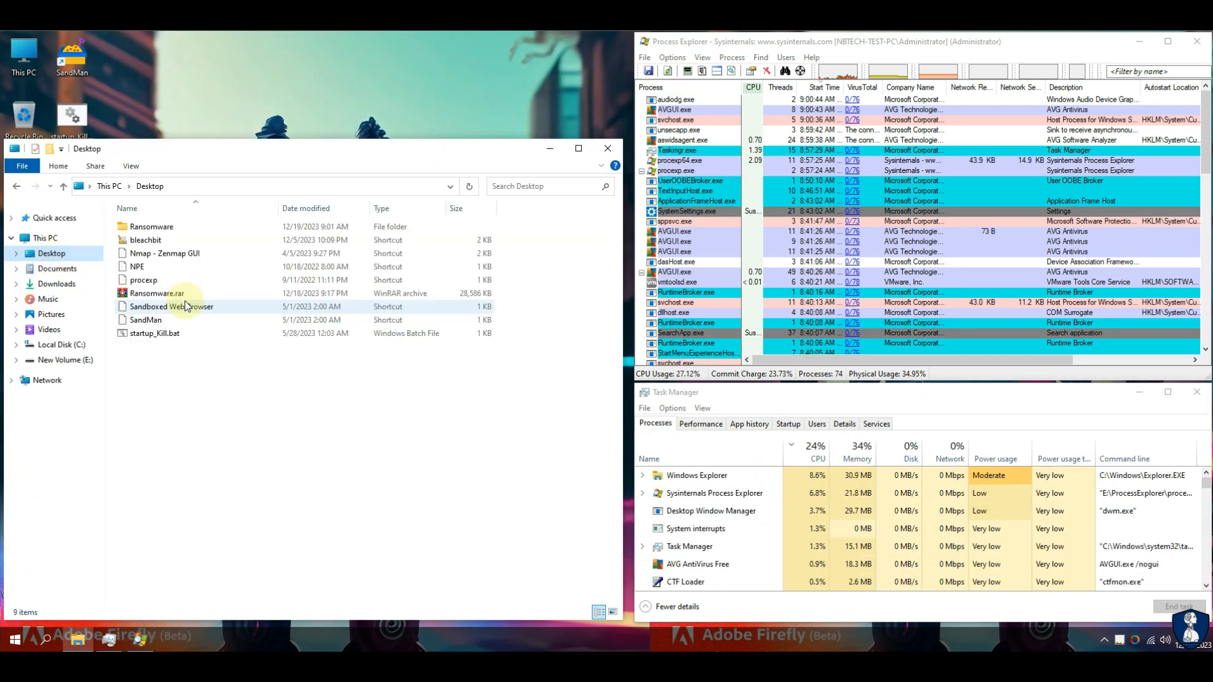
- Close the Desktop folder window and Process Explorer, leaving only Task Manager open
double_click(152, 226)
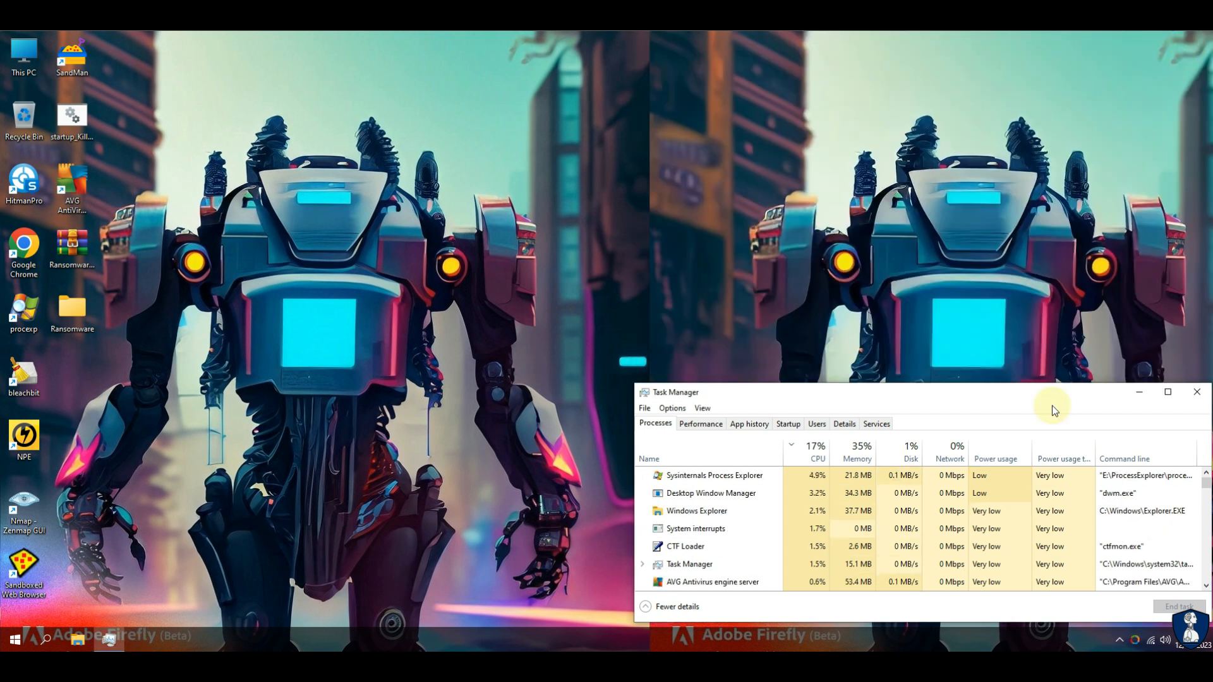
left_click(1197, 392)
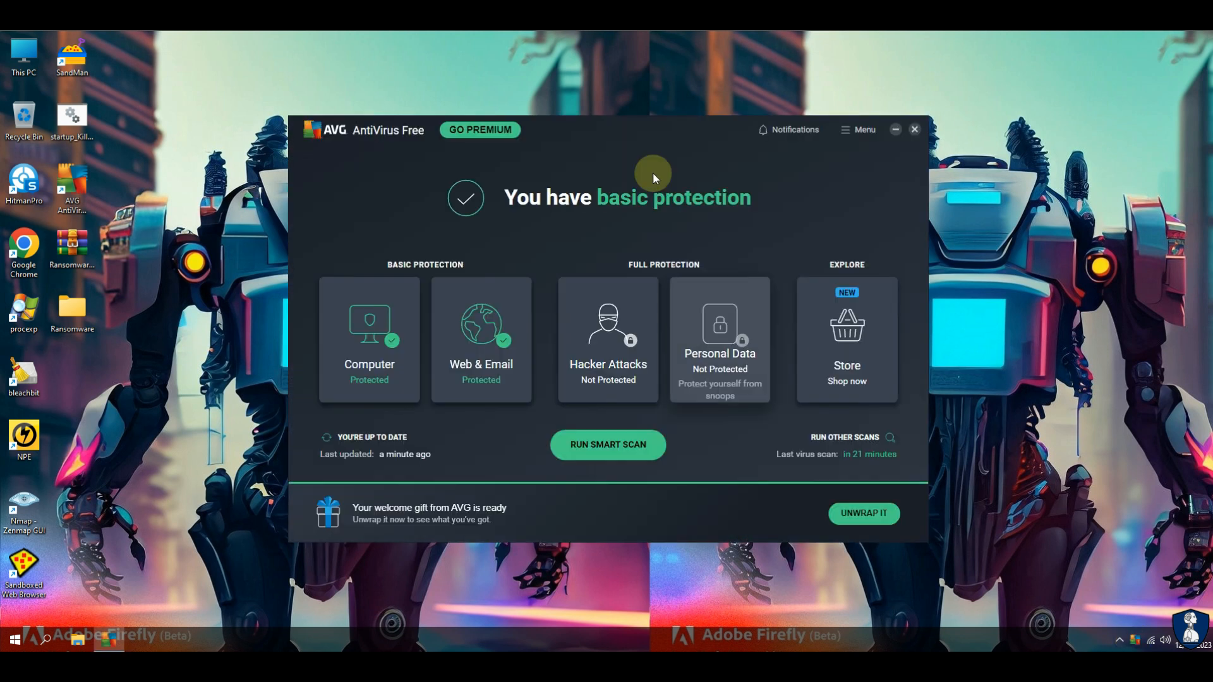
- Run a Smart Scan, dismiss the Internet Security and slow-PC offers, finish and close AVG
left_click(845, 438)
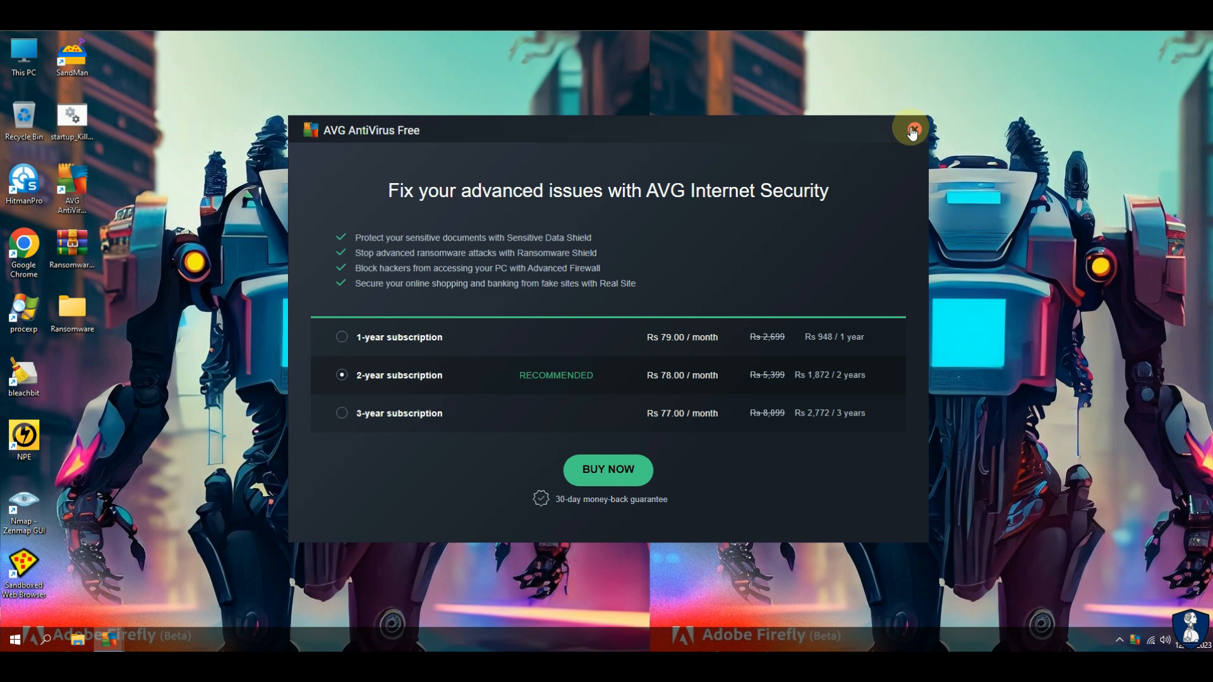
left_click(911, 129)
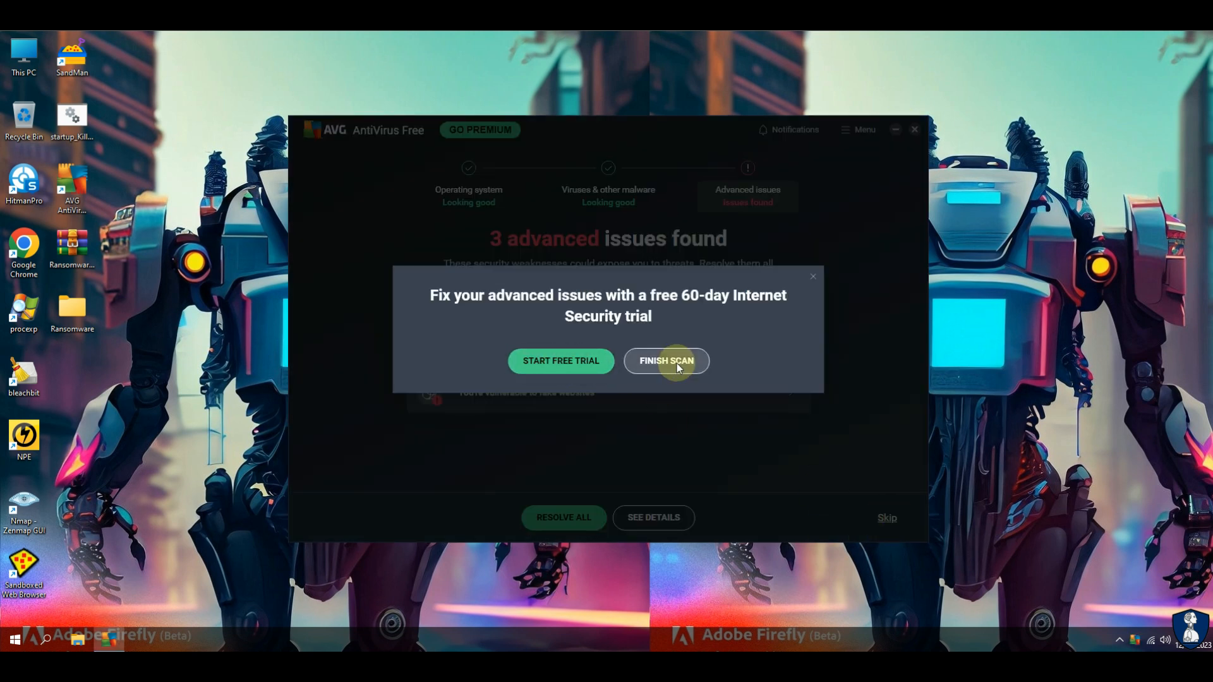
left_click(666, 360)
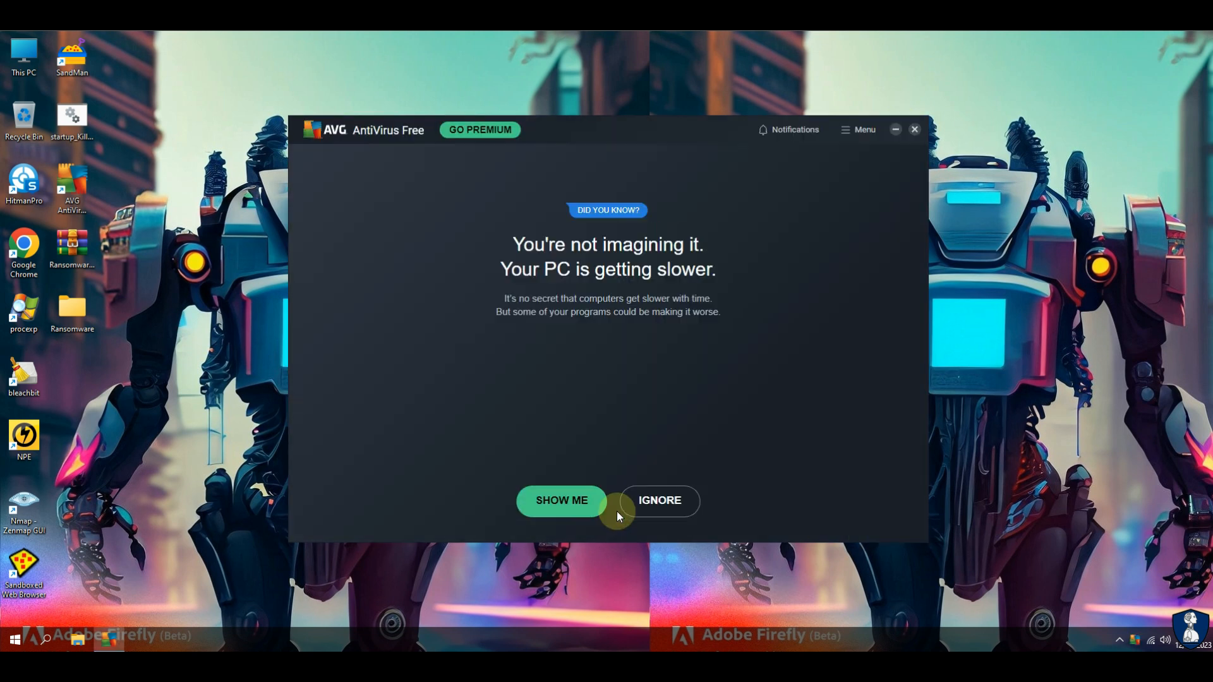
left_click(659, 508)
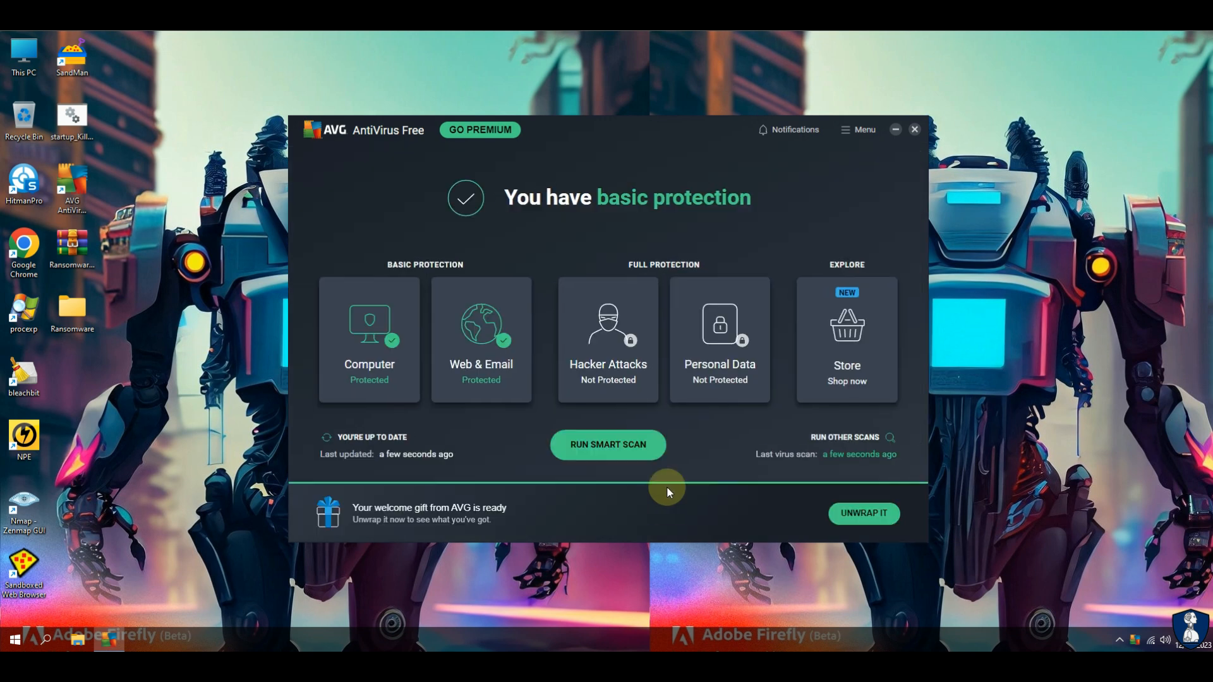
left_click(914, 129)
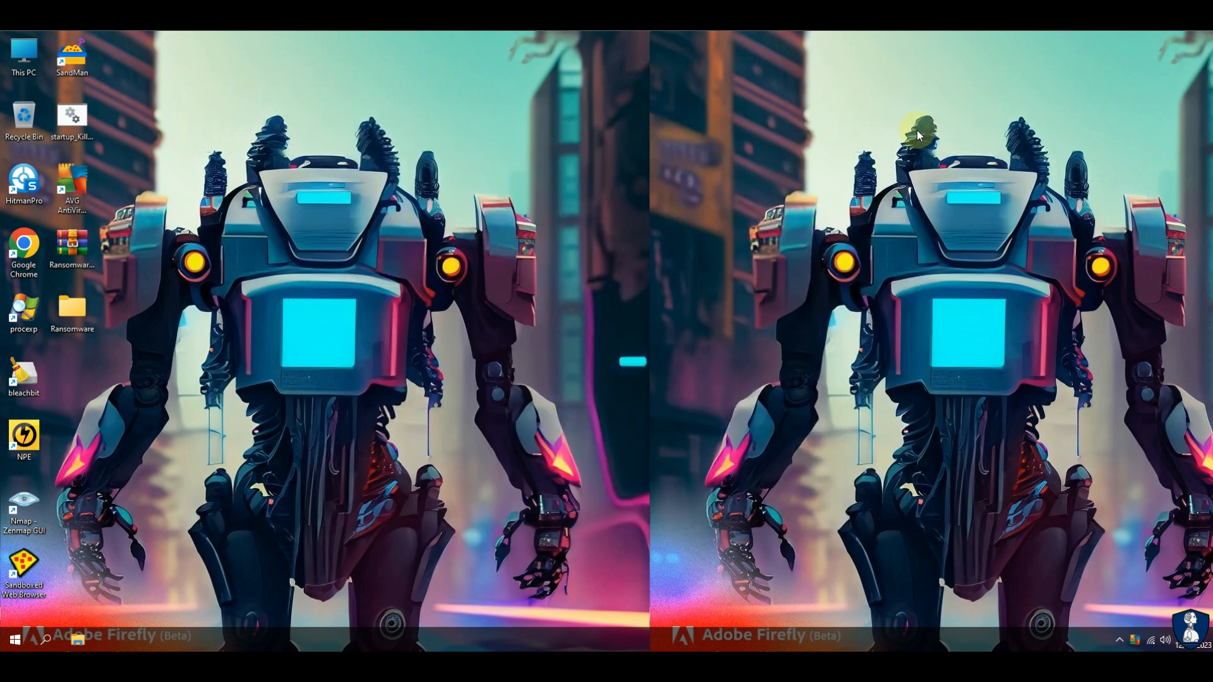
- Launch Norton Power Eraser, run a Full System Scan reporting no threats, and exit
right_click(24, 437)
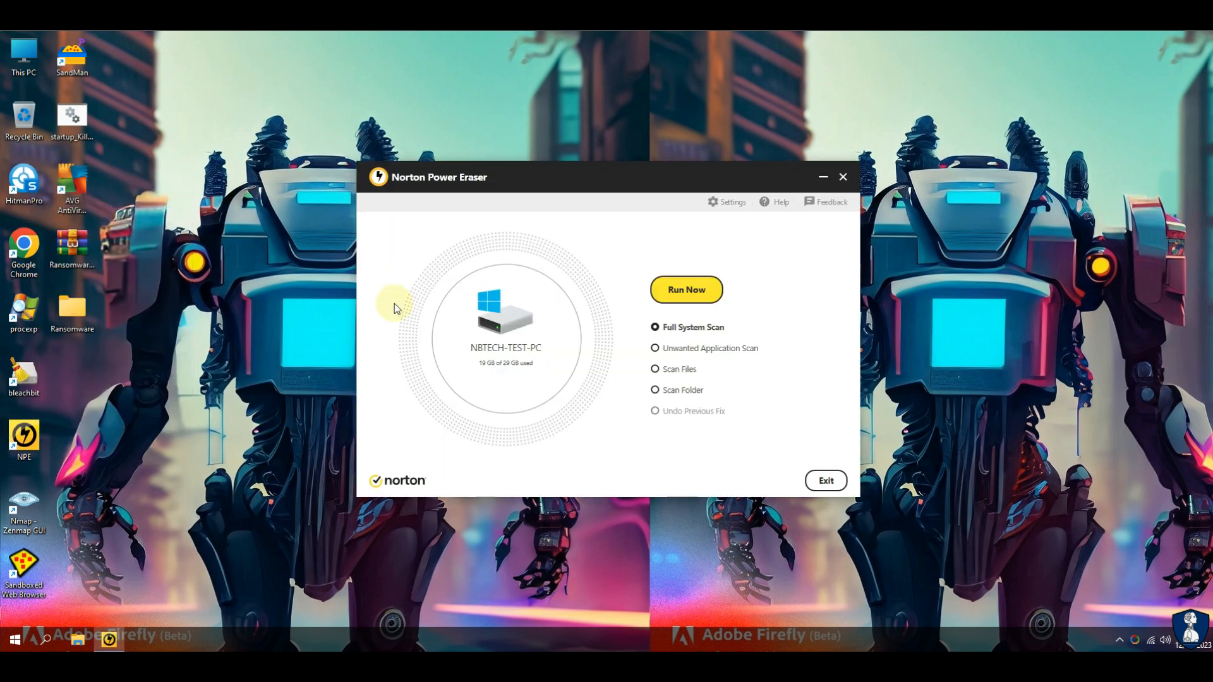
left_click(685, 289)
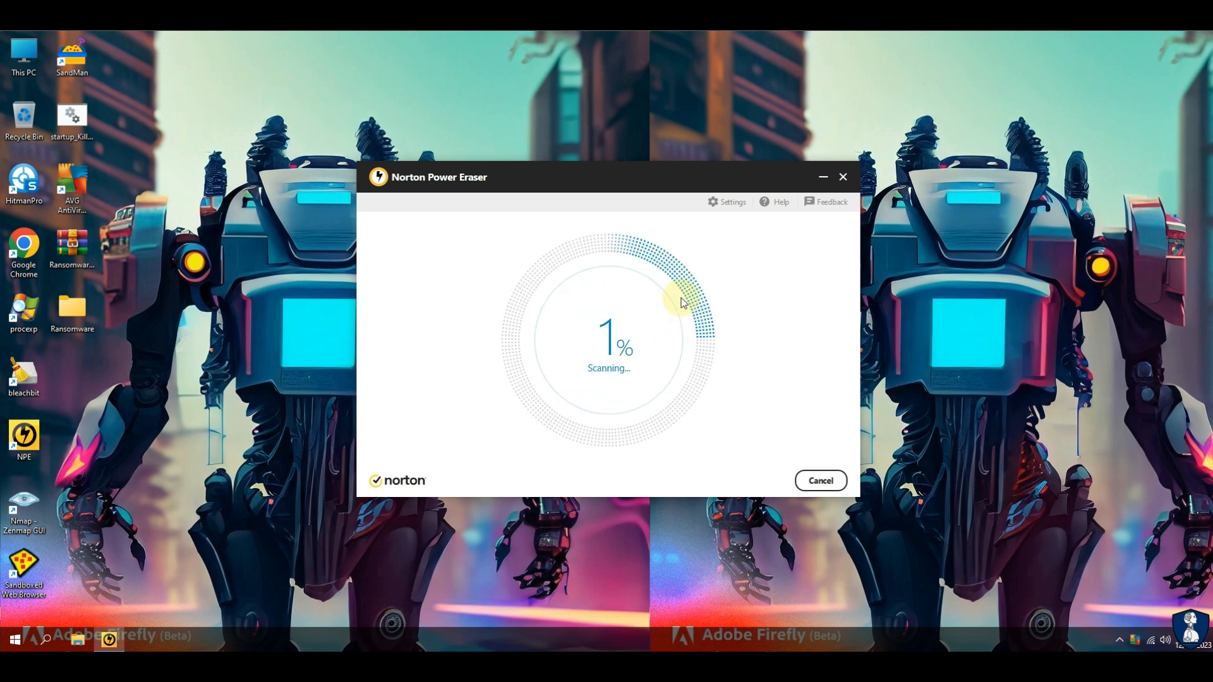
mouse_move(585, 60)
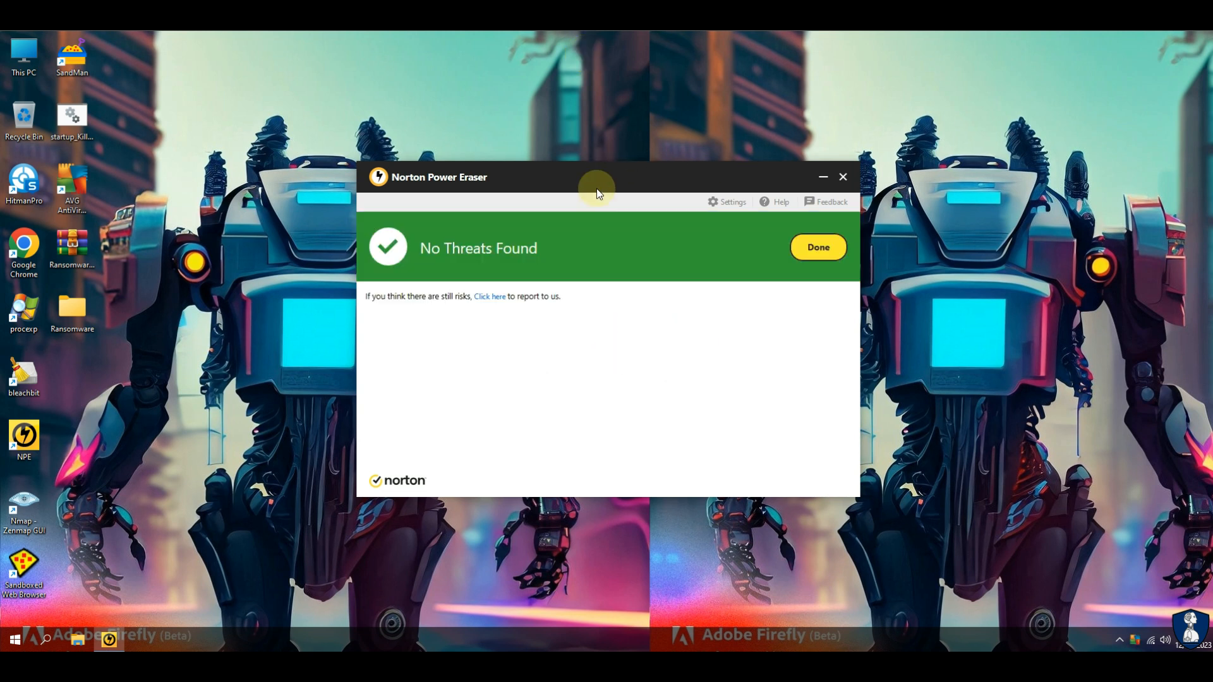
left_click(818, 246)
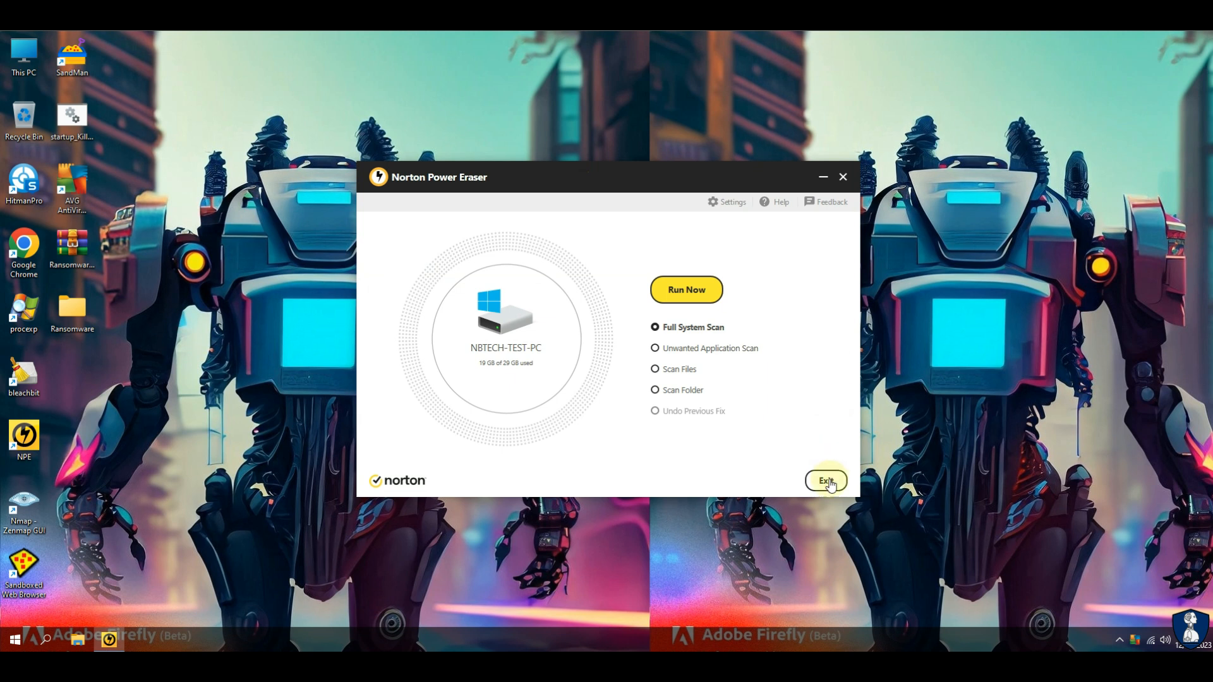
left_click(825, 480)
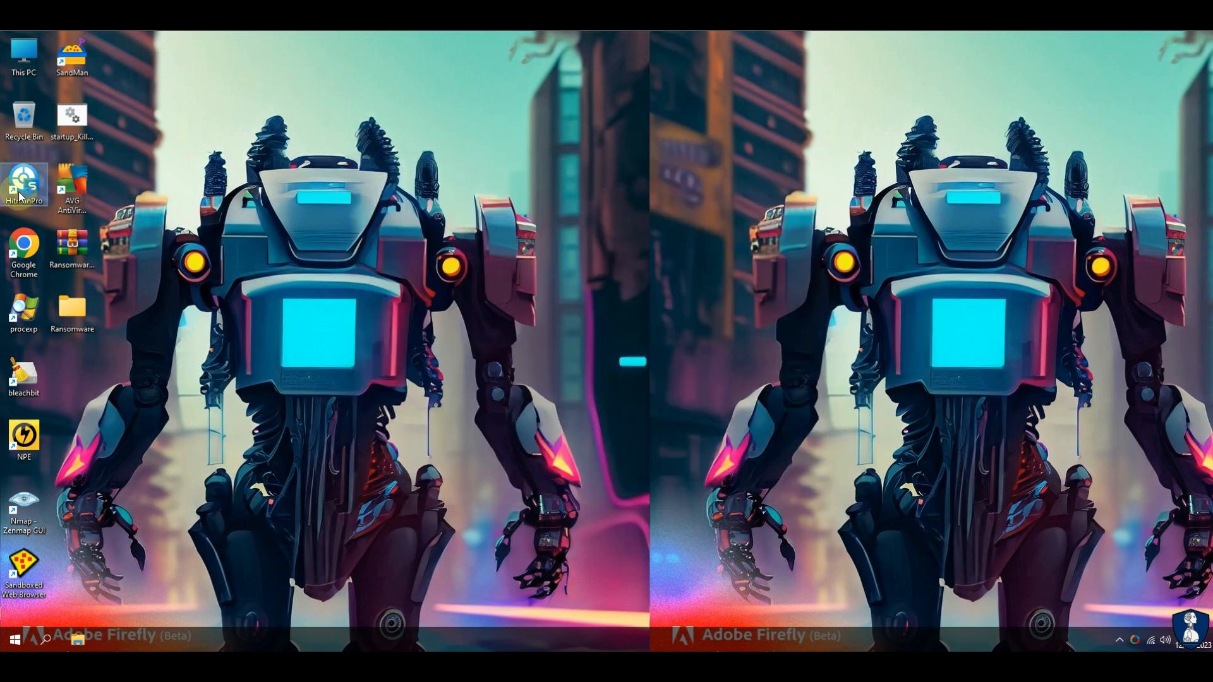
- Launch HitmanPro, scan the computer with no threats found, and close it
double_click(24, 183)
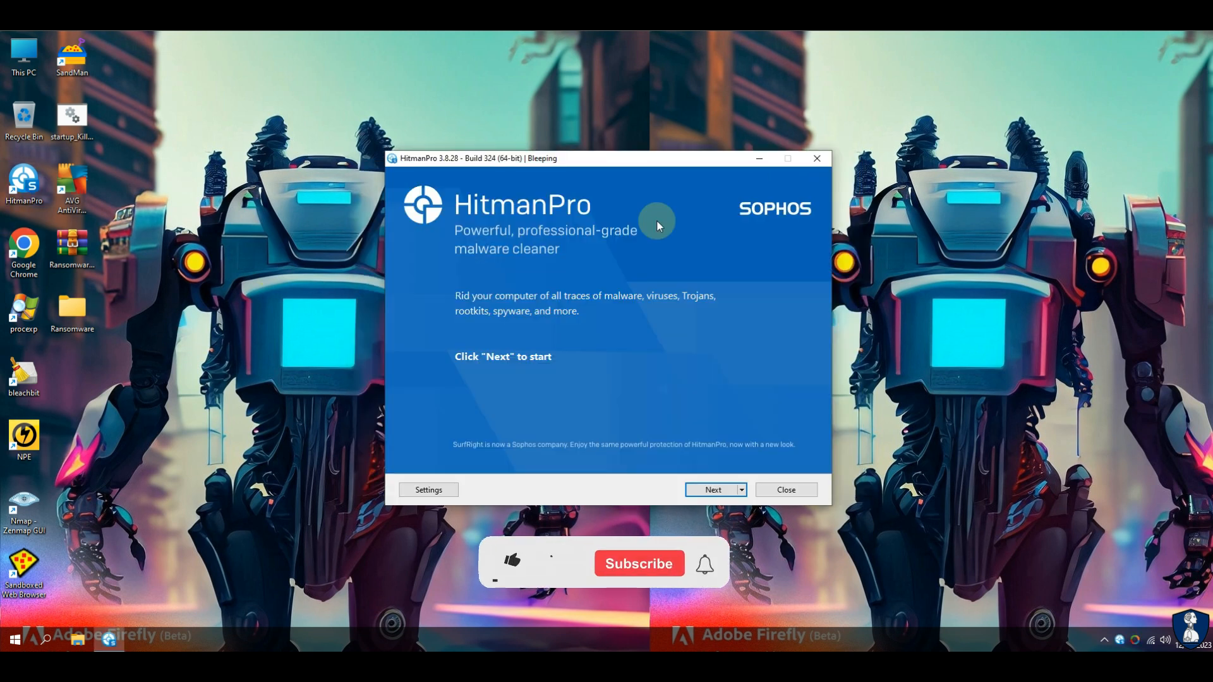
left_click(711, 491)
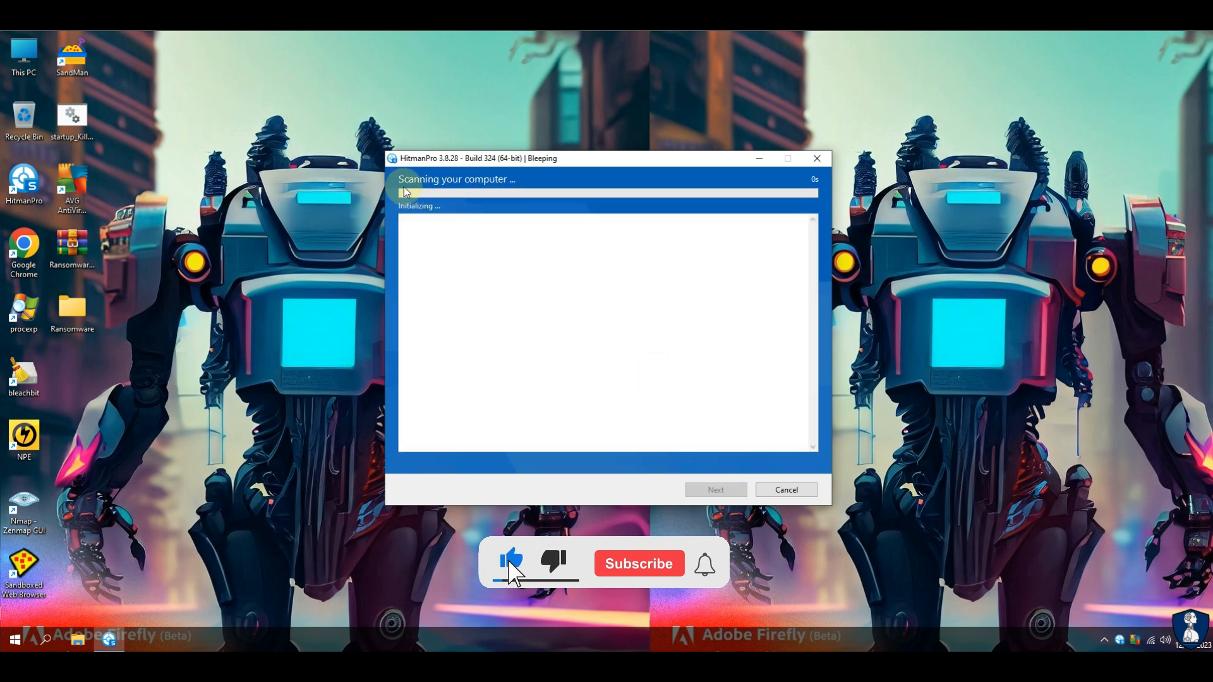
left_click(638, 564)
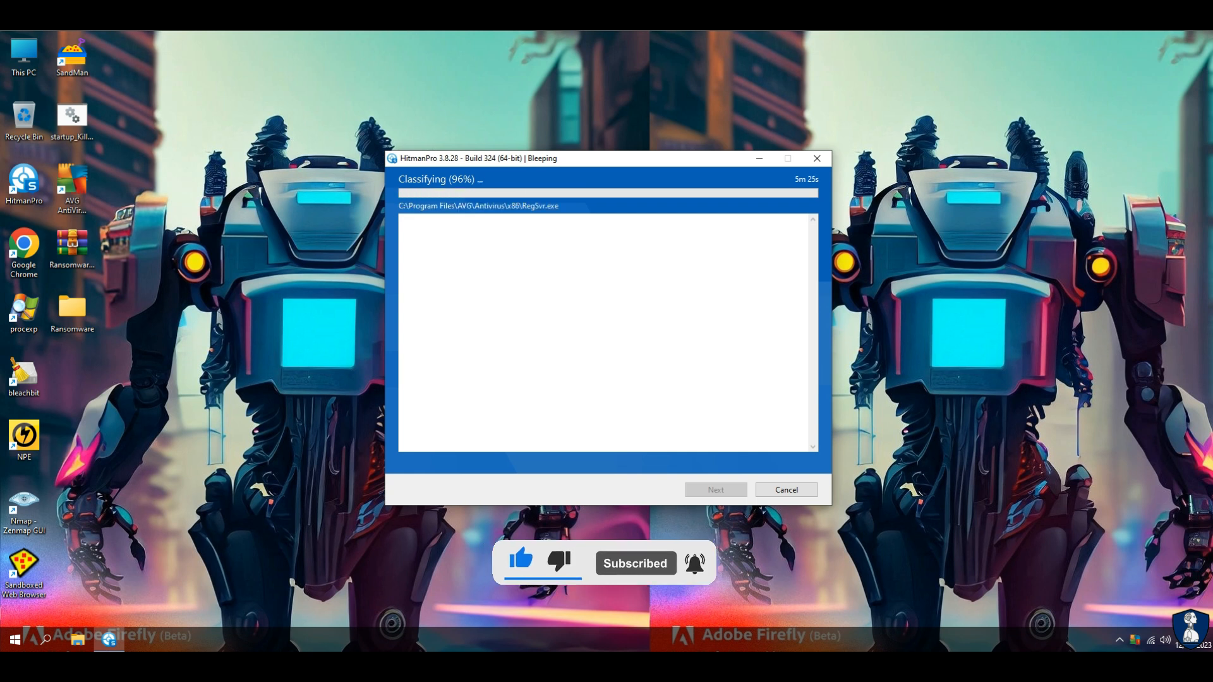
right_click(953, 144)
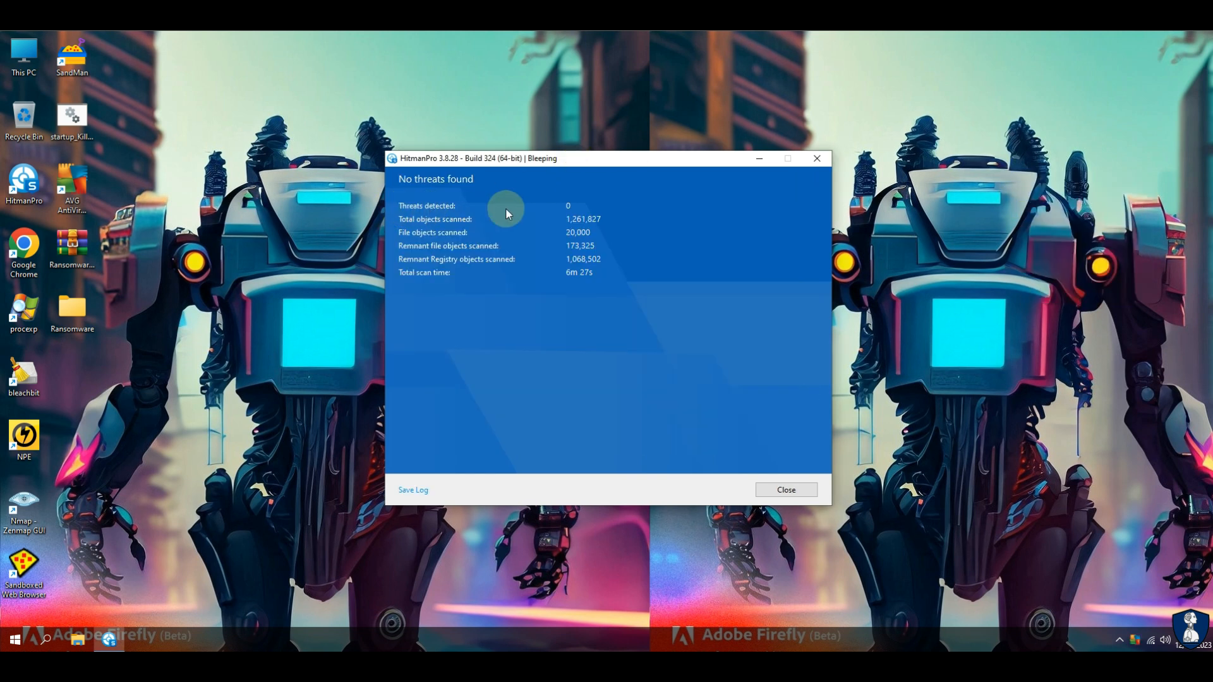
left_click(784, 489)
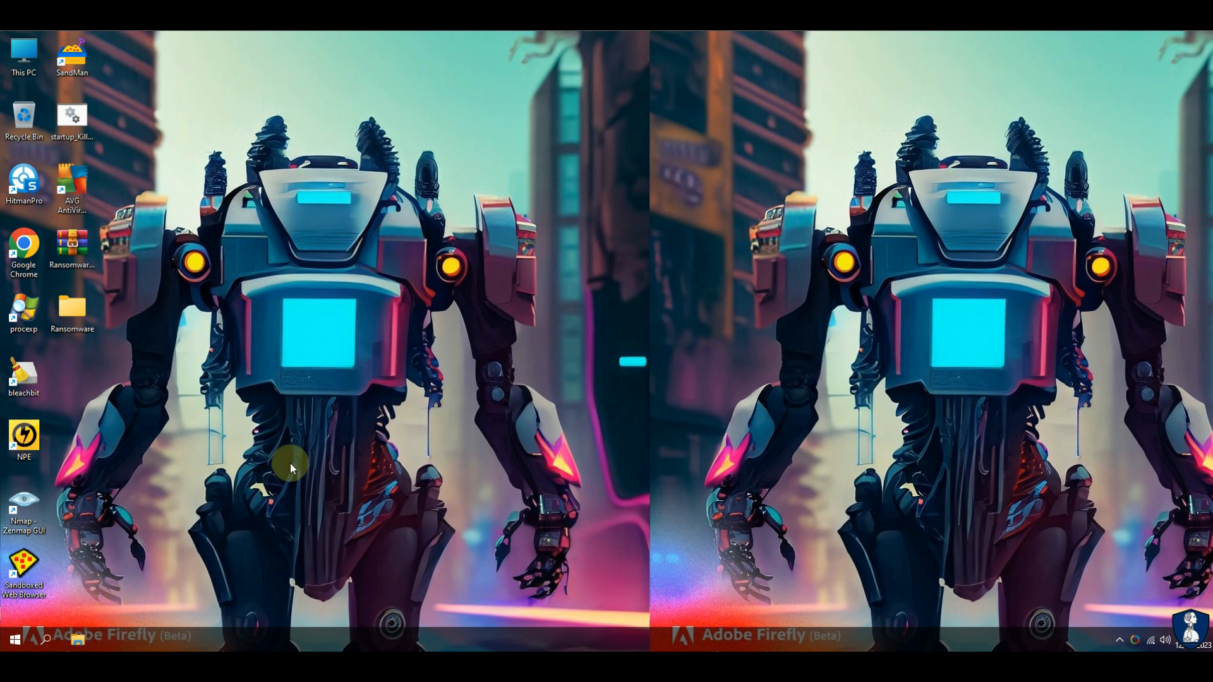
- Open This PC and go to the Downloads folder with the AVG and Chrome installers
double_click(23, 54)
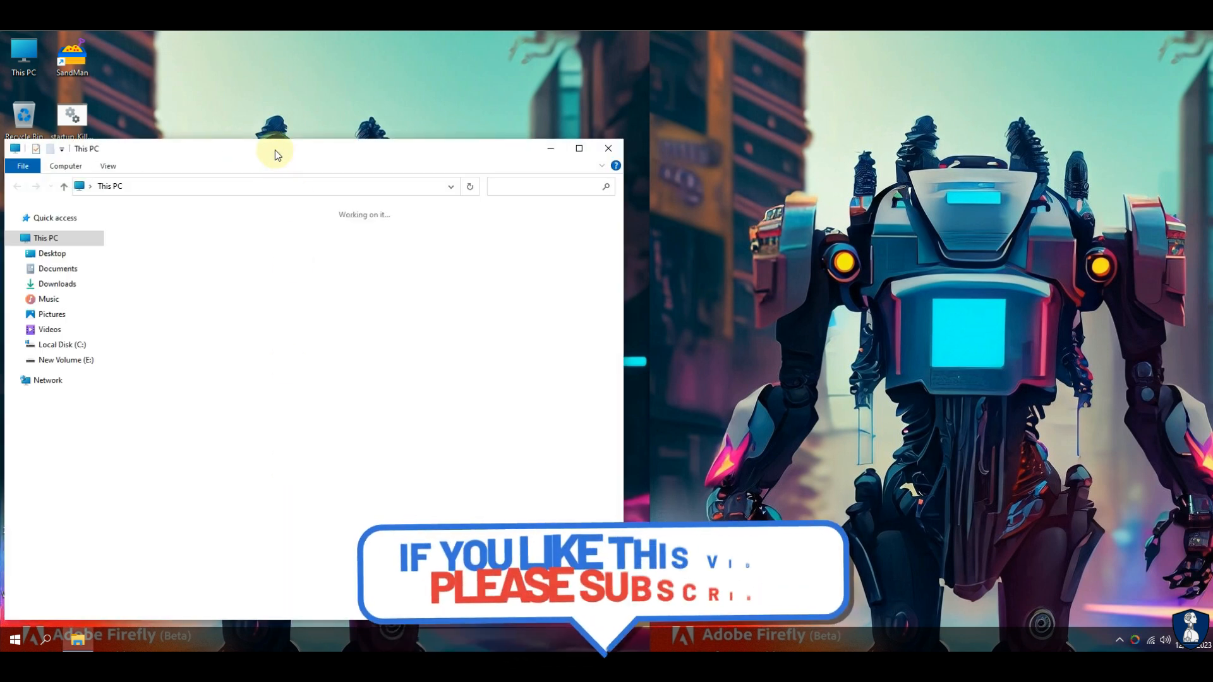
left_click(57, 285)
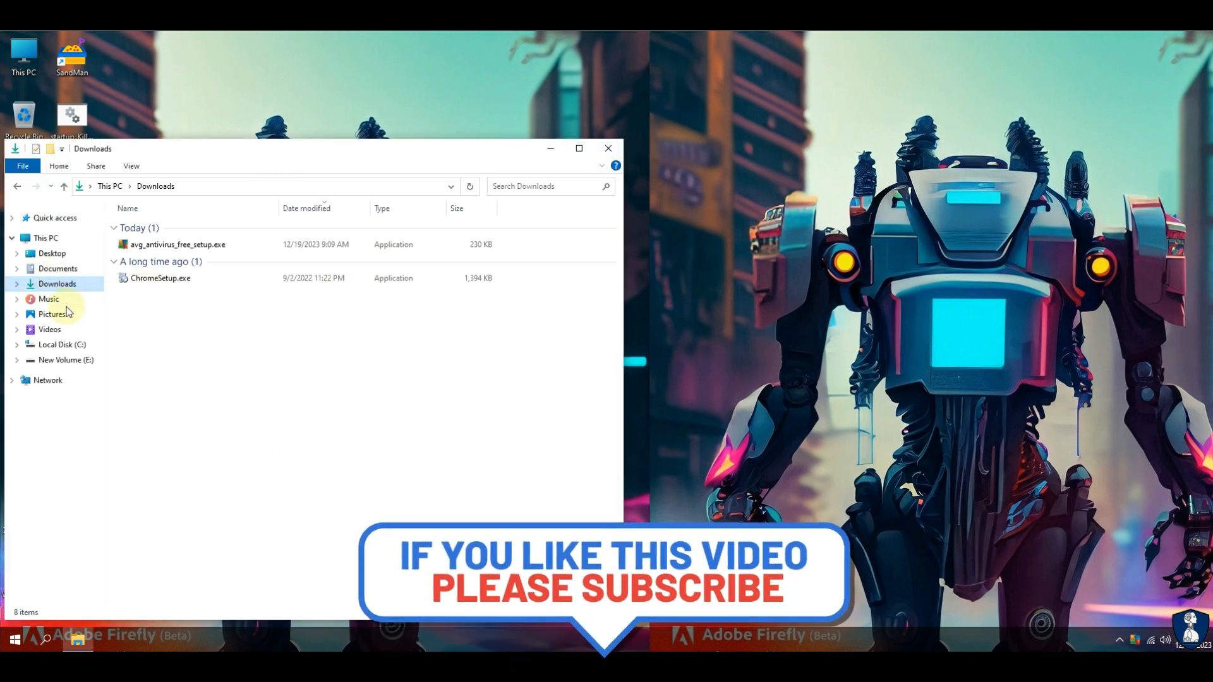